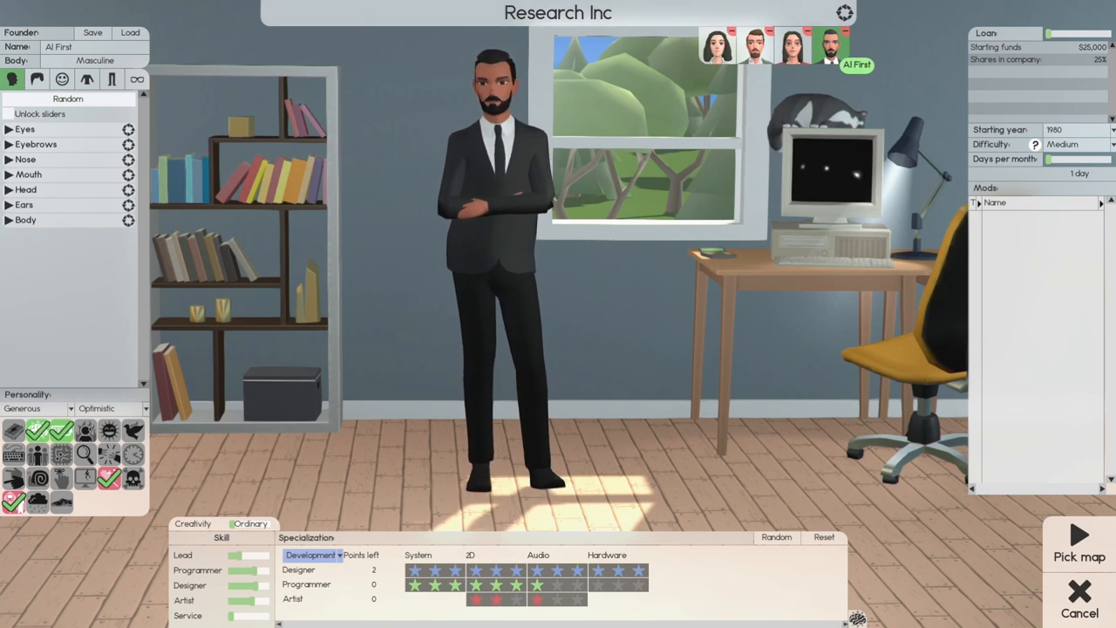
Step: Compare the founders' setups and the first founder's leader and service specializations
click(792, 45)
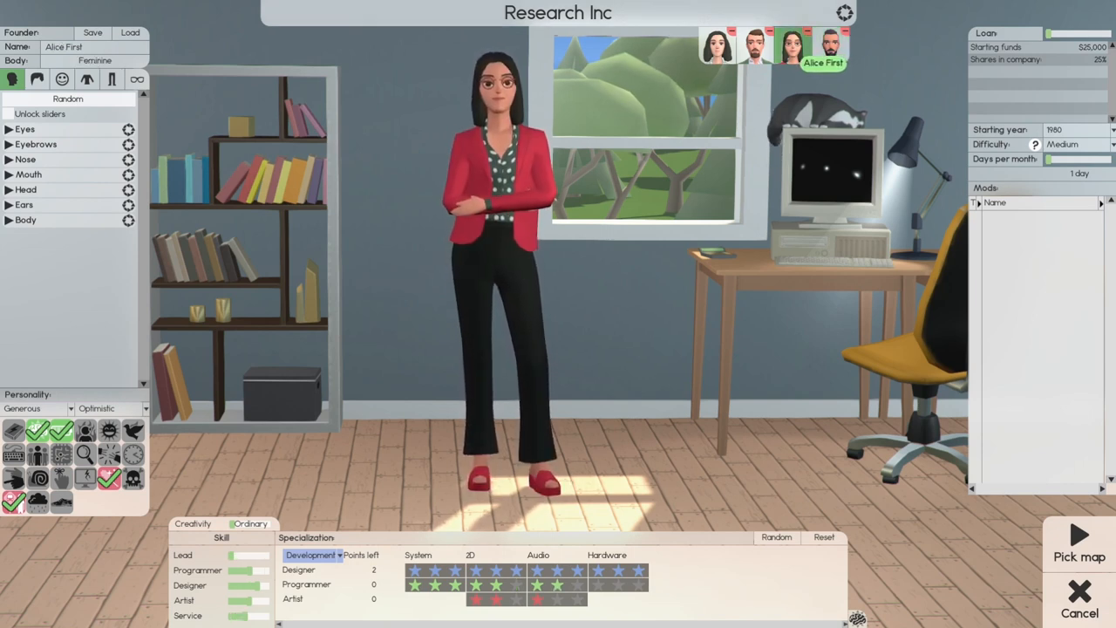
click(755, 46)
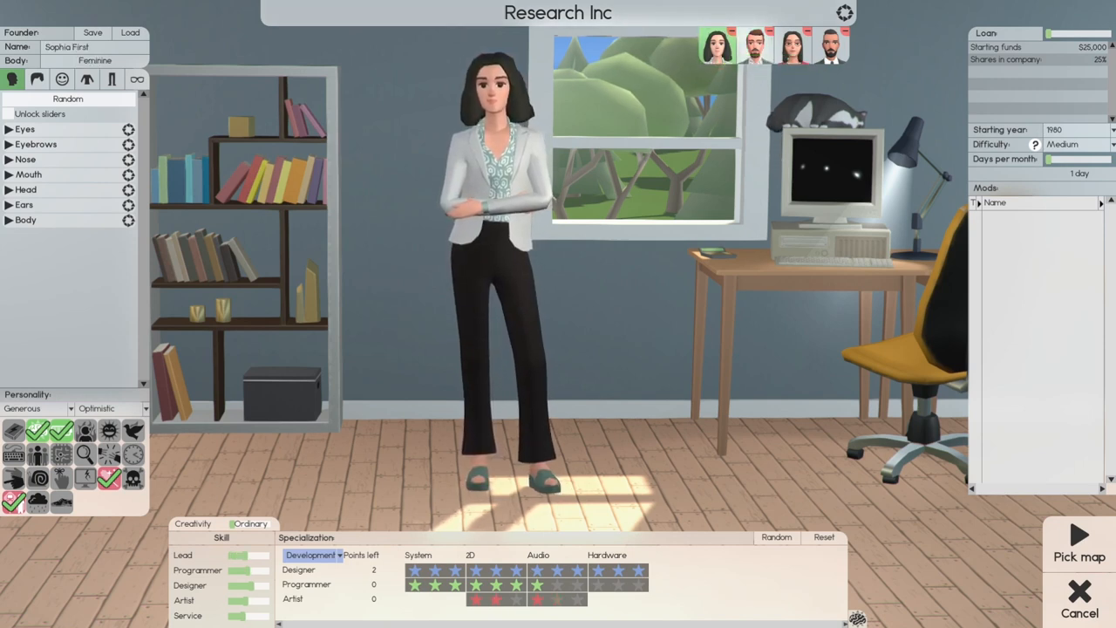
click(827, 46)
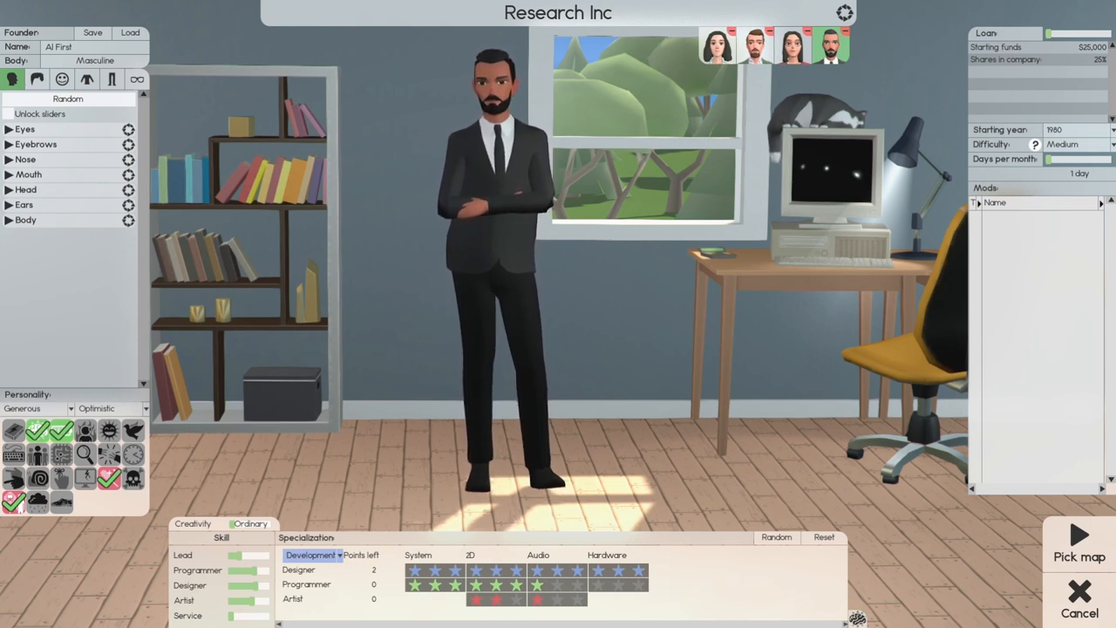
mouse_move(502, 568)
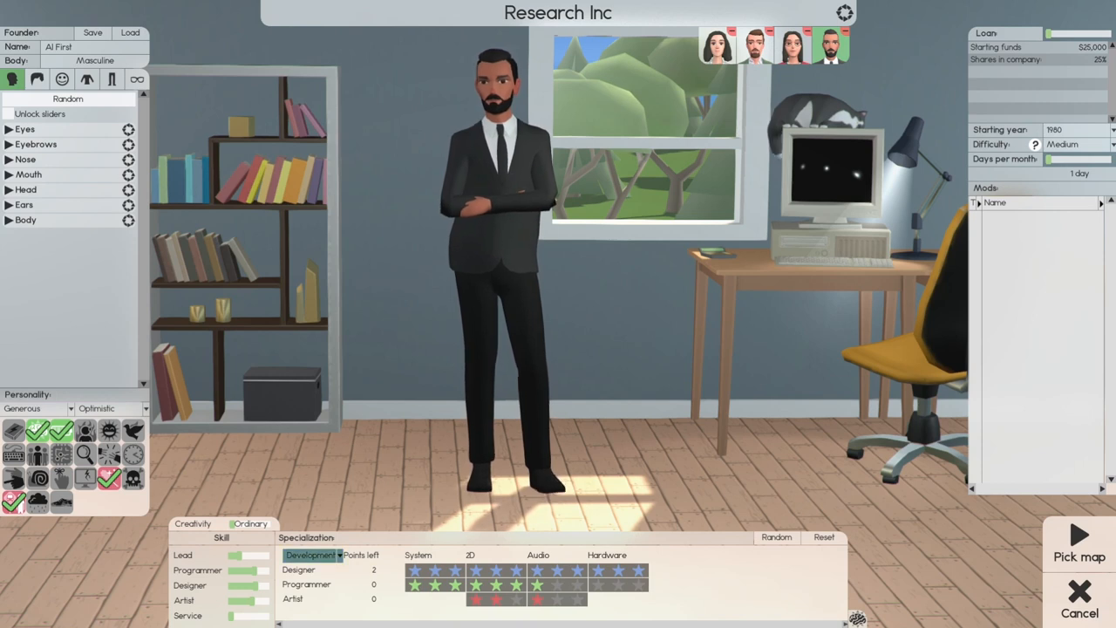
click(311, 555)
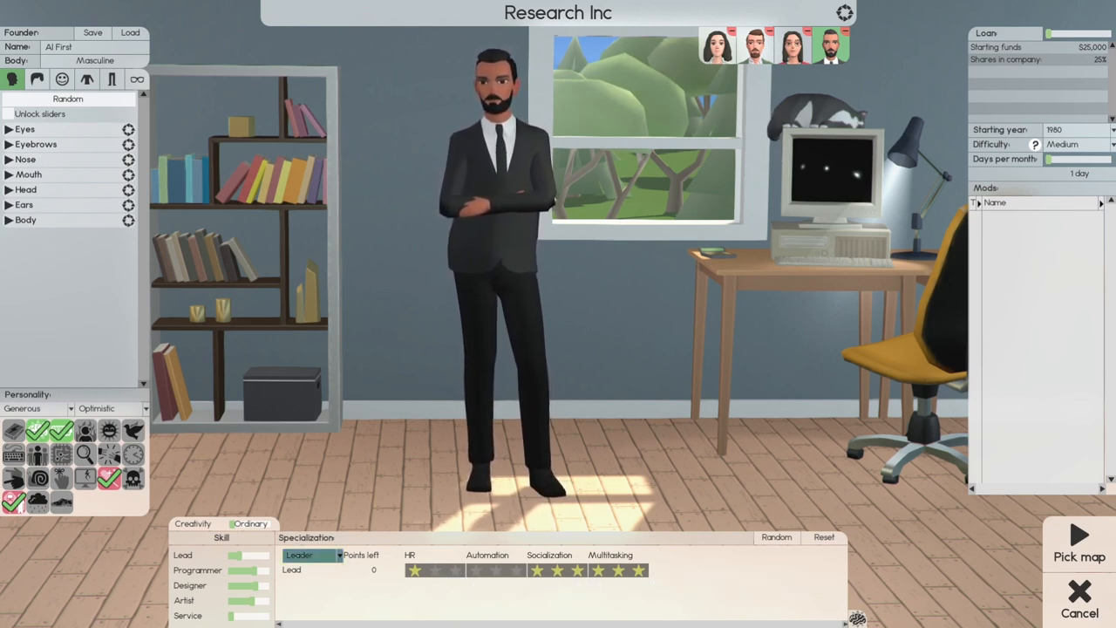
click(310, 555)
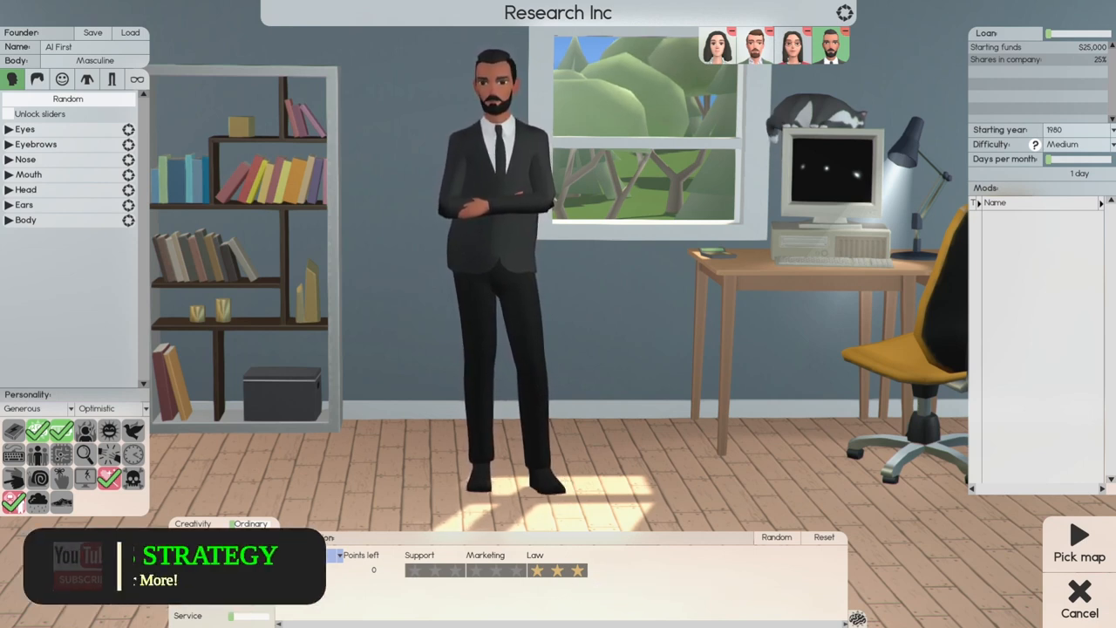
click(788, 46)
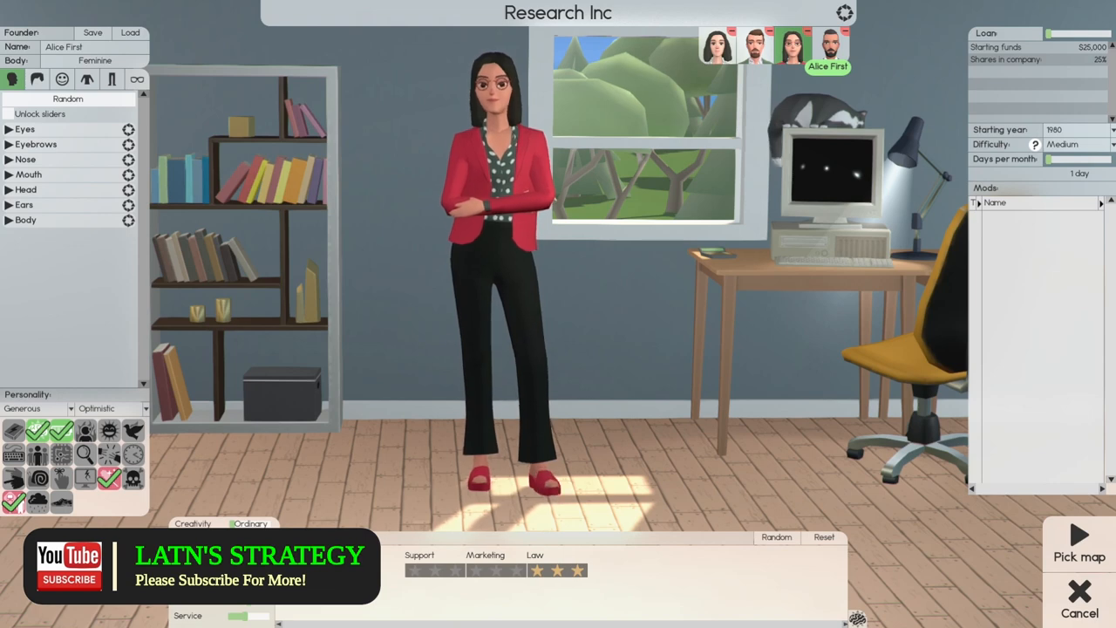
click(792, 46)
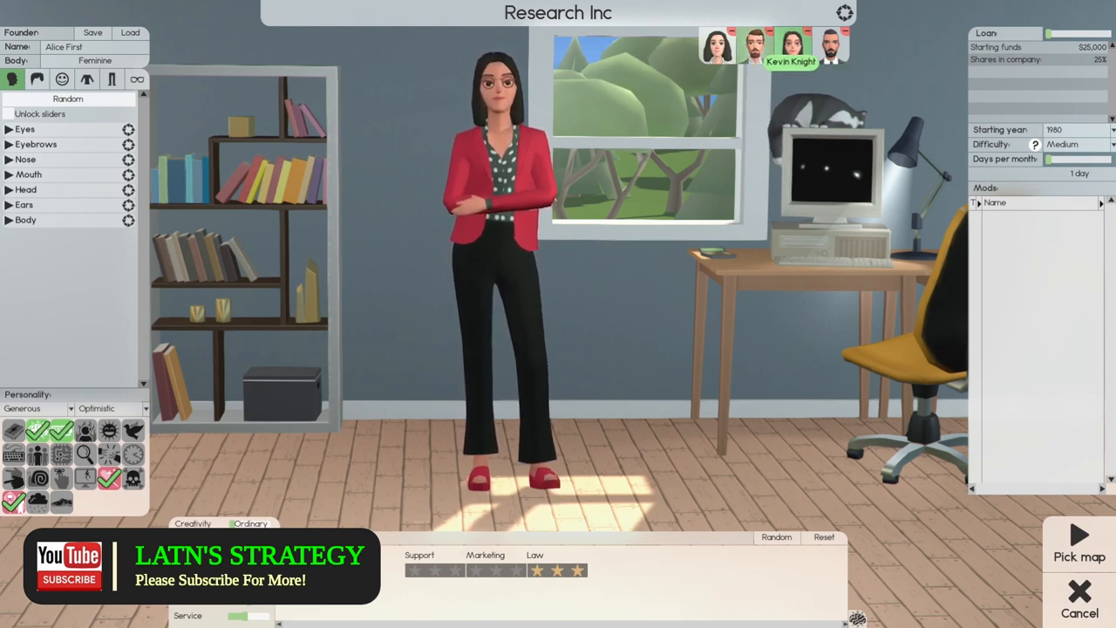
click(756, 45)
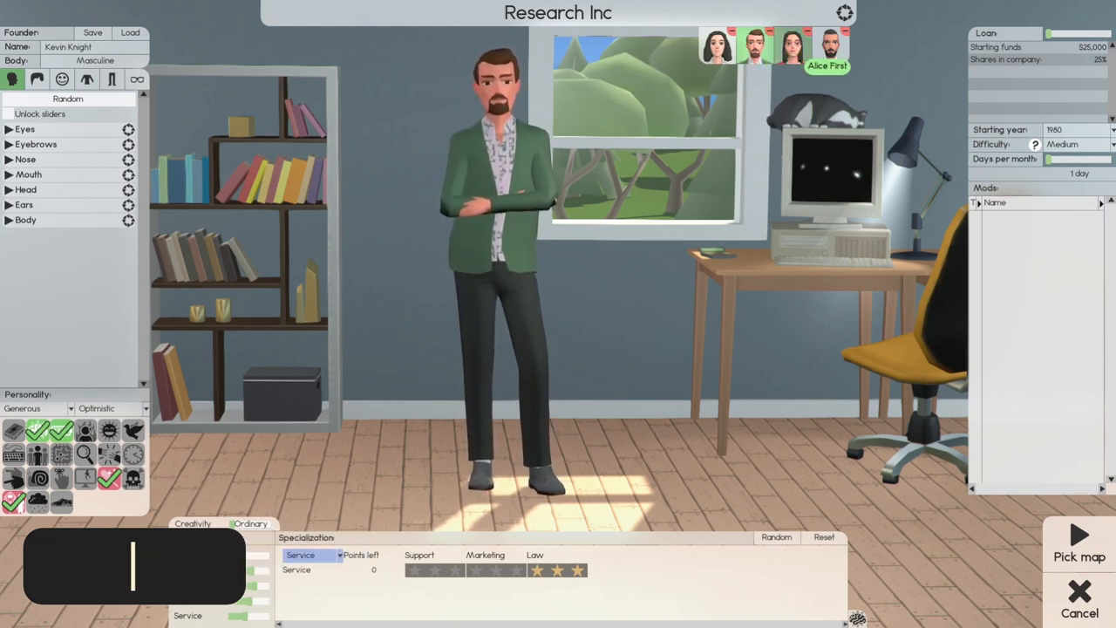
click(792, 46)
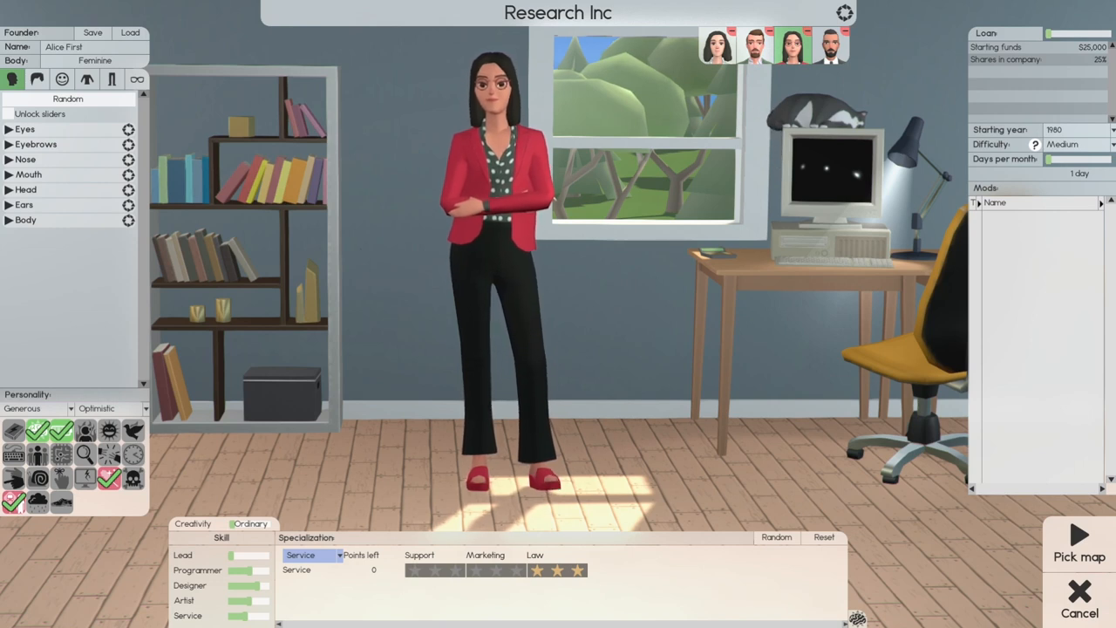
Step: Review the other founders' development and service skill specializations
click(310, 555)
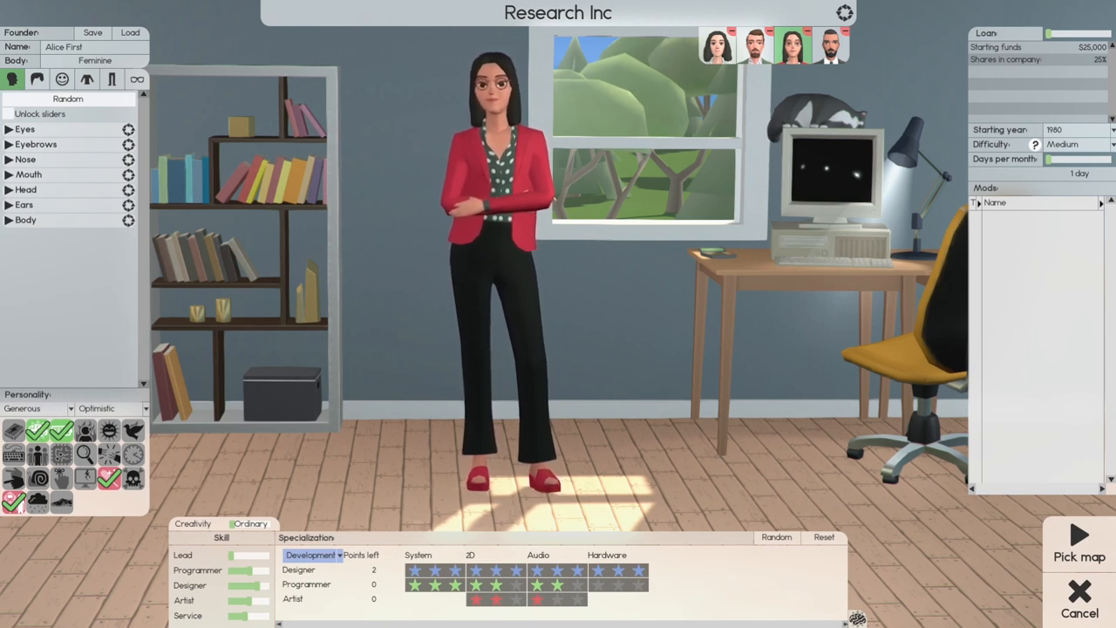
click(310, 554)
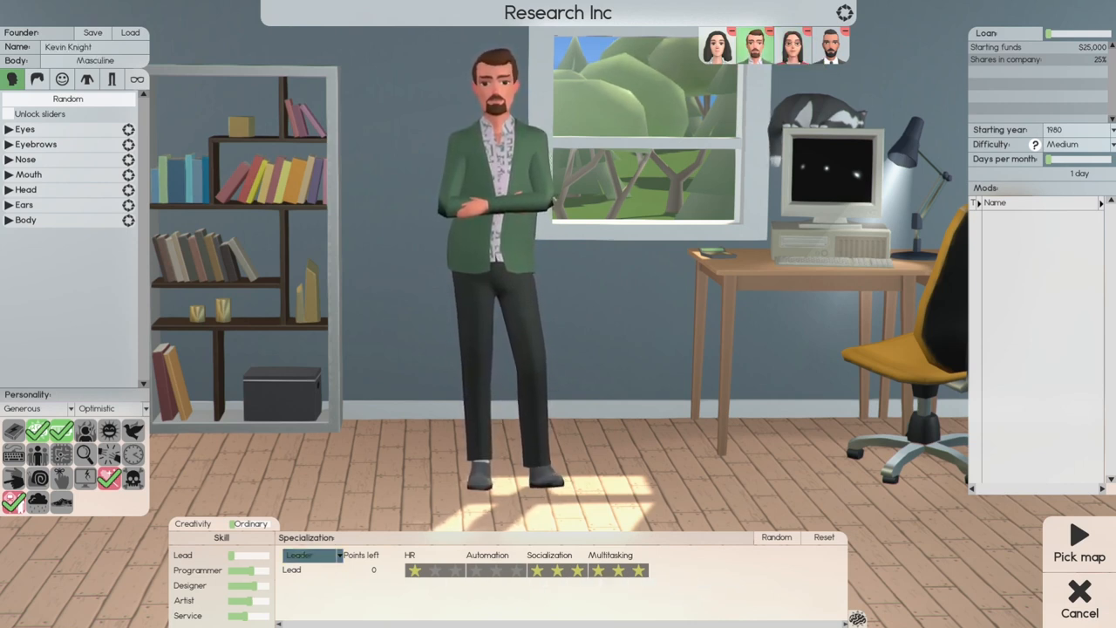
click(310, 555)
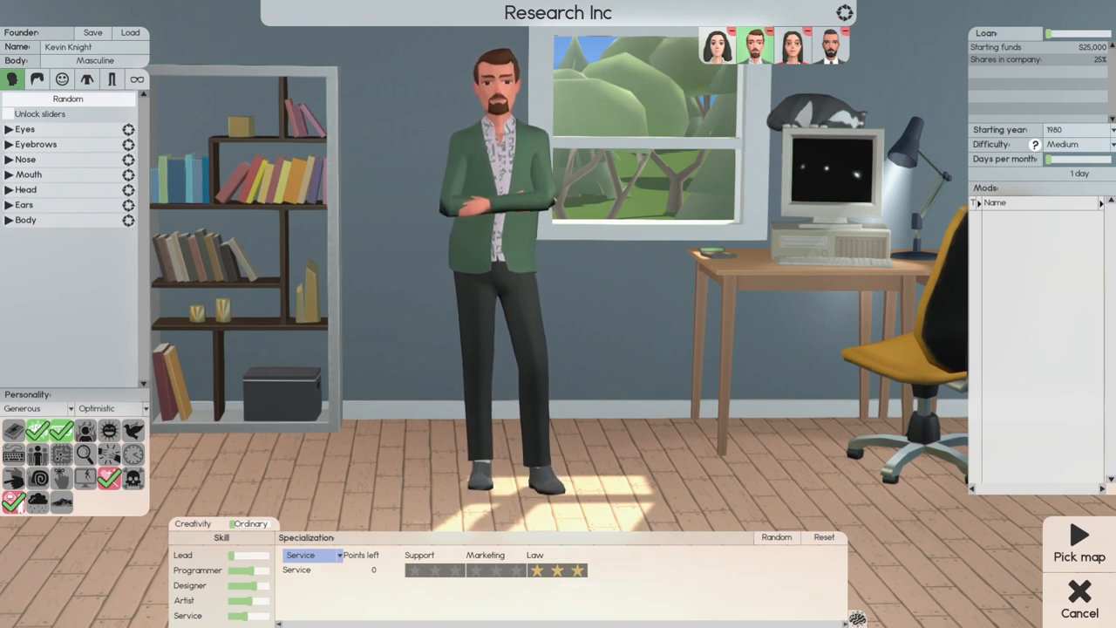
click(311, 554)
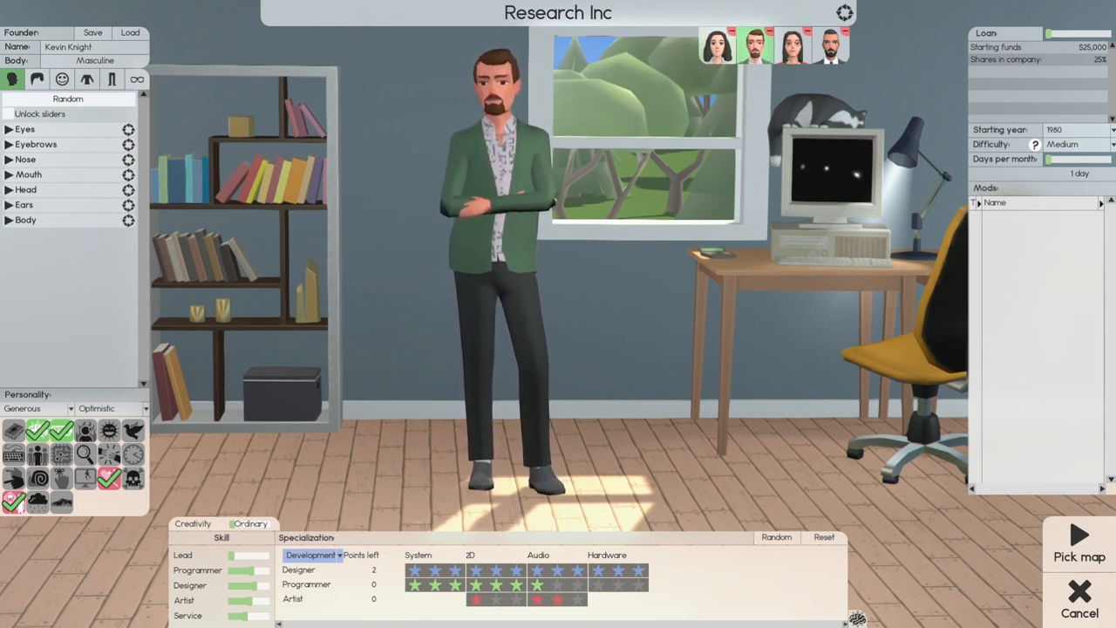
Step: Check the last founder's skills, then confirm the rented starter building to begin in January 1980
click(716, 45)
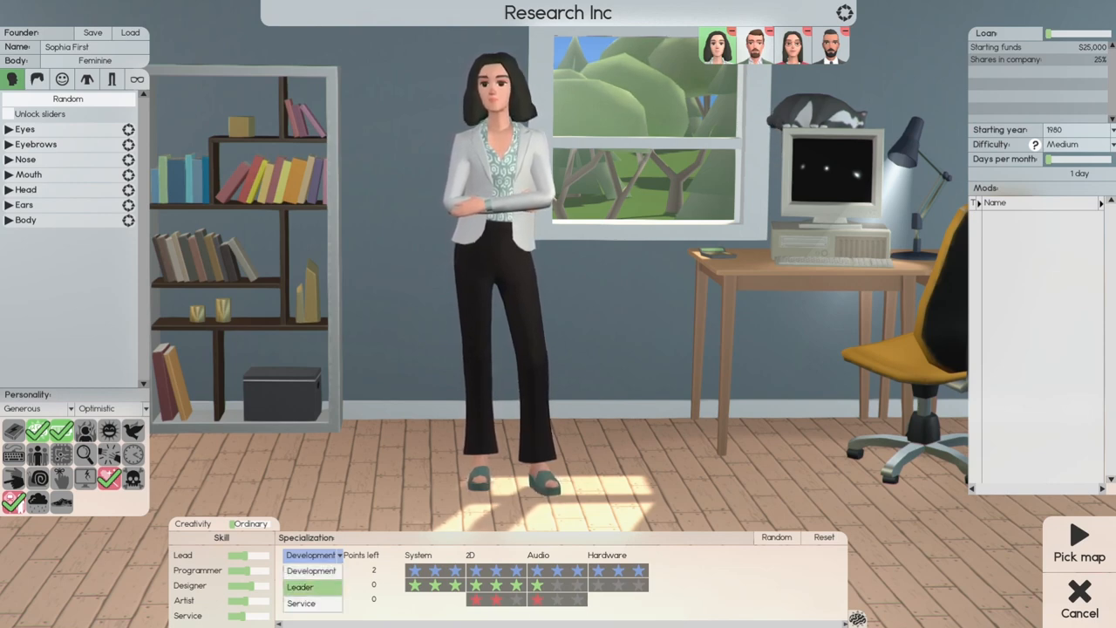
click(300, 586)
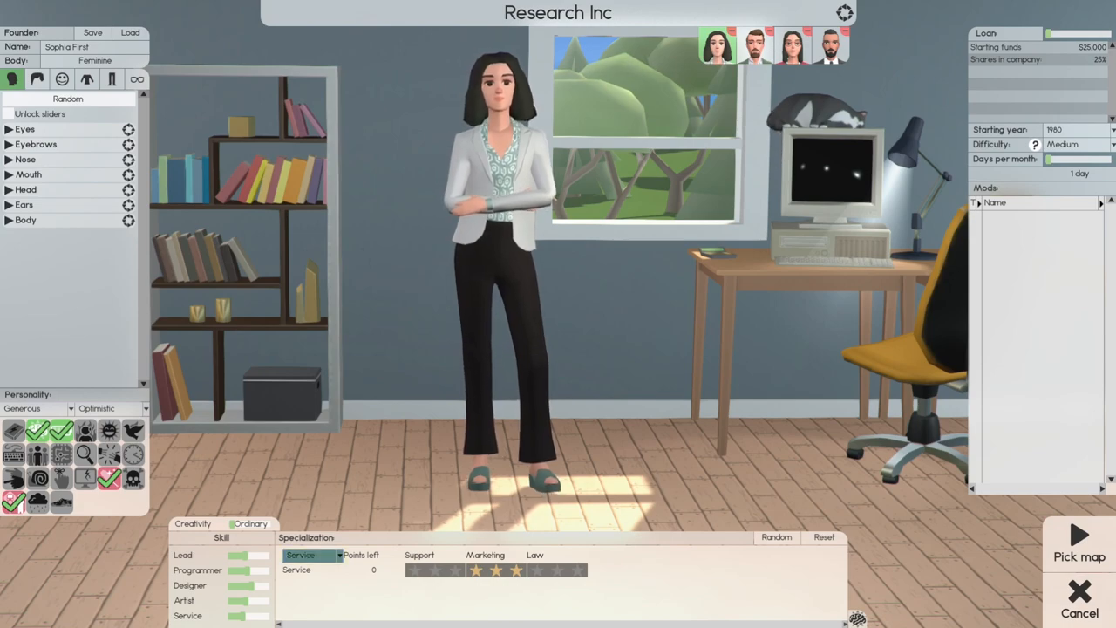
click(311, 555)
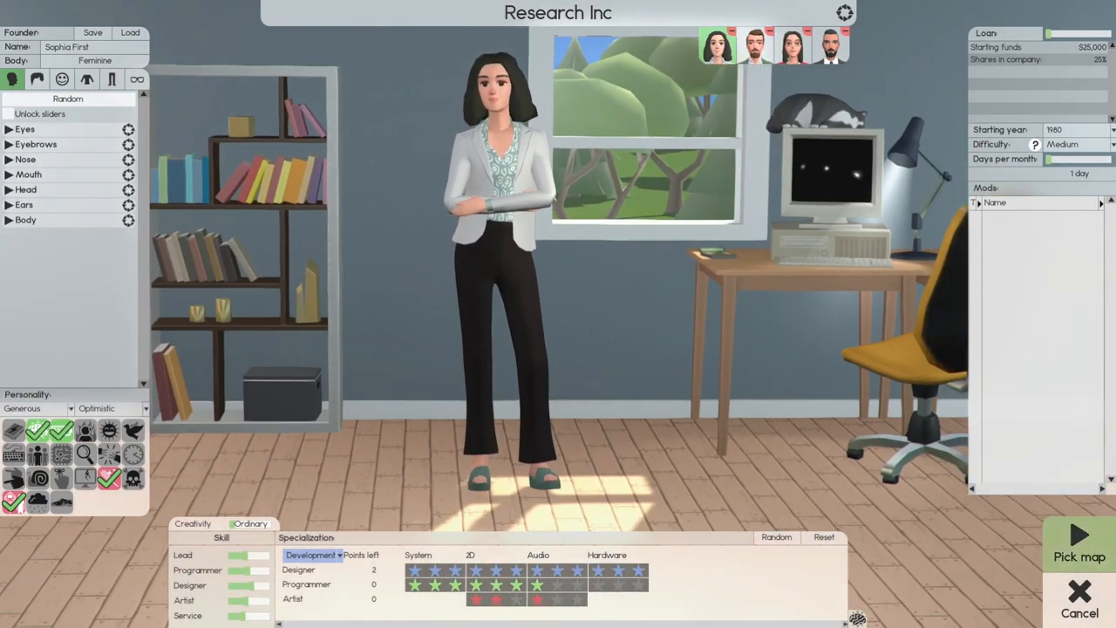
click(1078, 541)
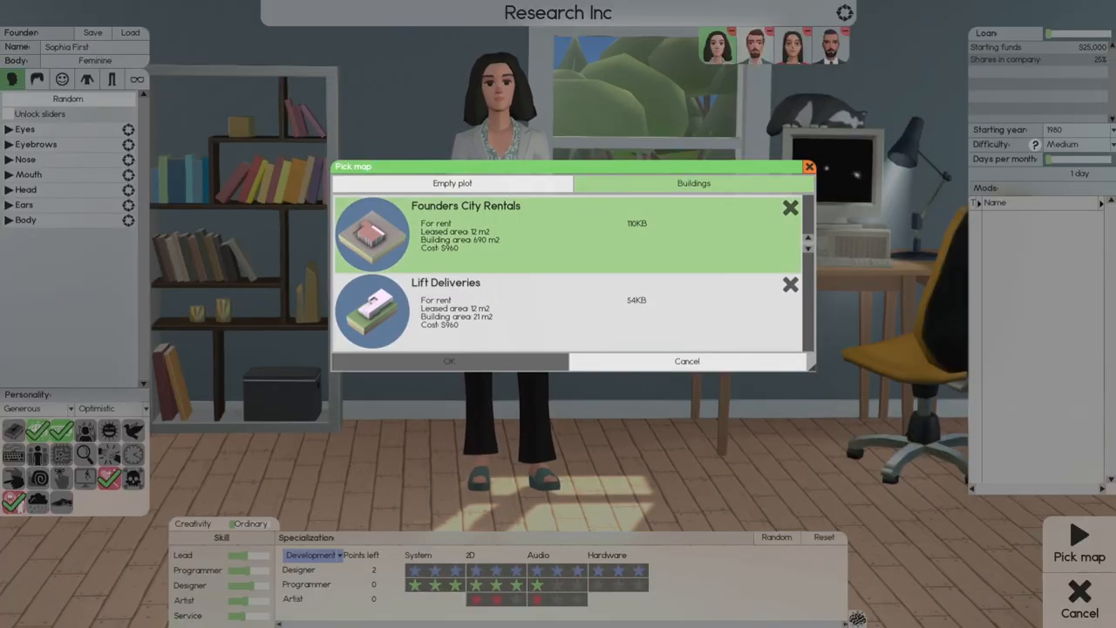
click(450, 361)
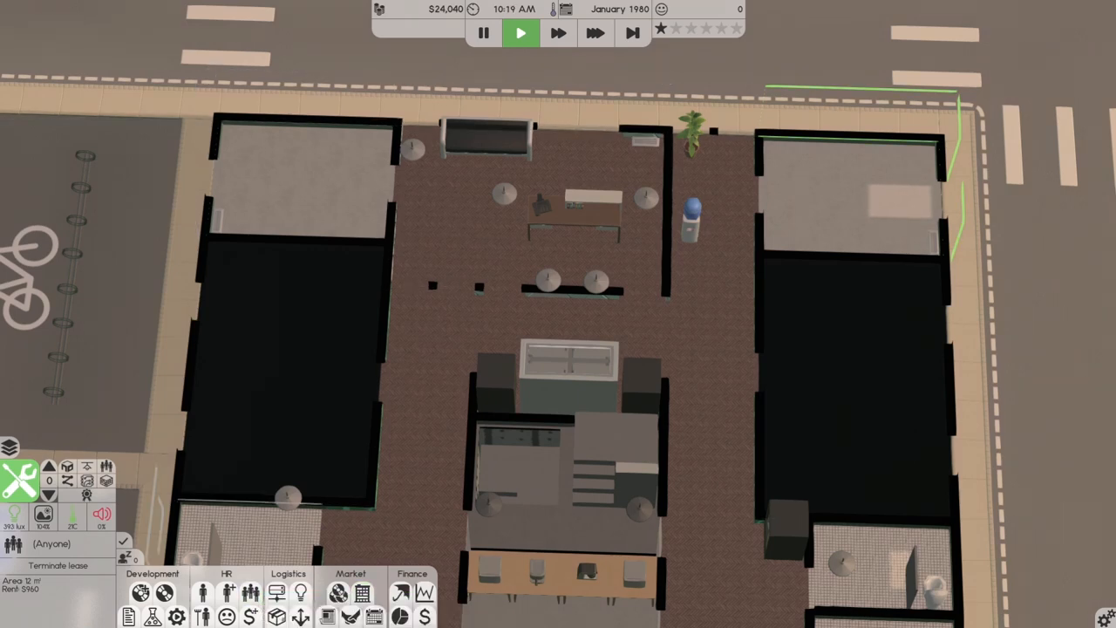
mouse_move(251, 593)
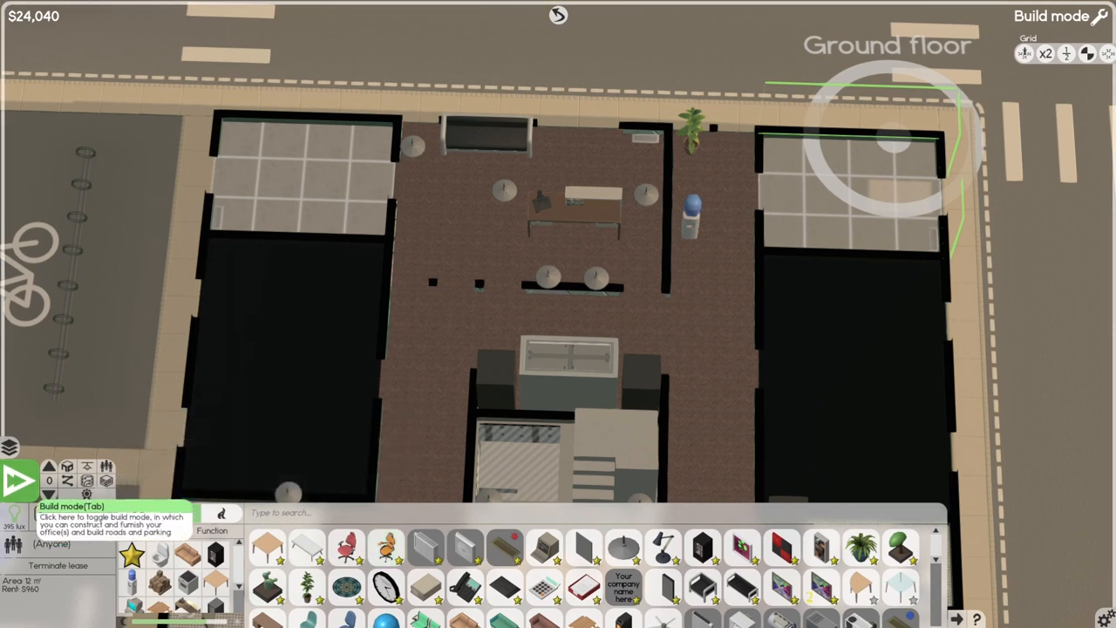
Step: Set the Core team's vacation month to March with a 10-month range in team management
click(19, 481)
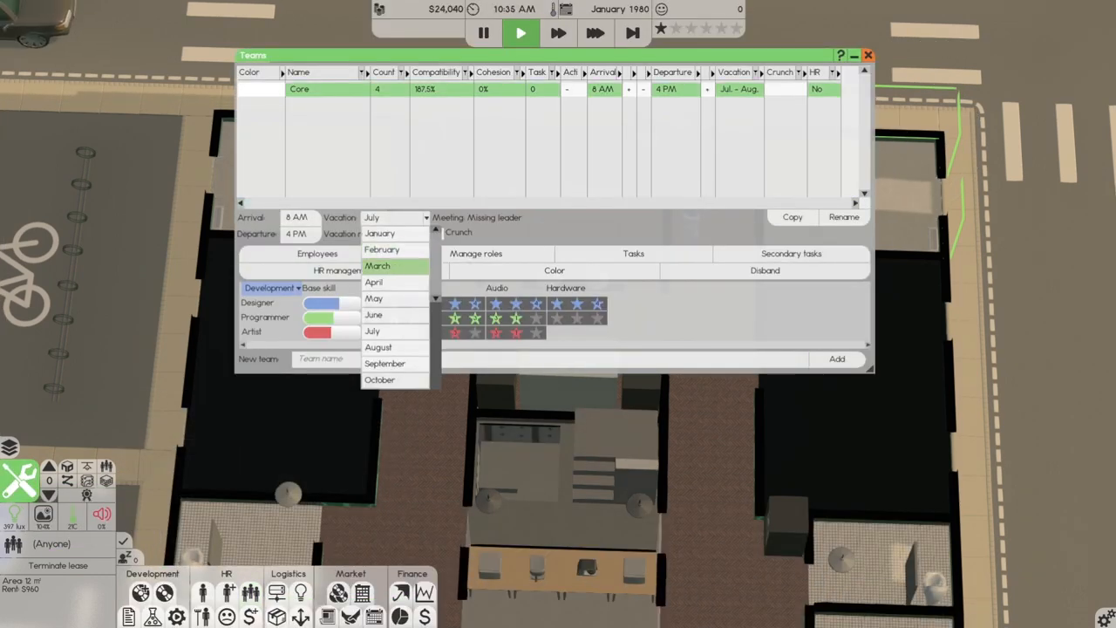
click(376, 265)
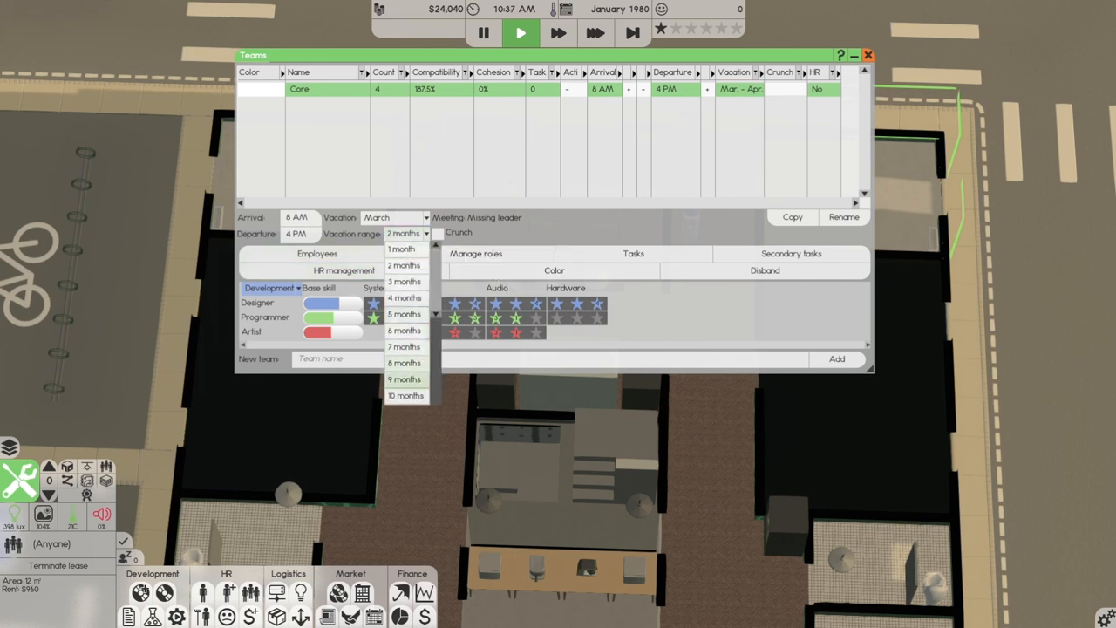
click(404, 394)
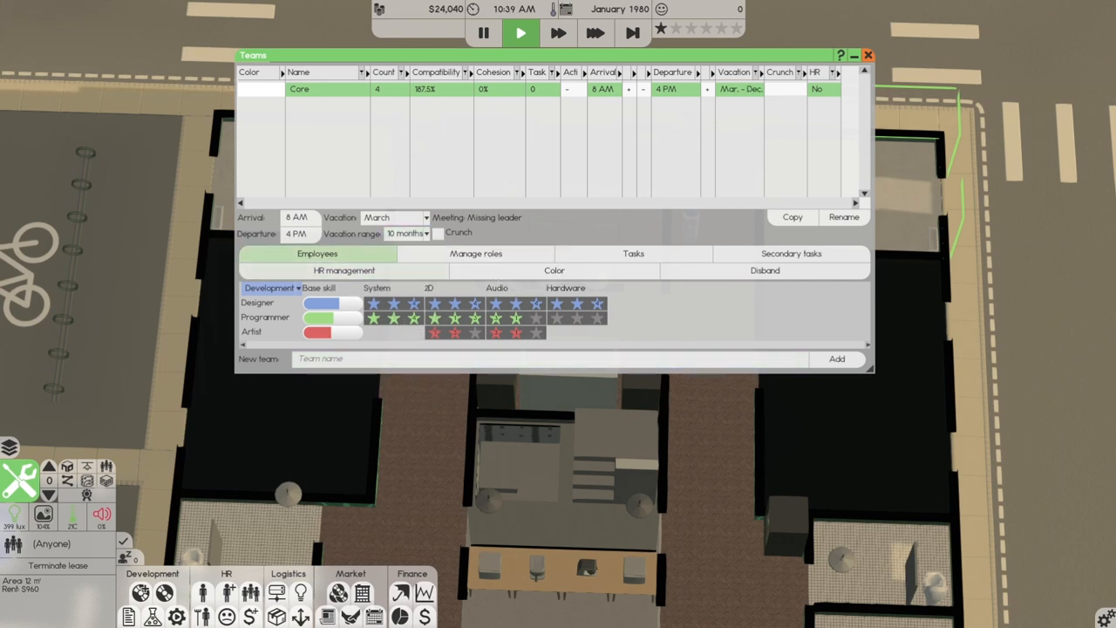
click(318, 253)
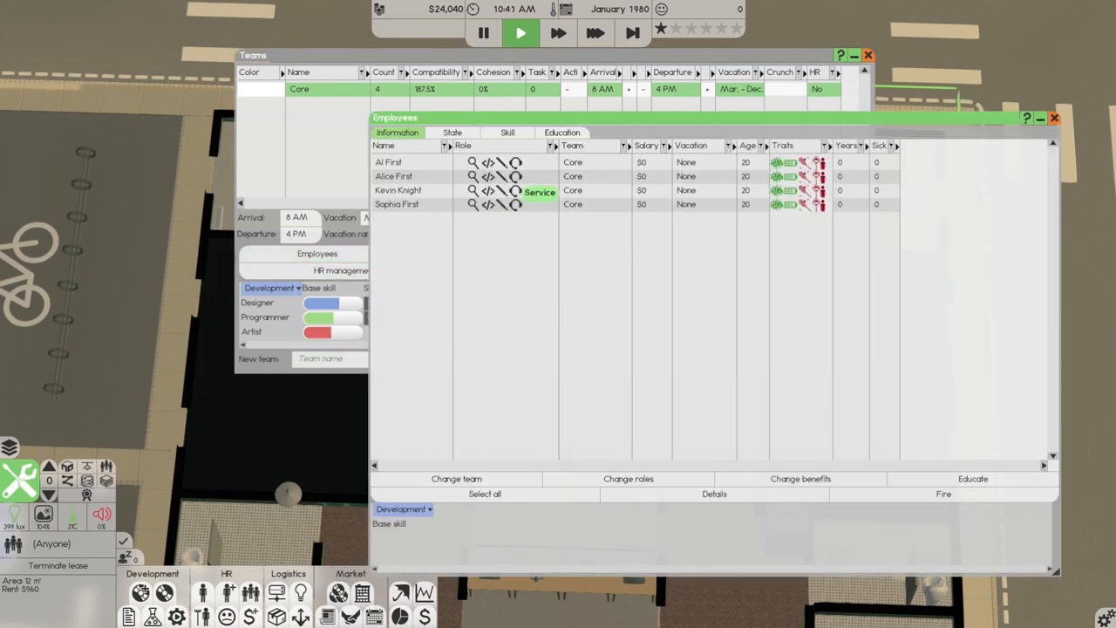
Step: Give all Core team employees both Designer and Programmer roles
click(387, 162)
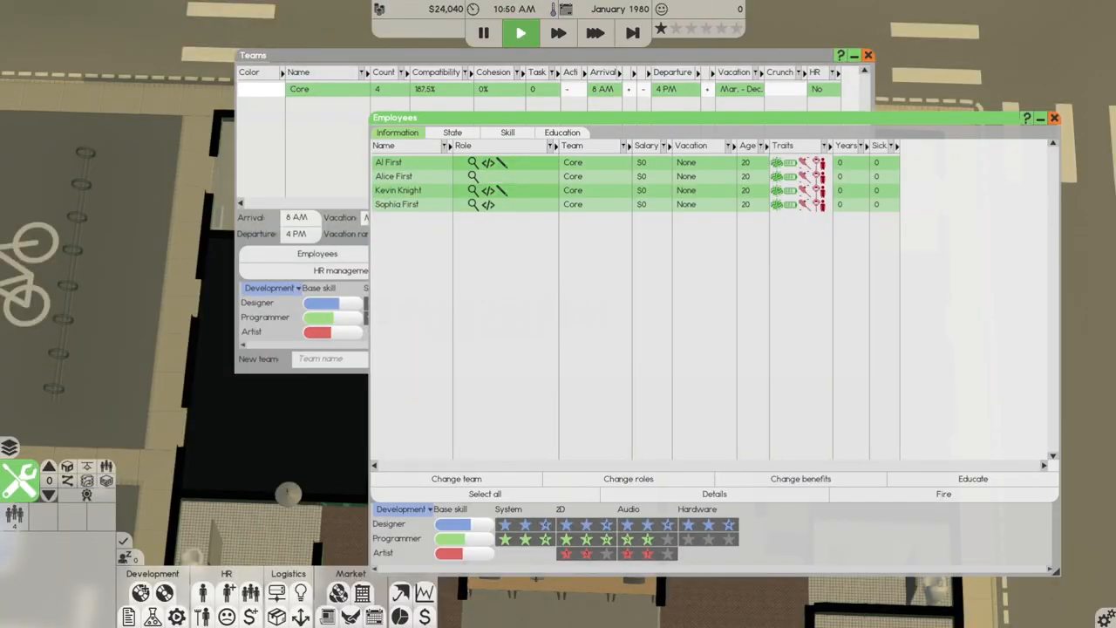
click(394, 176)
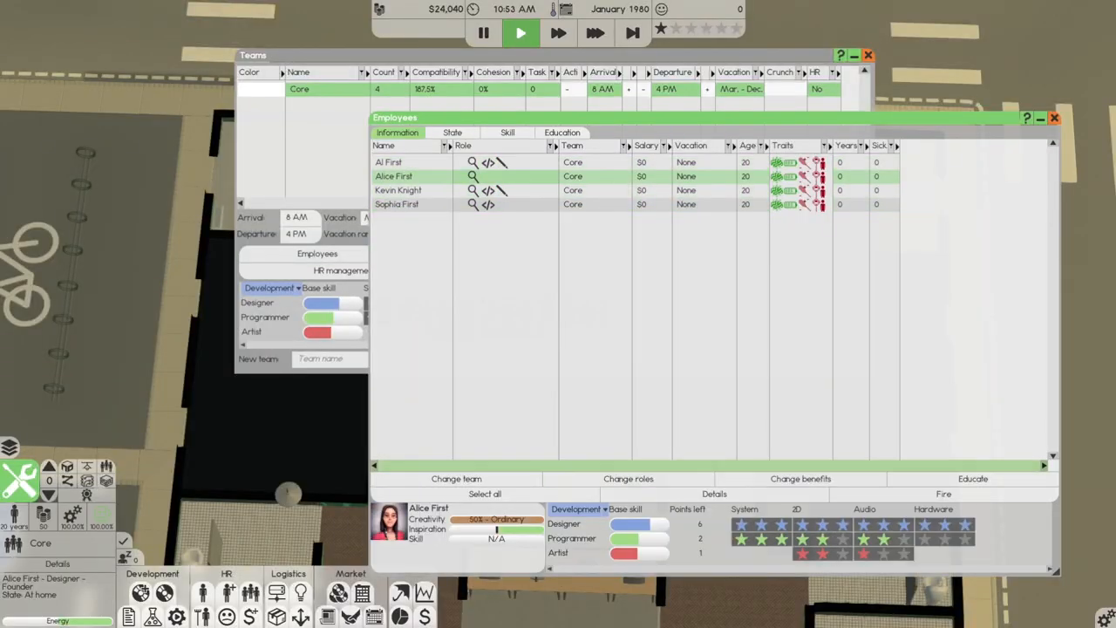
click(628, 478)
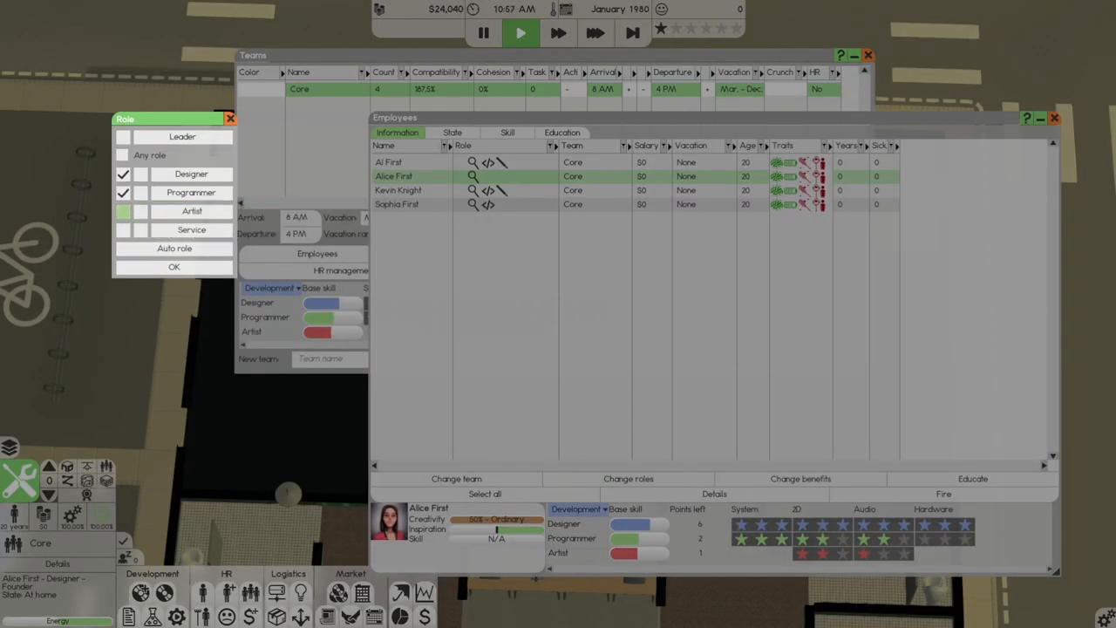
click(174, 265)
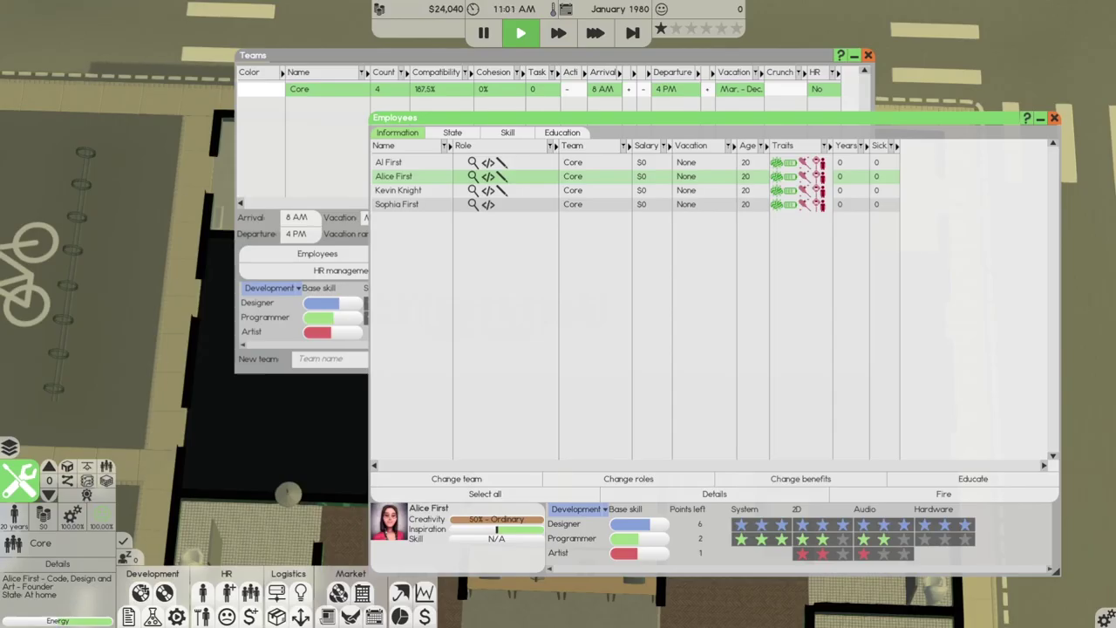
click(396, 202)
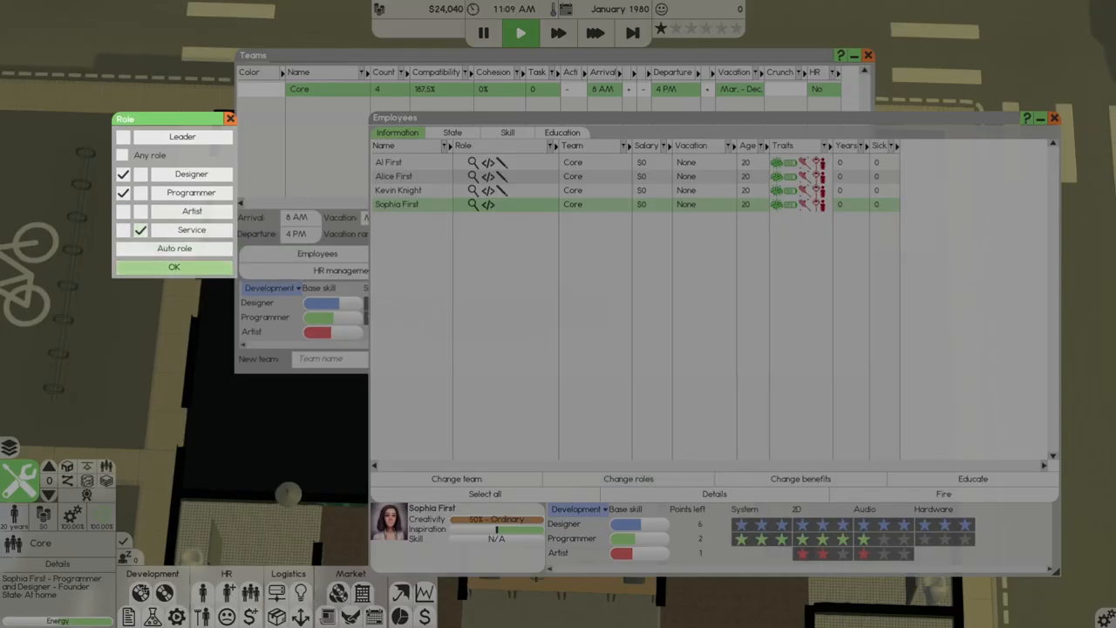
click(174, 267)
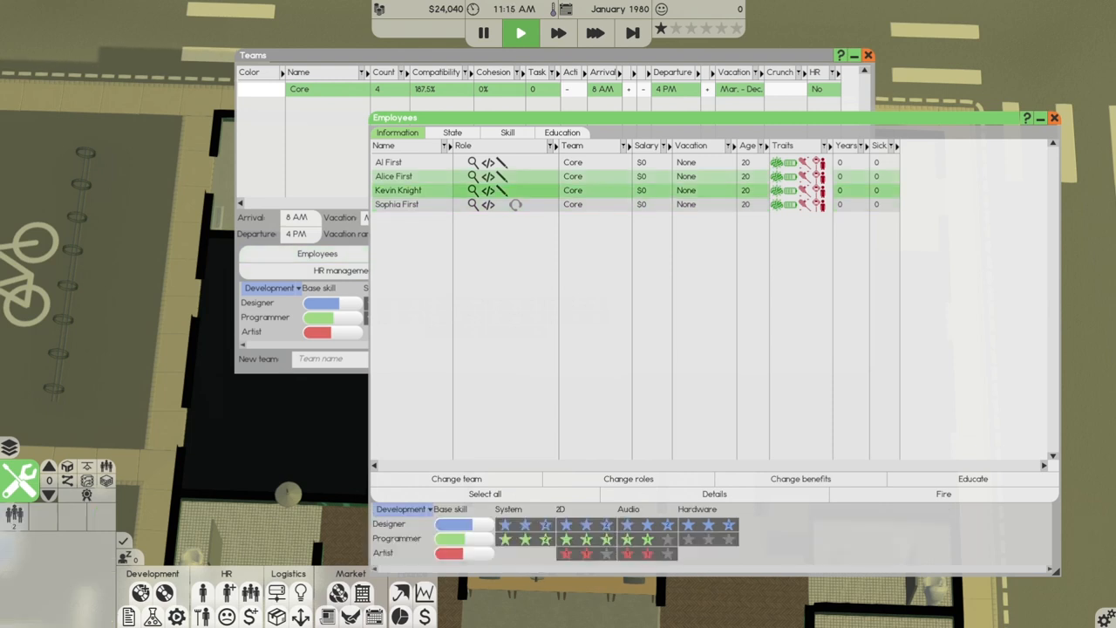
click(627, 478)
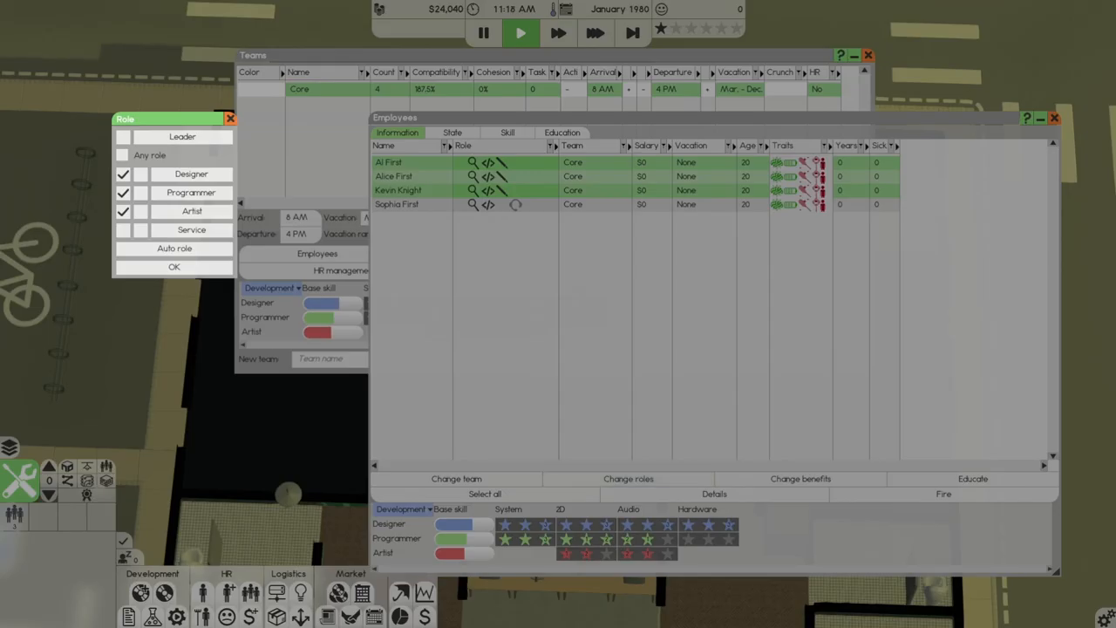
click(174, 267)
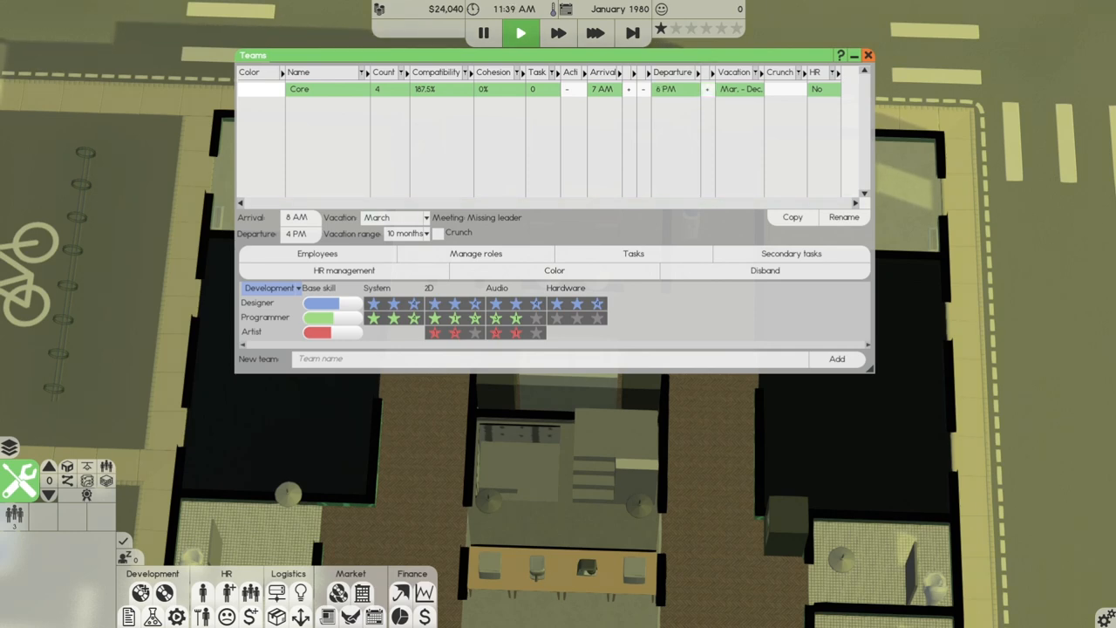
Step: Check the Core team's arrival, departure and vacation settings, then leave team management
click(869, 54)
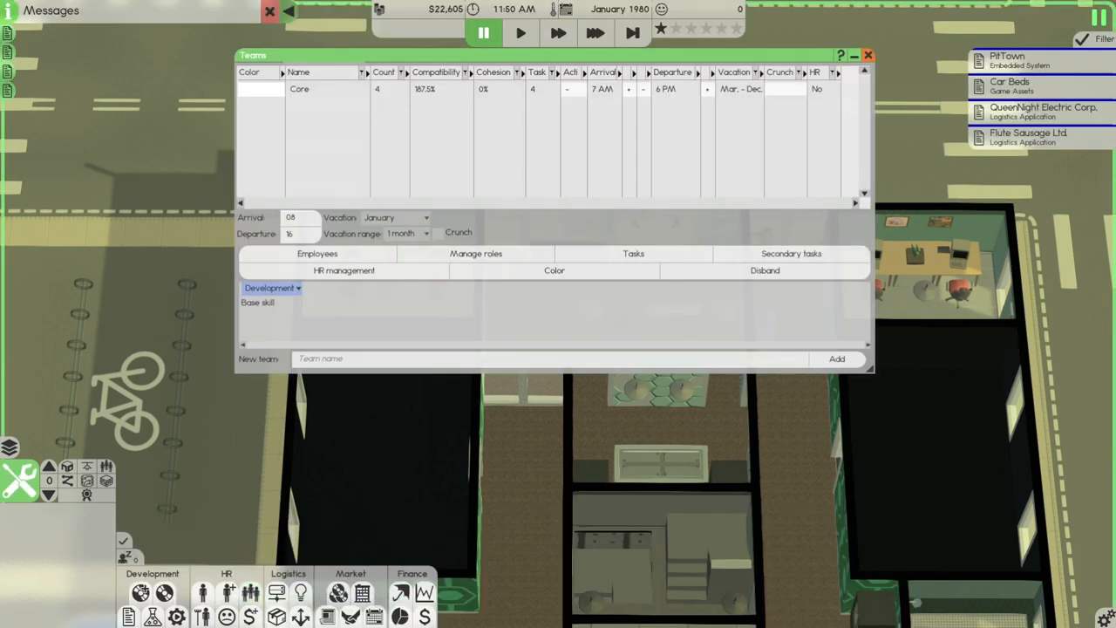
click(300, 87)
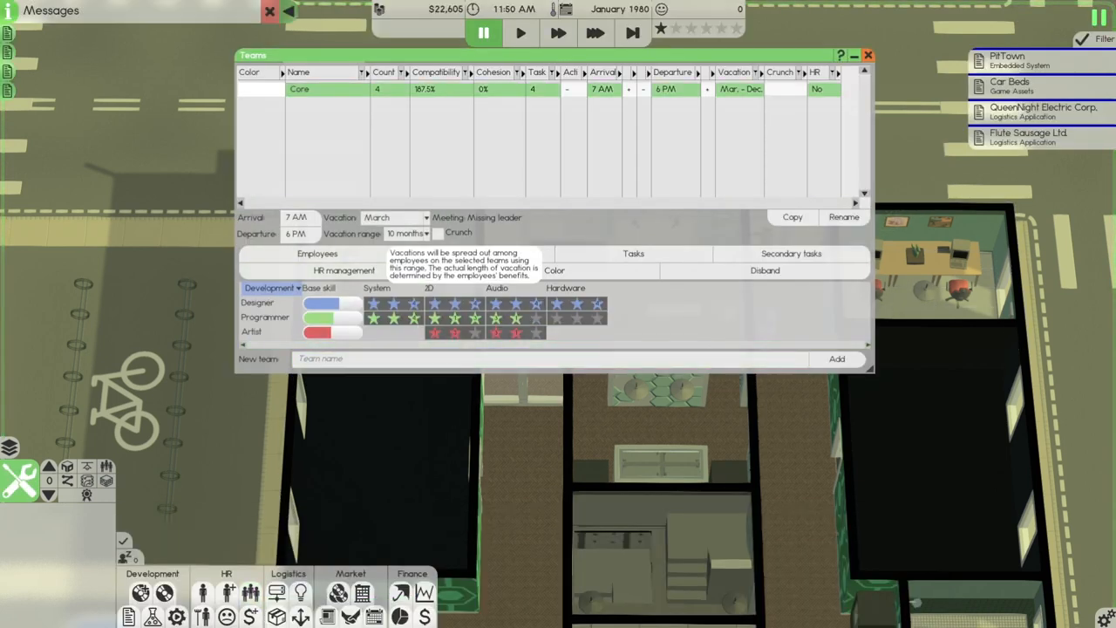
click(868, 54)
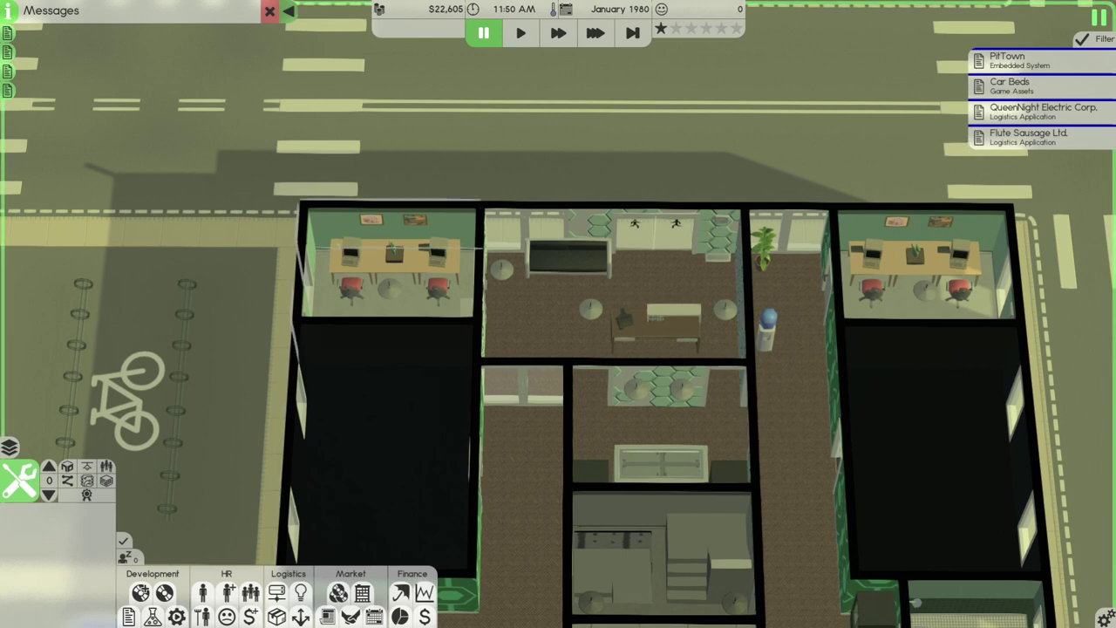
mouse_move(154, 591)
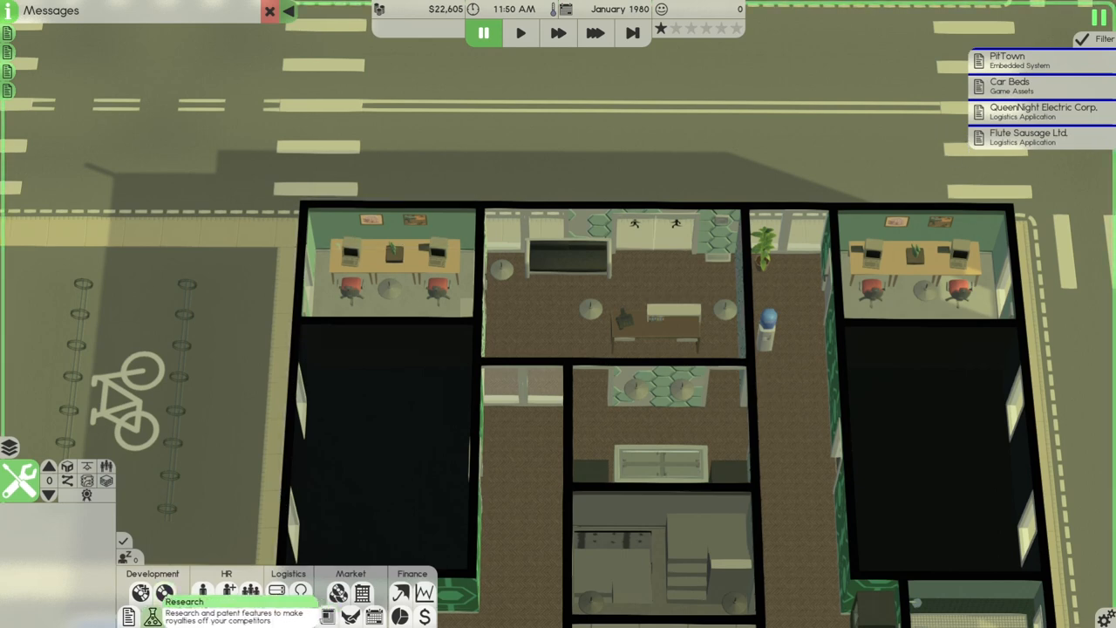
Step: Compare the System, Hardware, 2D and Audio research categories in the research overview
click(182, 602)
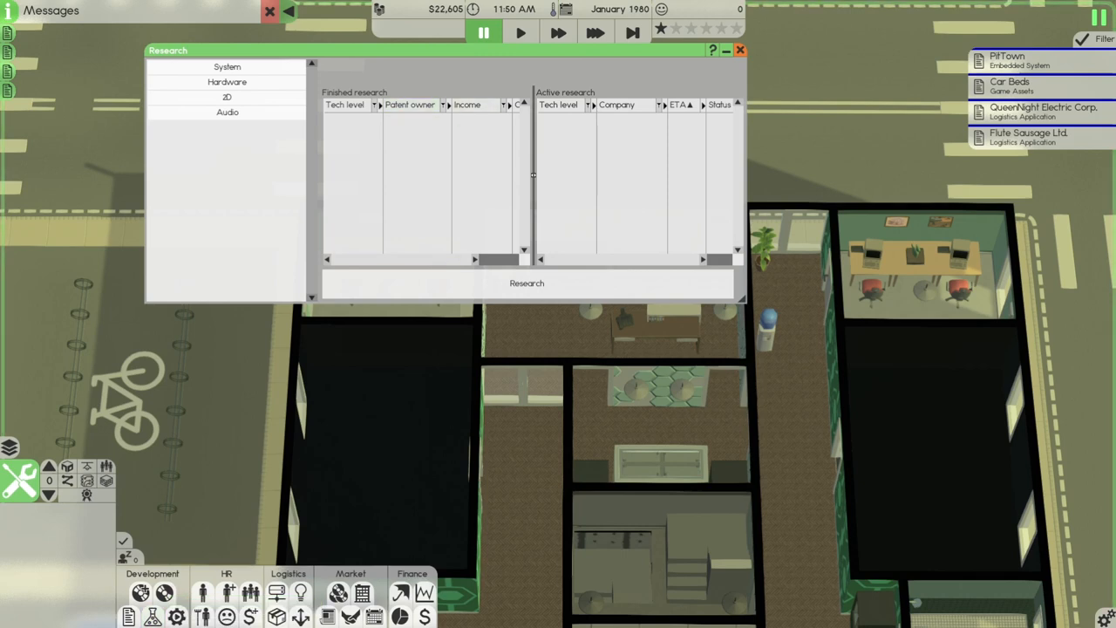
click(227, 66)
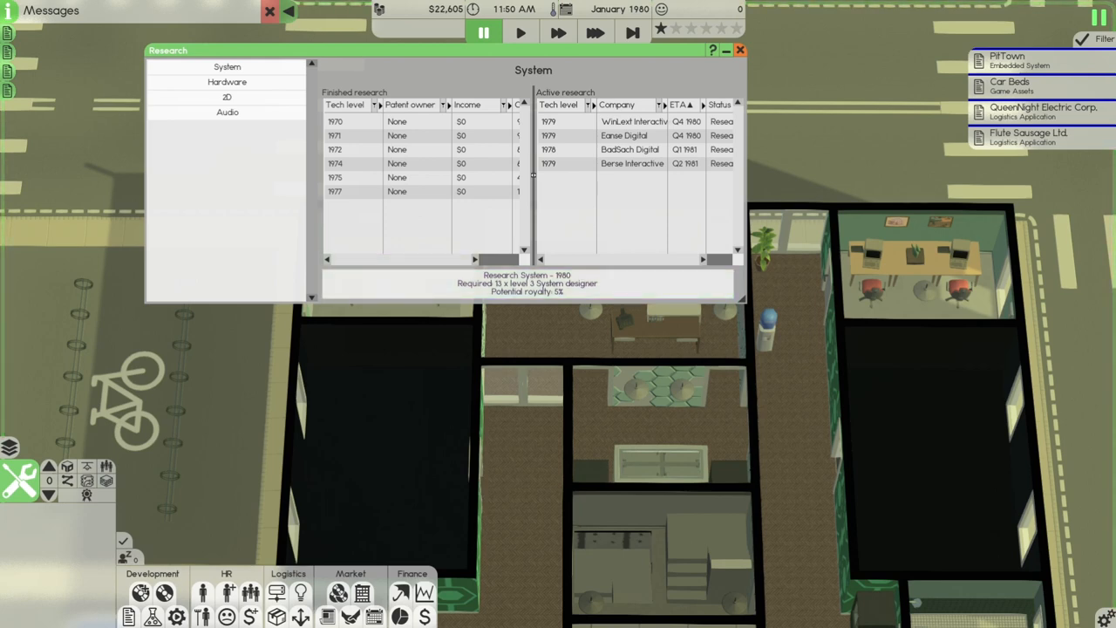
click(227, 82)
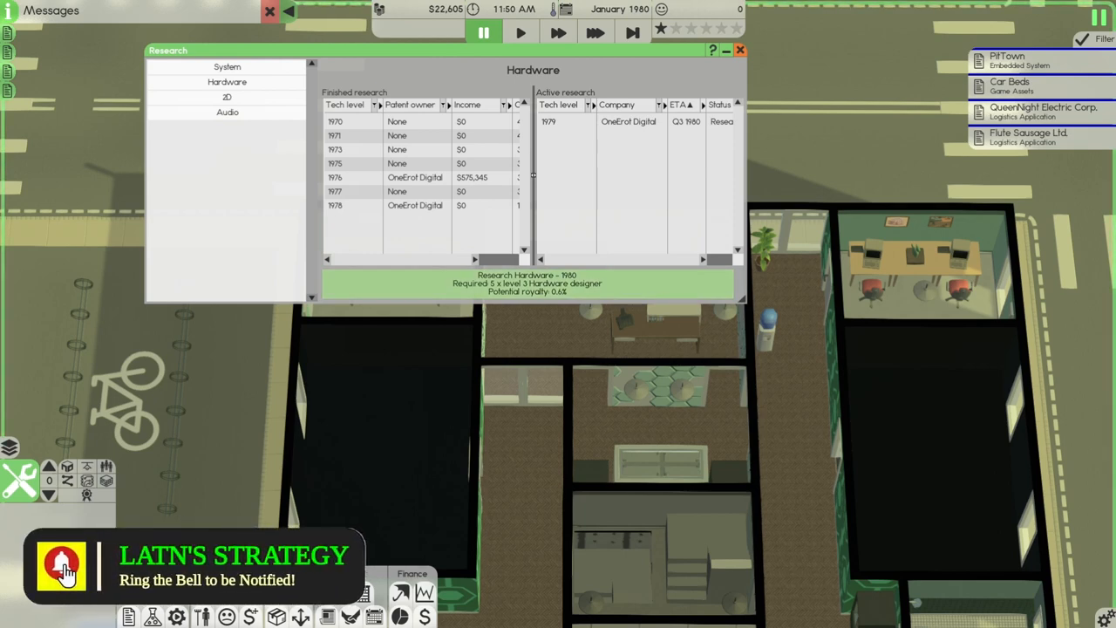
click(226, 96)
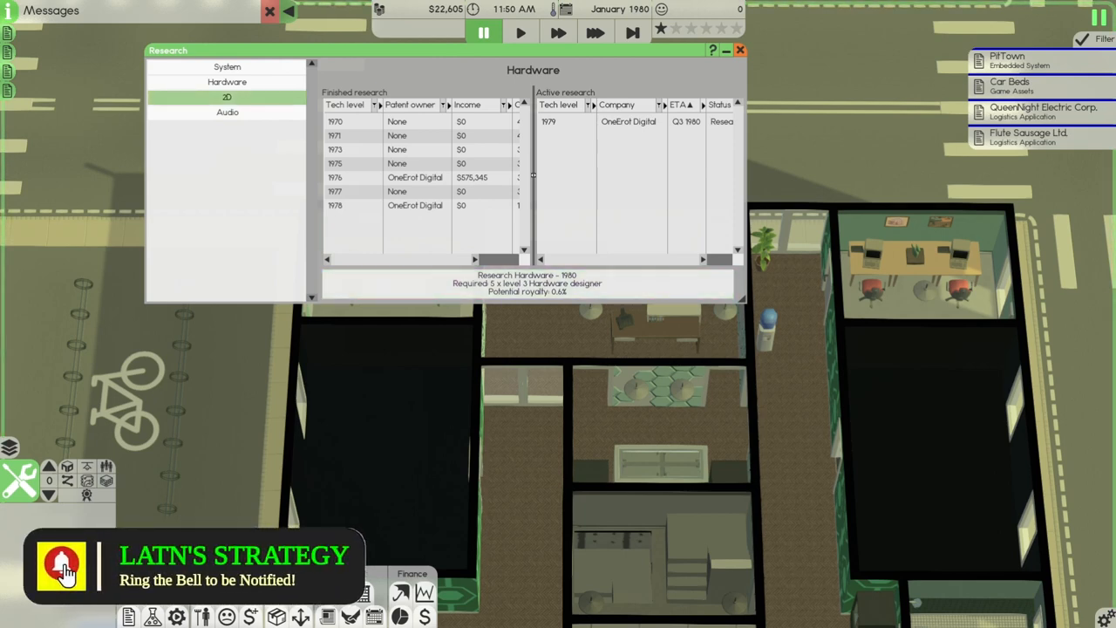
click(227, 96)
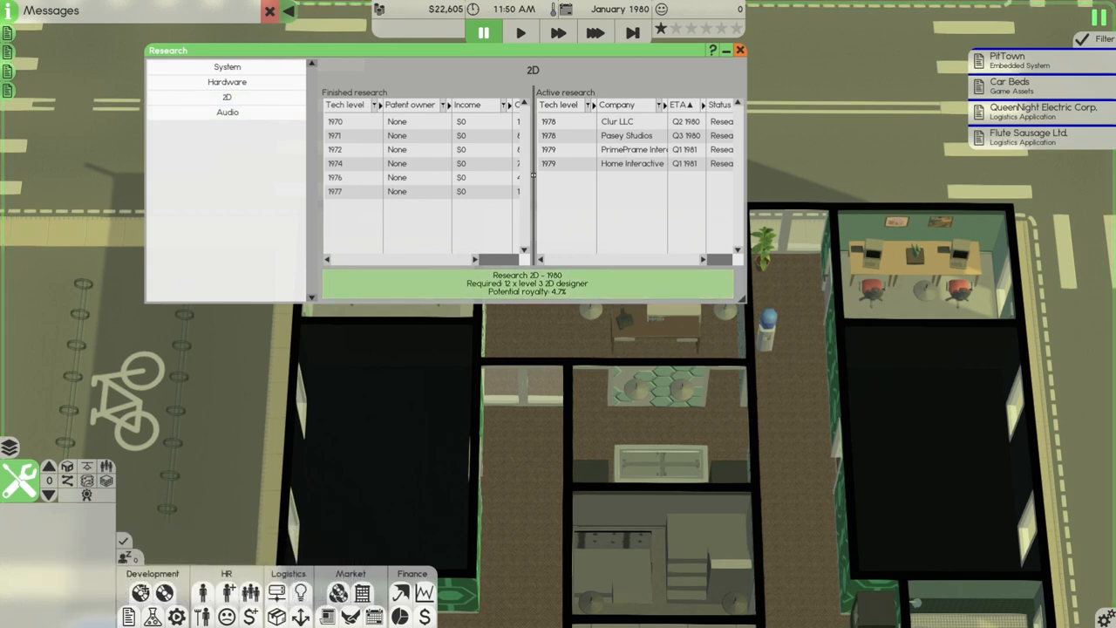
click(226, 96)
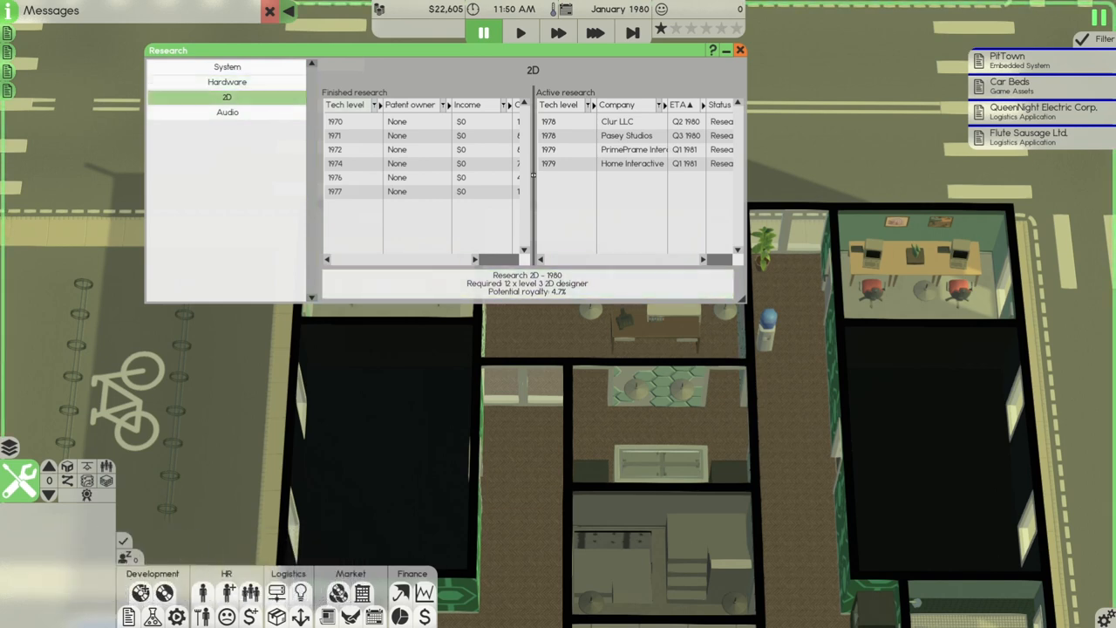
click(227, 112)
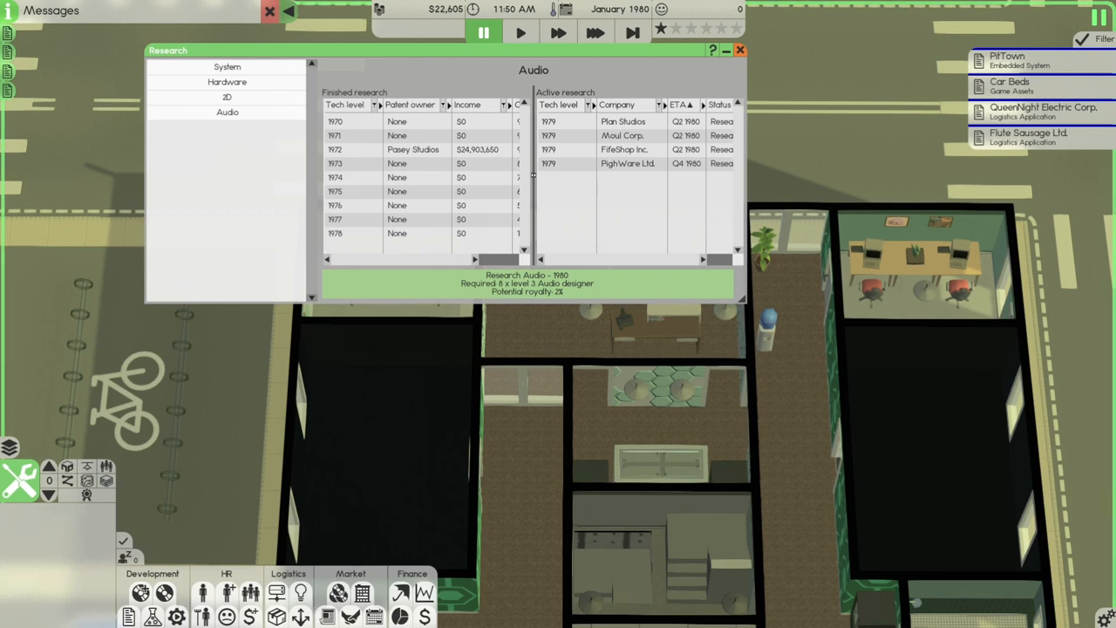
Step: Start the 1980 Hardware research assigned to the Core team and leave the research overview
click(227, 82)
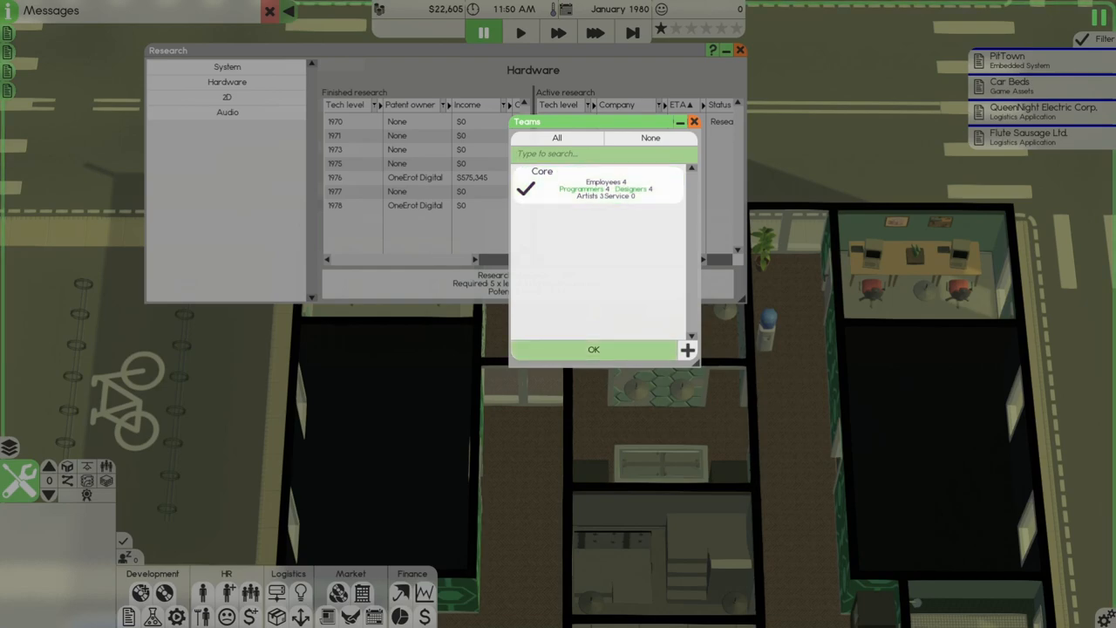
click(592, 349)
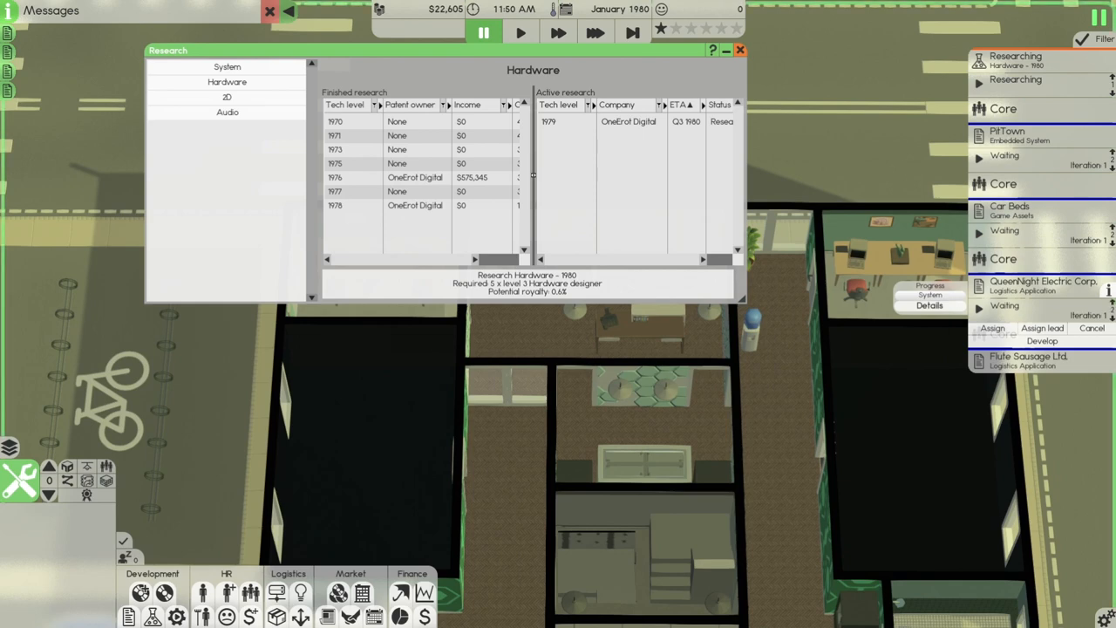
click(740, 49)
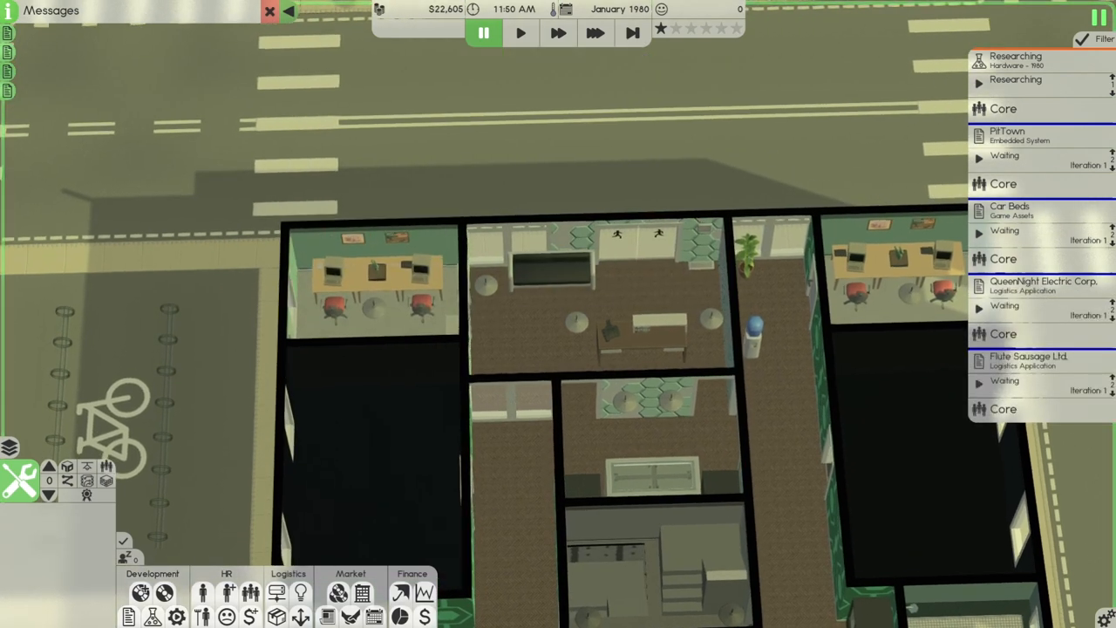
Step: Speed up time through February 1980 until the contract jobs report fulfilled
click(596, 33)
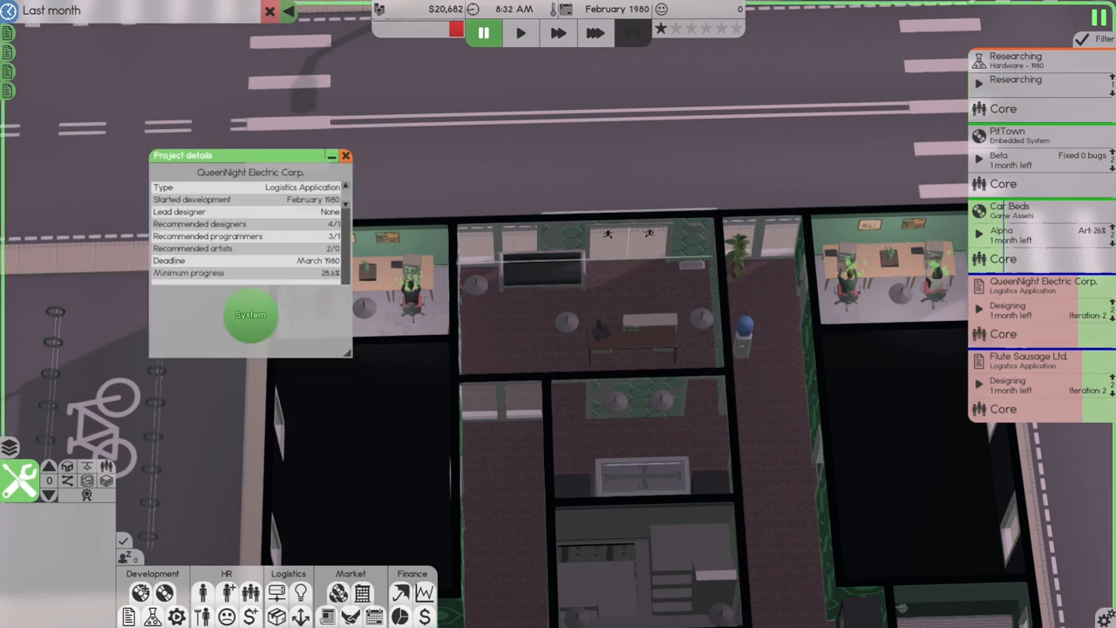
click(345, 155)
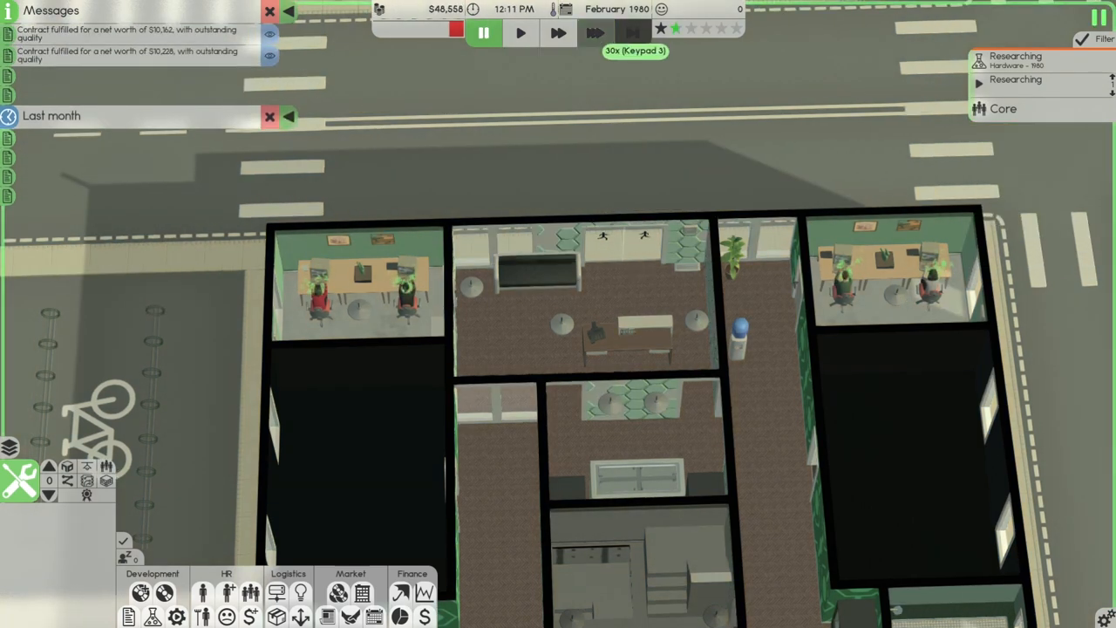
Step: Accept the Back Inc. logistics and Chicken Stop game assets contracts
click(596, 34)
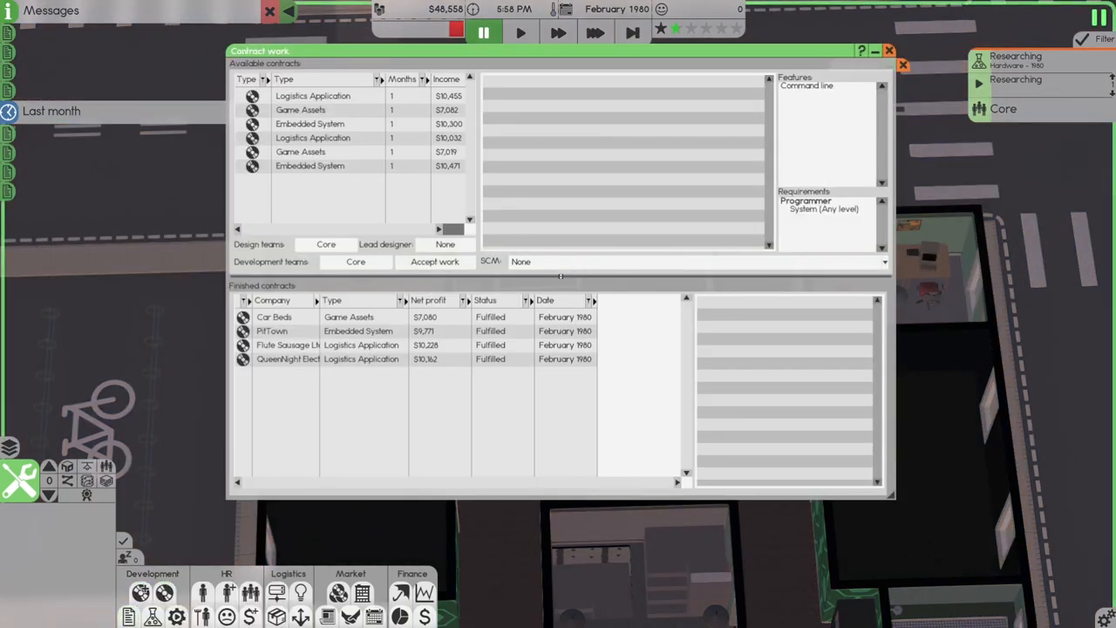
click(312, 94)
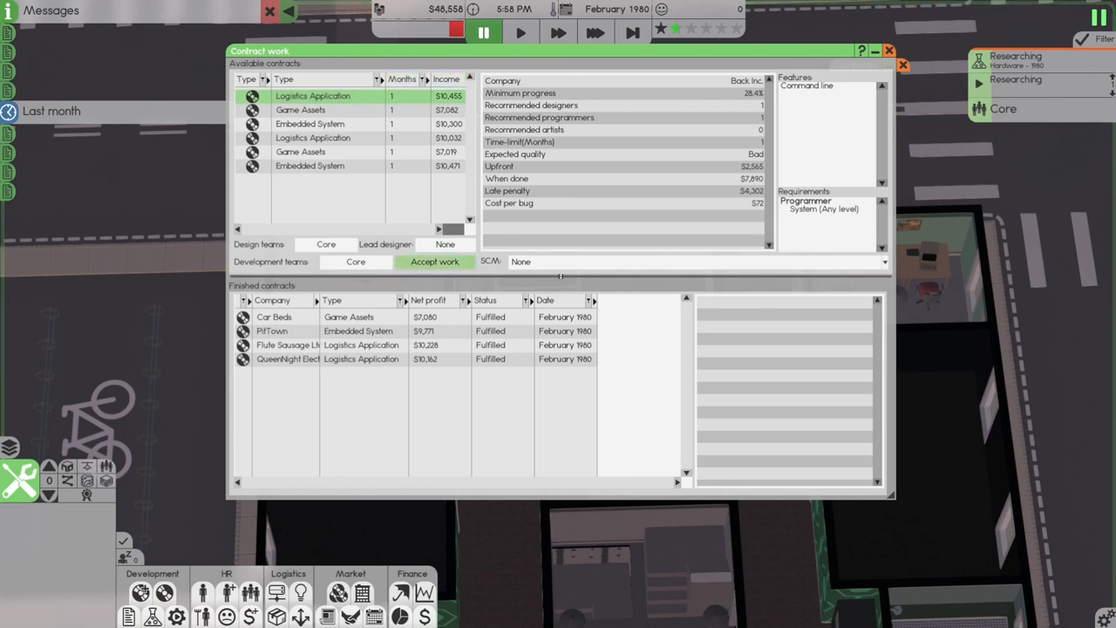
click(432, 261)
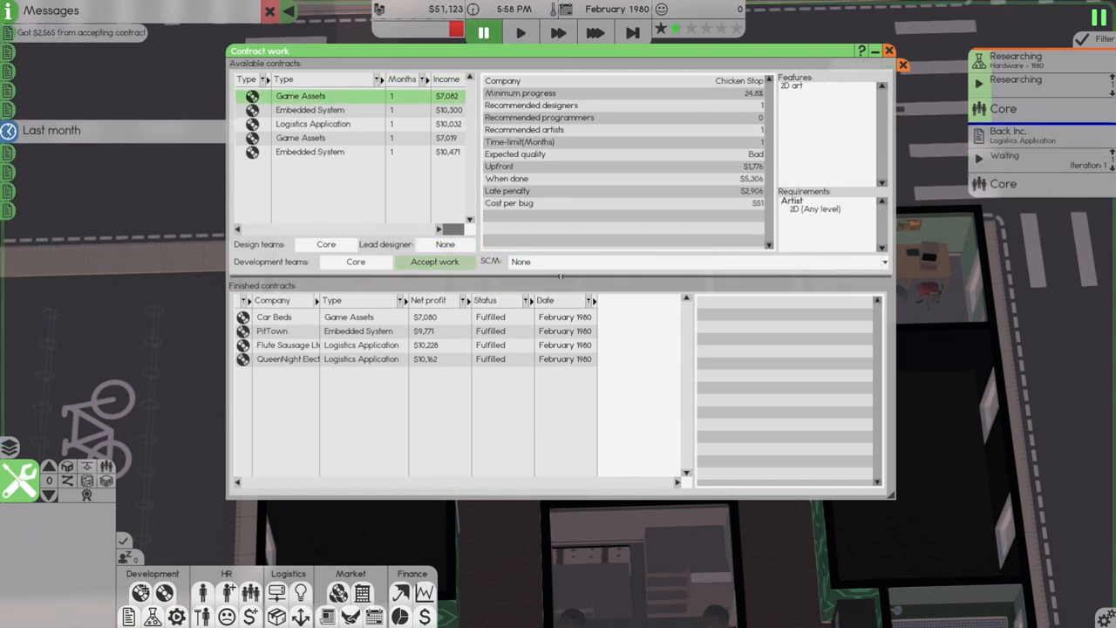
click(433, 262)
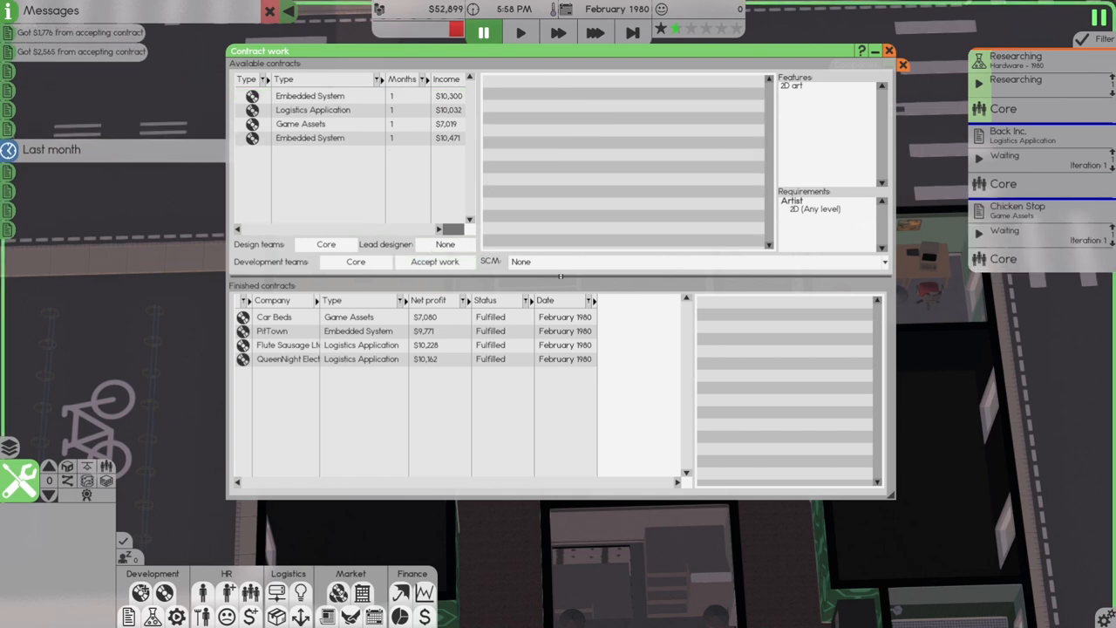
Step: Review the embedded system offer and accept the City To Go logistics contract
click(310, 94)
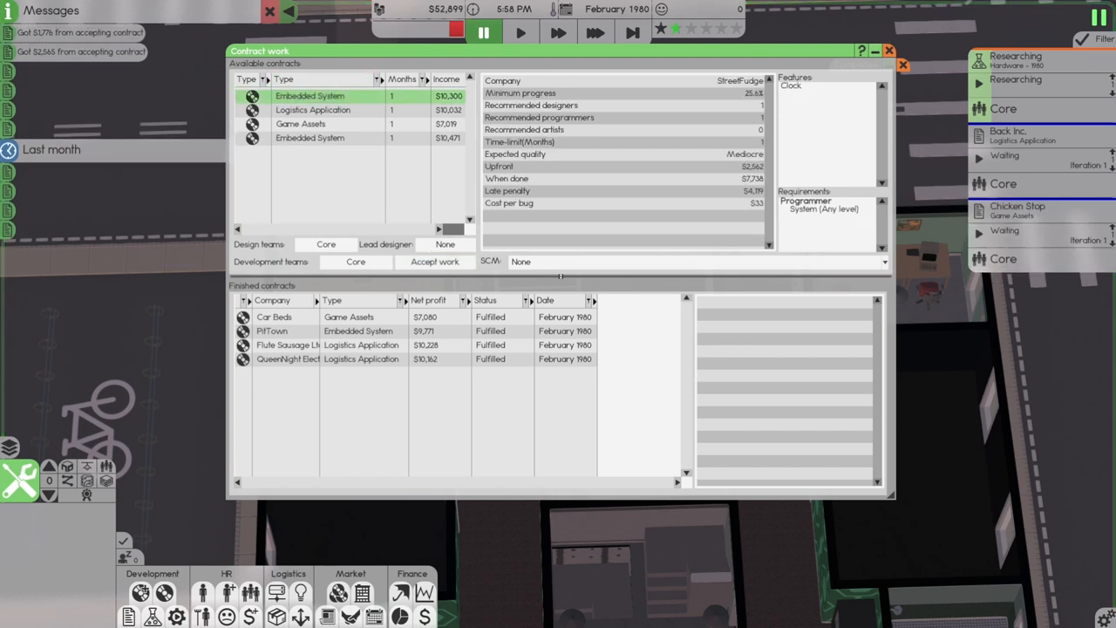
click(312, 108)
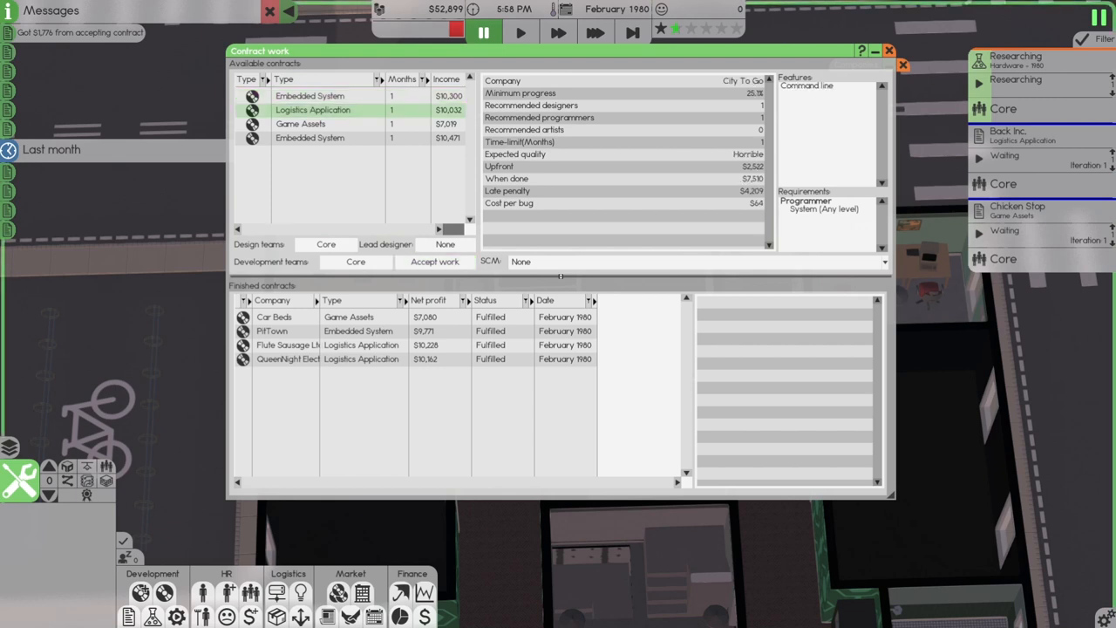
click(433, 262)
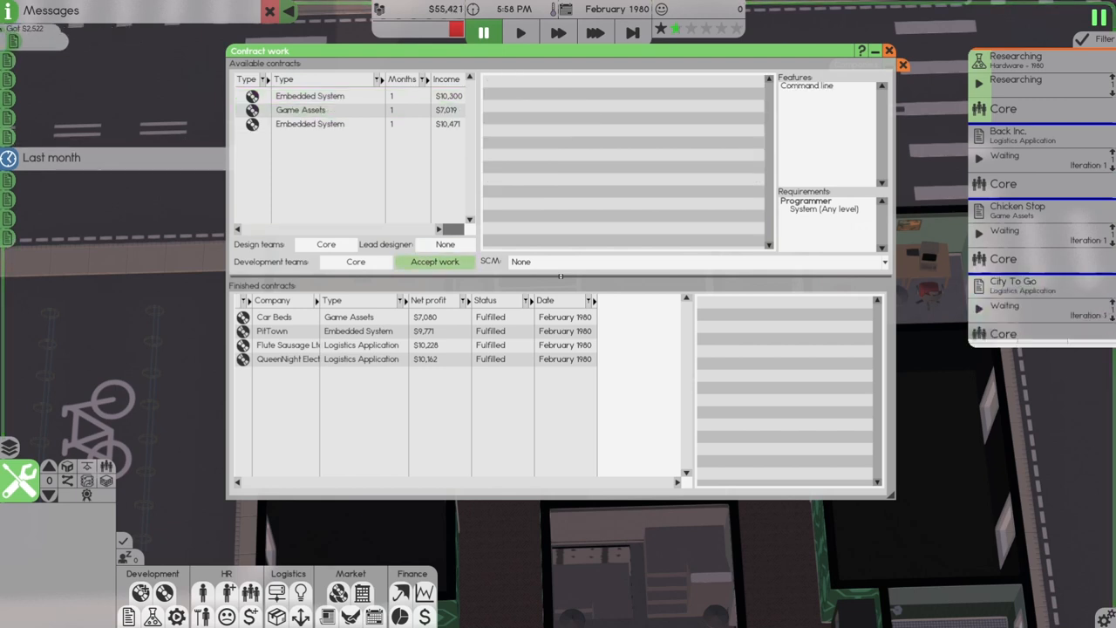
click(432, 261)
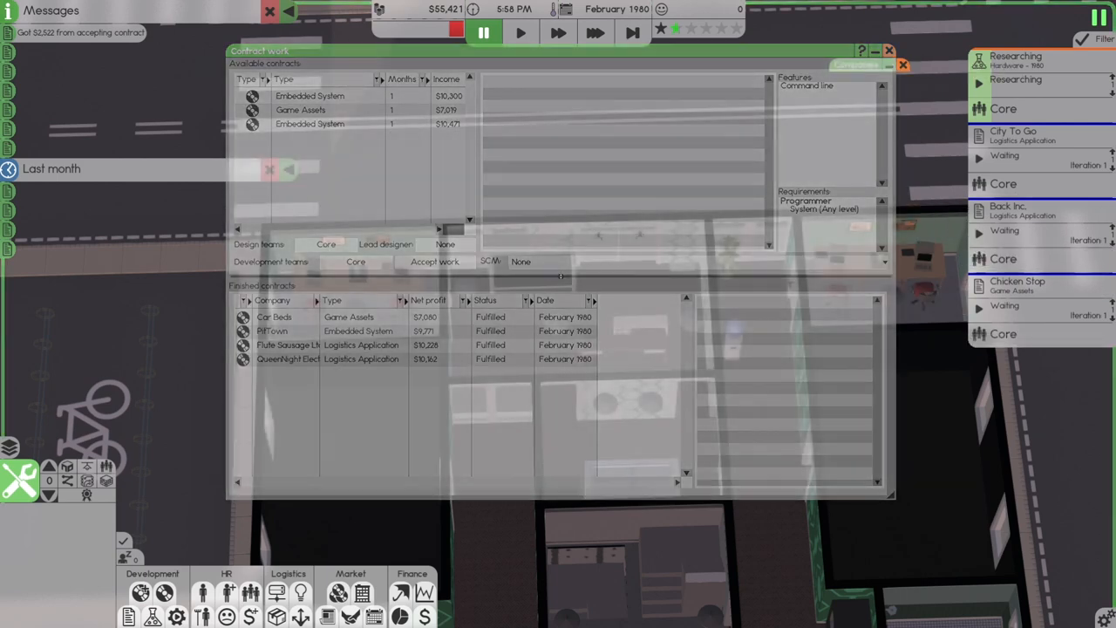
Step: Hire a permanent cleaner arriving immediately from the Staff window and return to the office
click(890, 49)
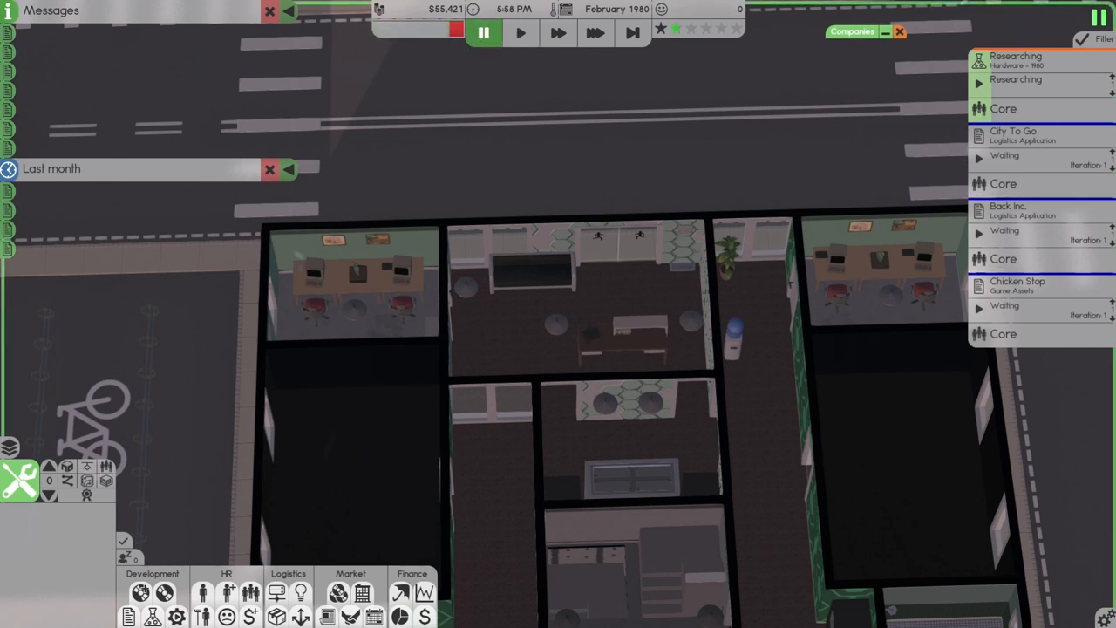
mouse_move(631, 33)
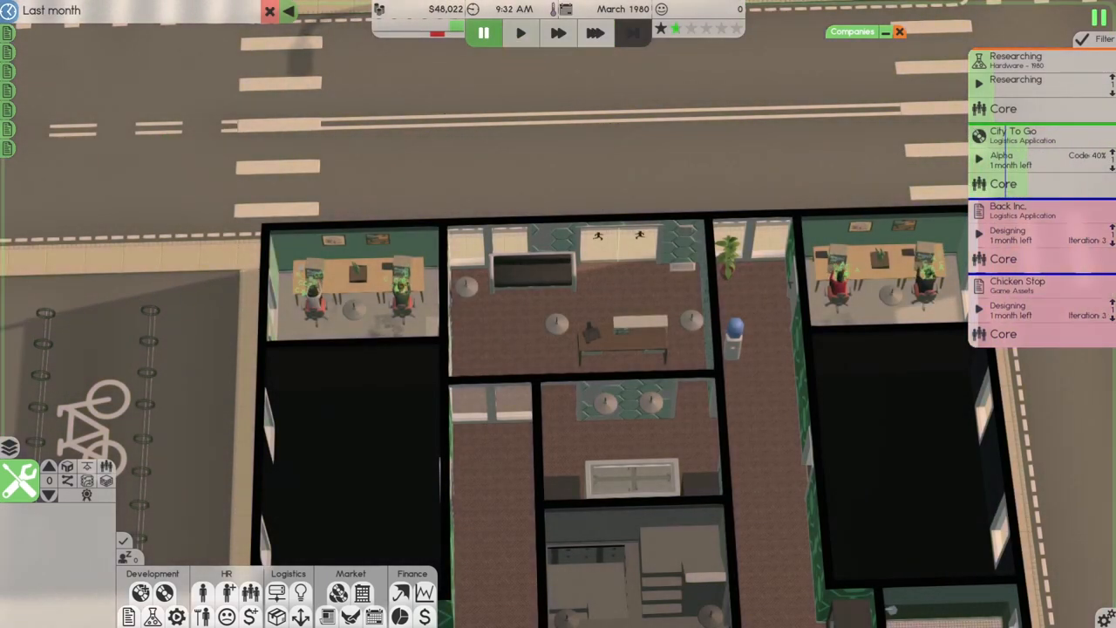
click(1020, 136)
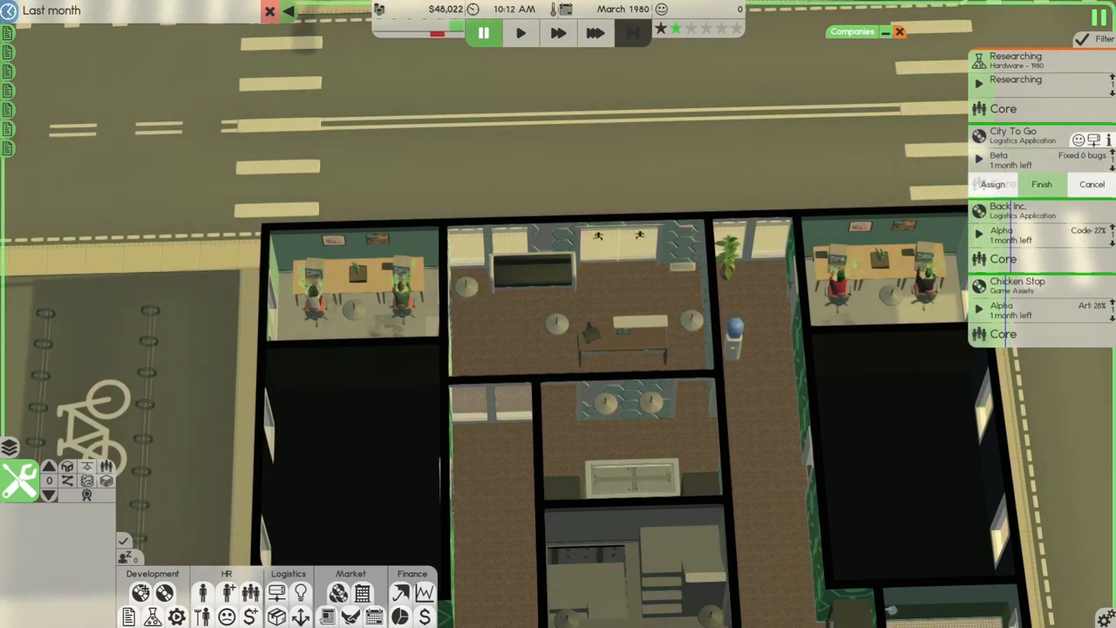
click(1041, 185)
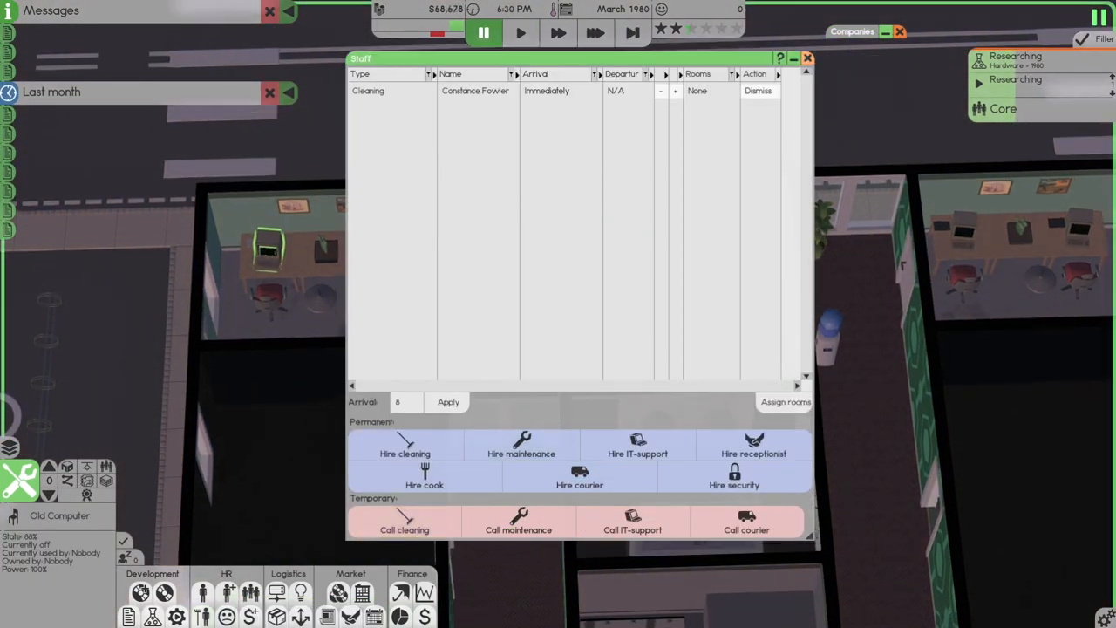
click(805, 57)
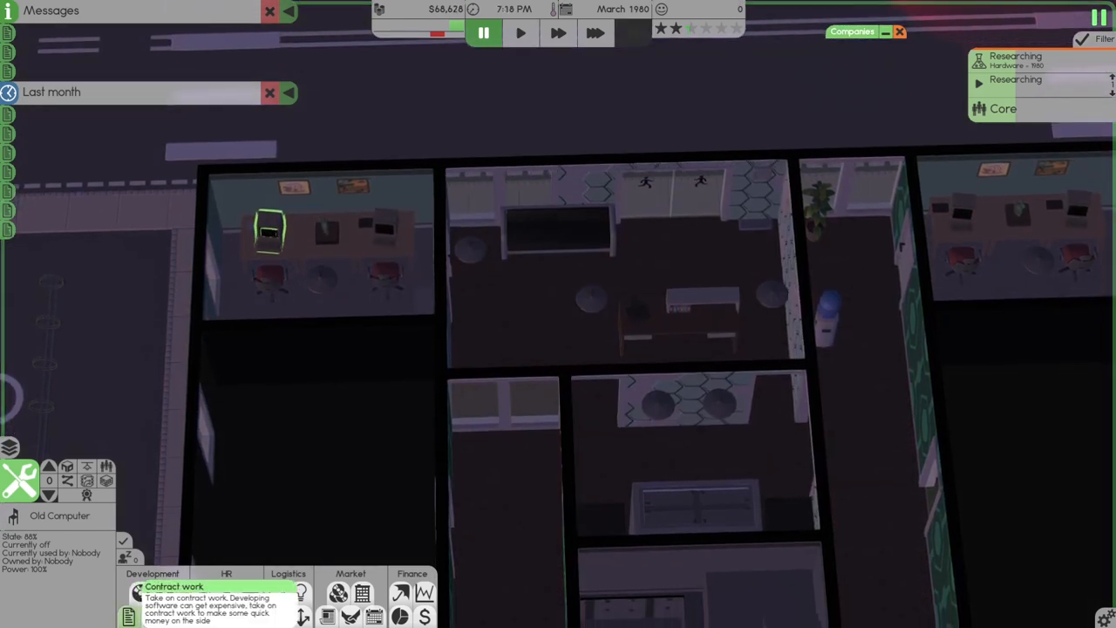
Step: Accept the Game Assets contract from the contract work overview
click(174, 586)
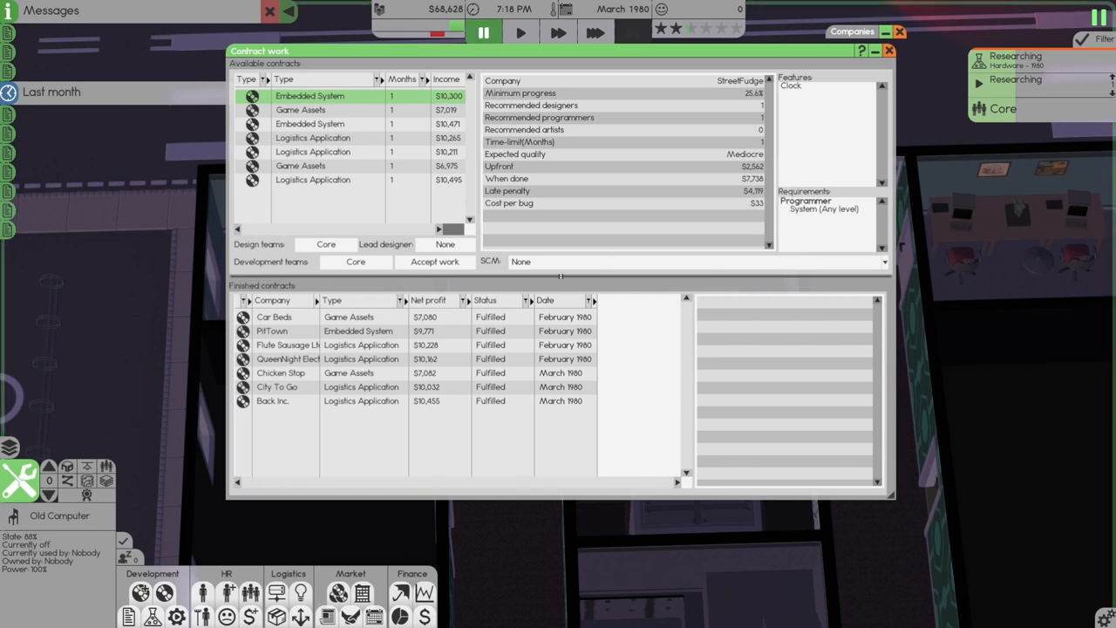
click(300, 109)
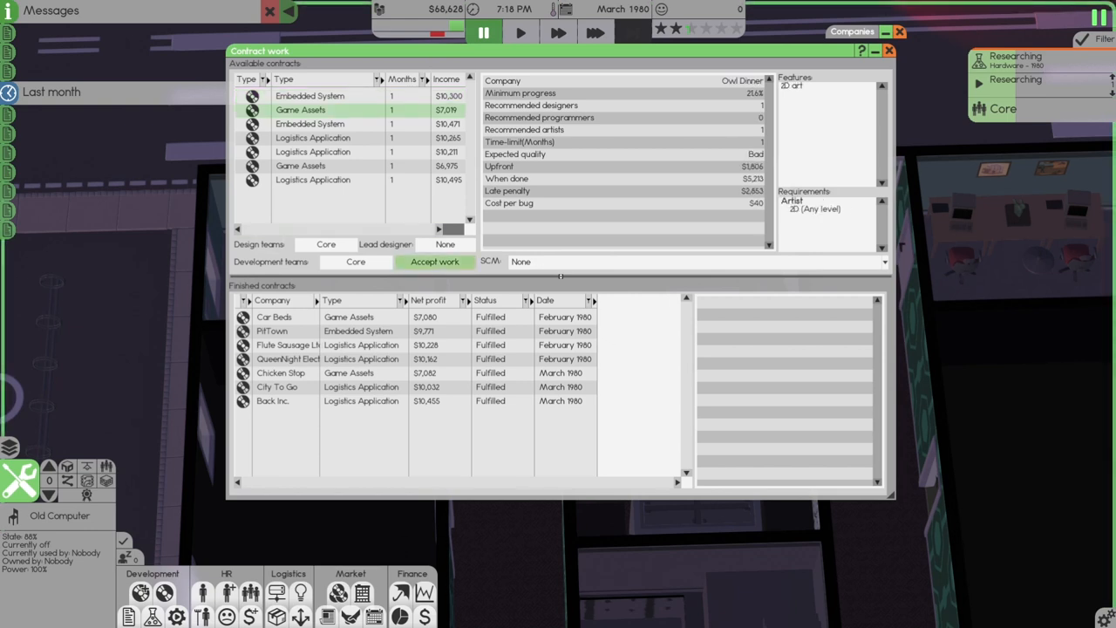
click(433, 261)
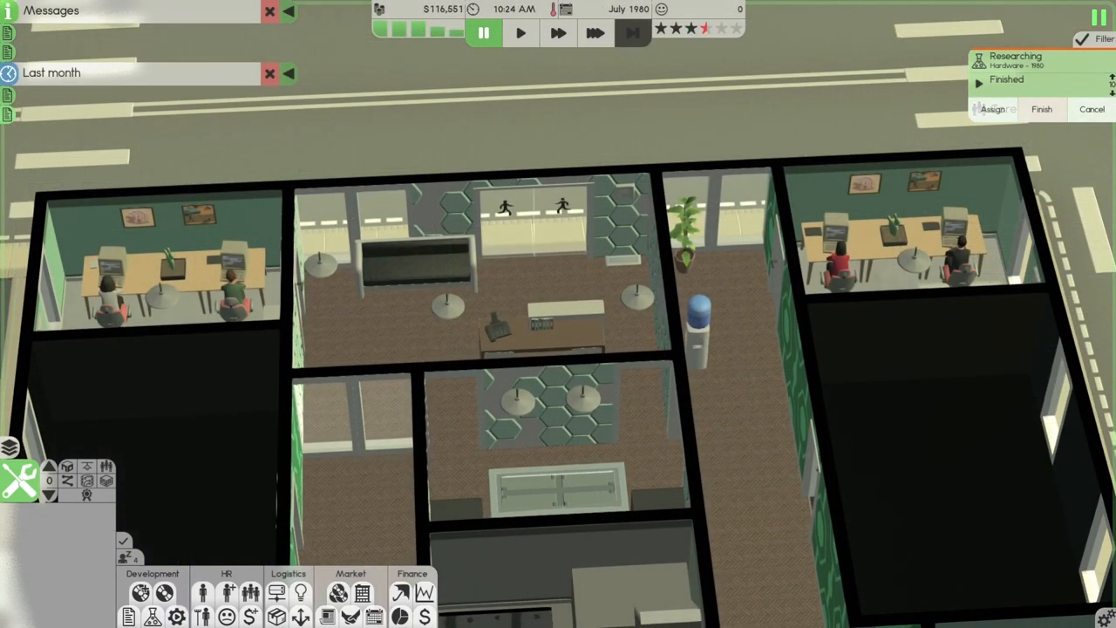
mouse_move(631, 33)
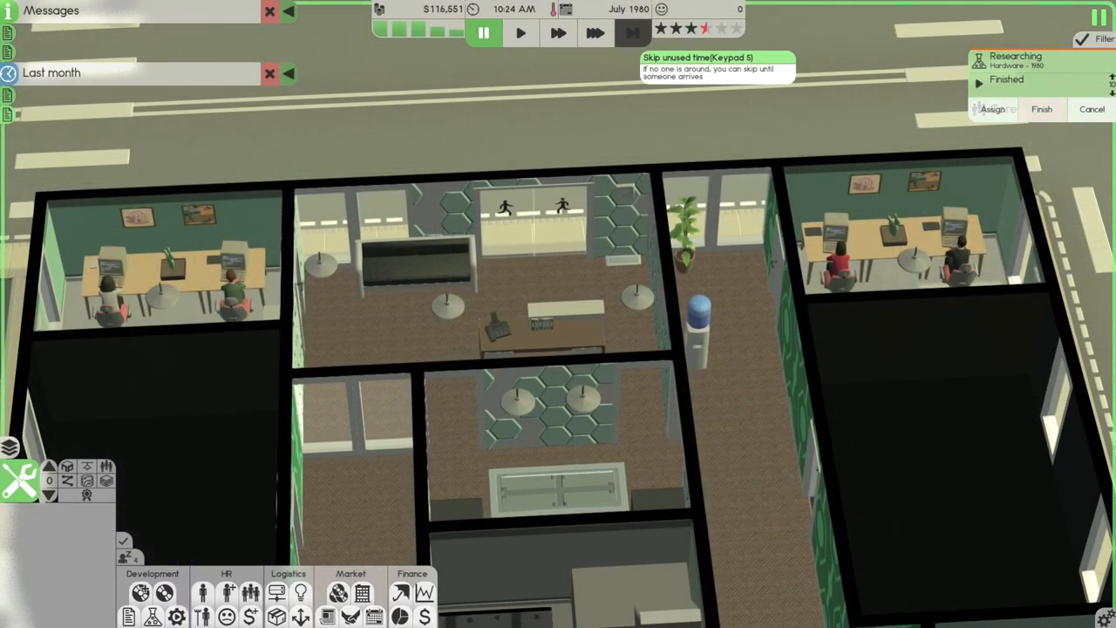
mouse_move(698, 28)
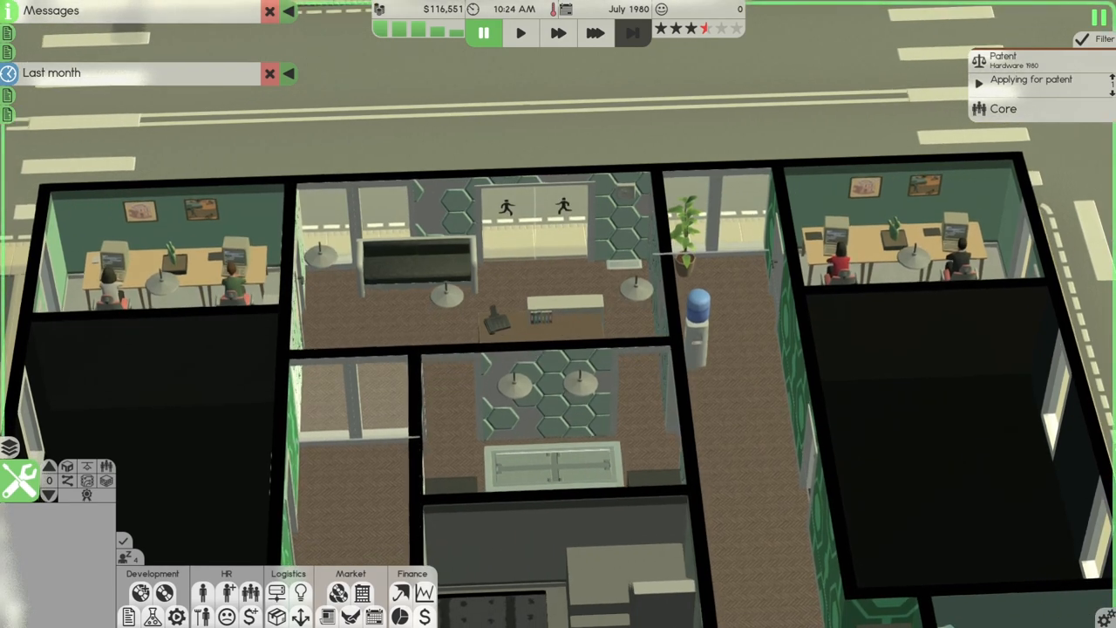
Step: Leave a right-clicked piece of furniture unchanged before searching for service applicants
click(597, 33)
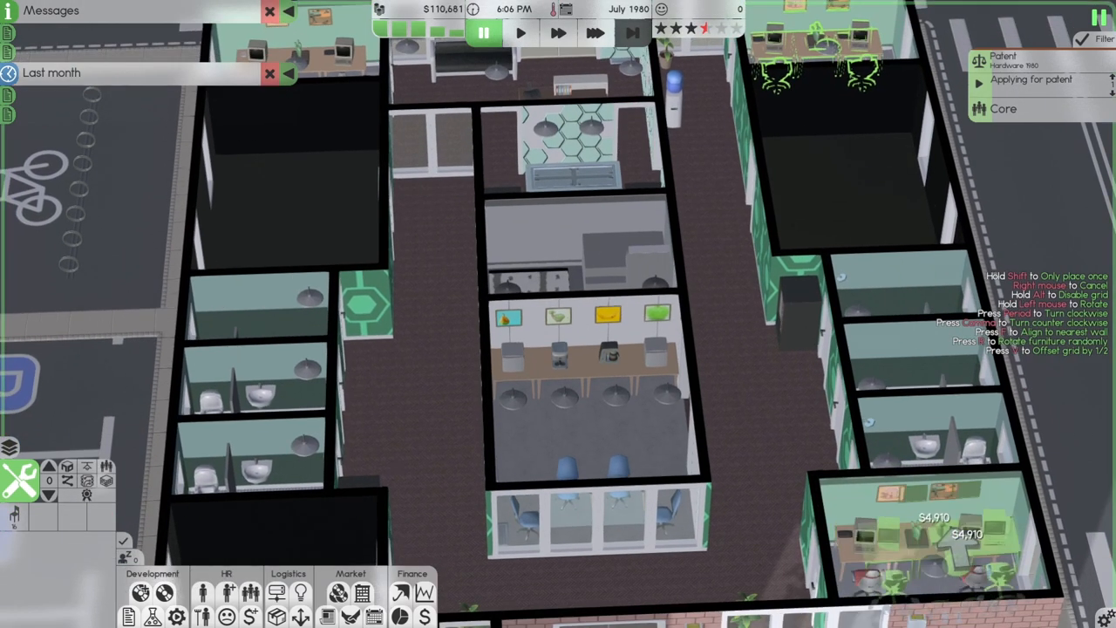
right_click(841, 532)
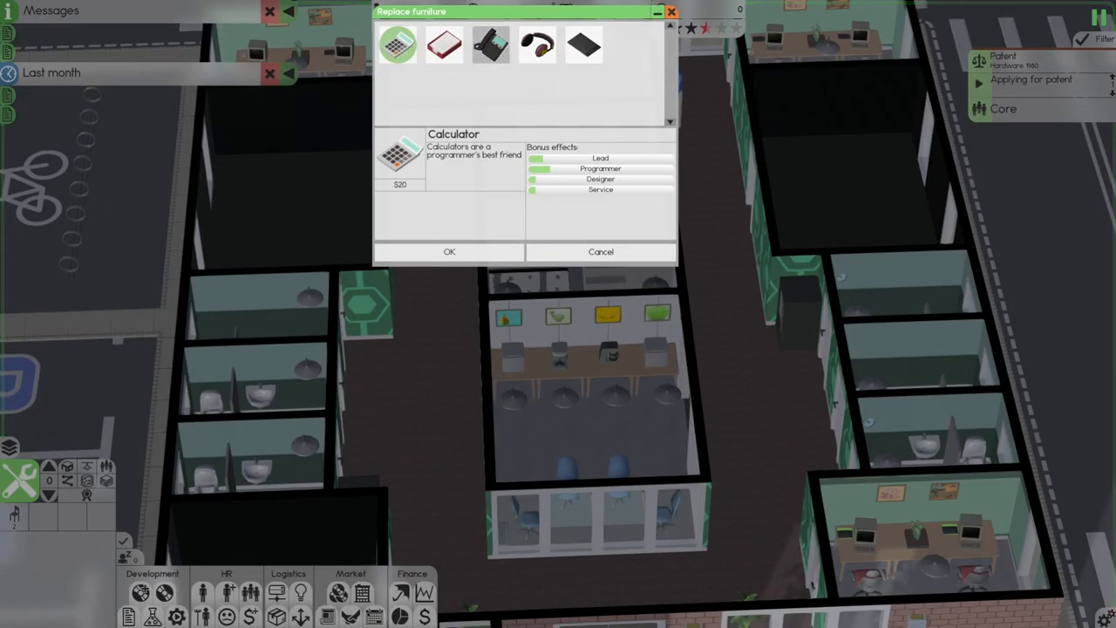
click(450, 251)
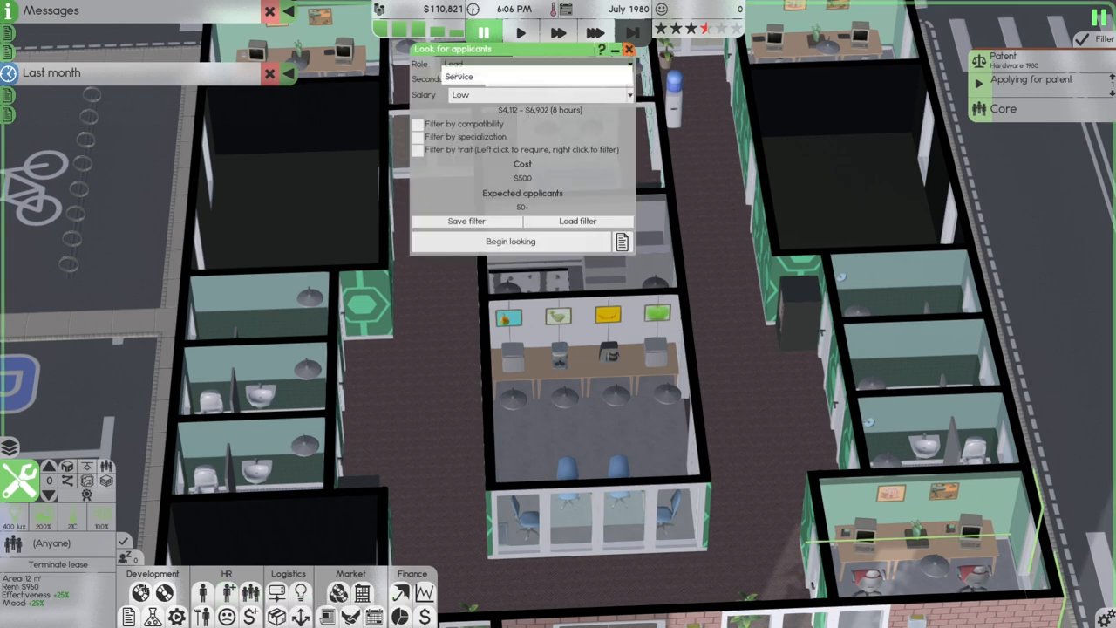
Step: Search for Law-specialised, Core-compatible applicants at high salary with a trait filter
click(538, 63)
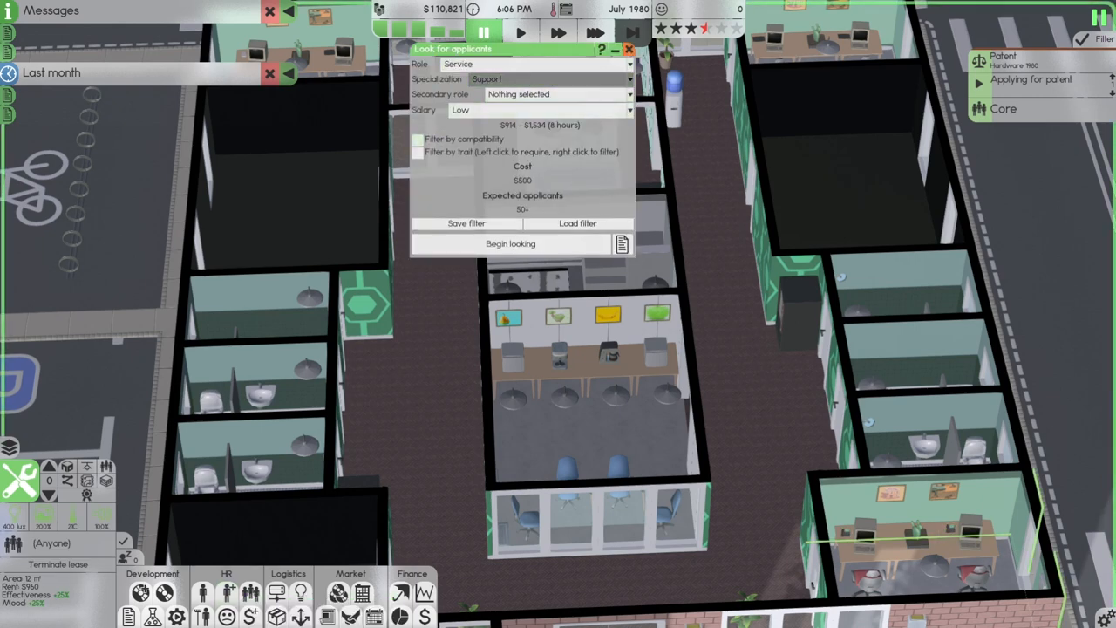
click(555, 78)
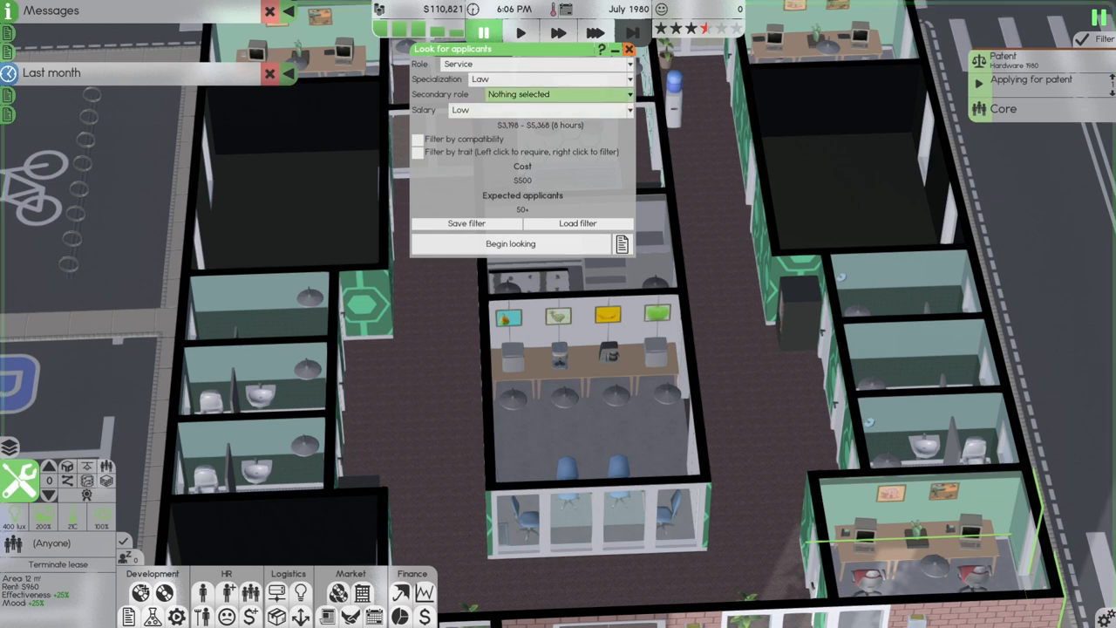
click(537, 108)
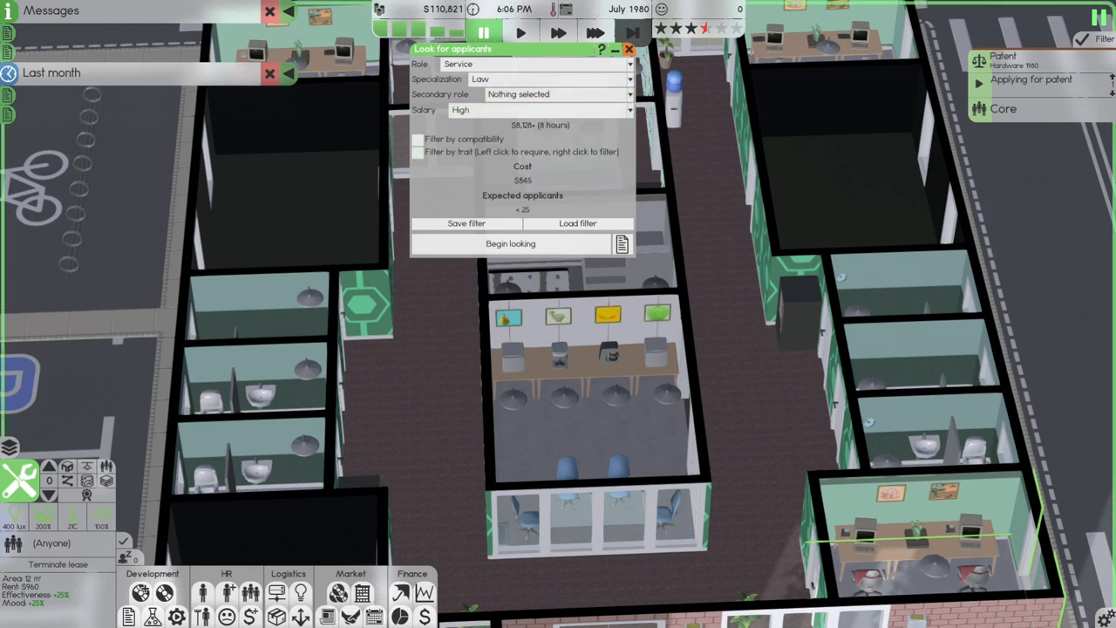
click(418, 140)
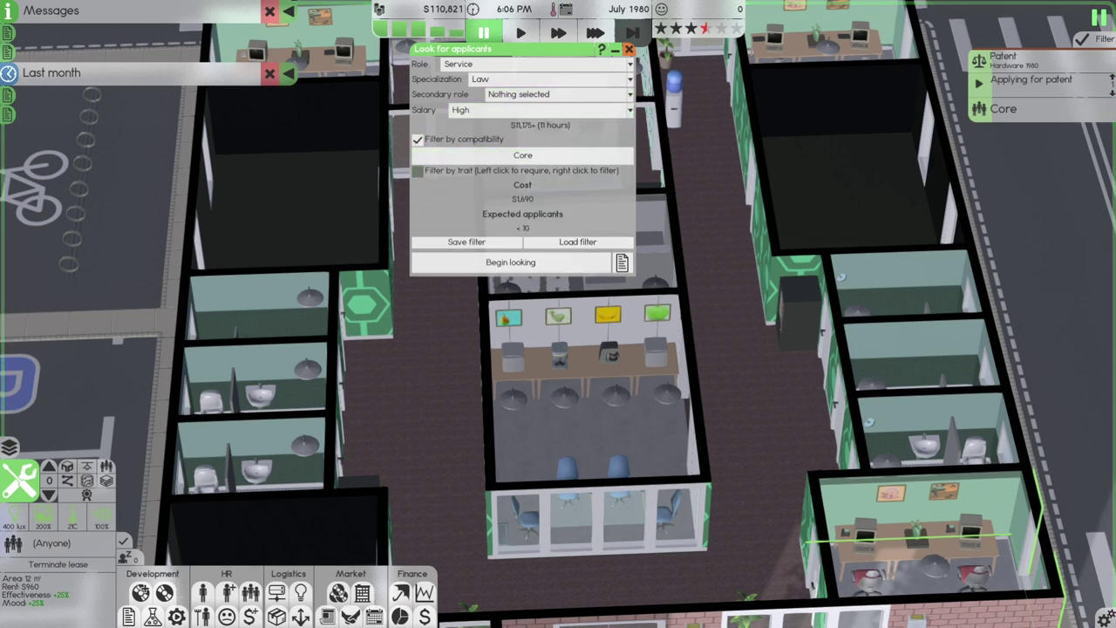
click(418, 171)
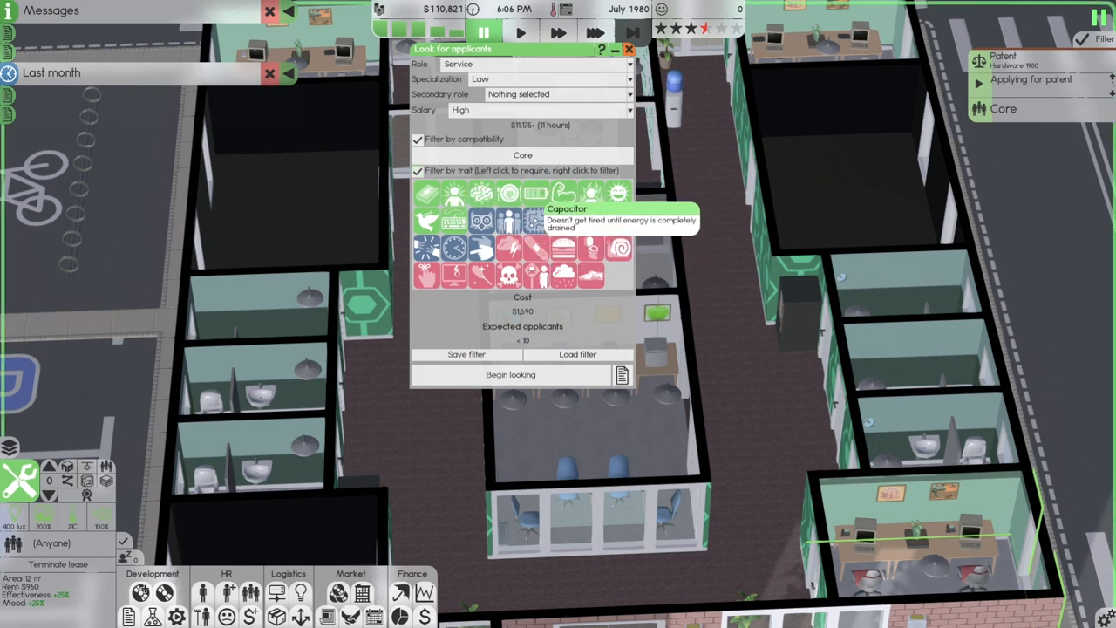
click(536, 194)
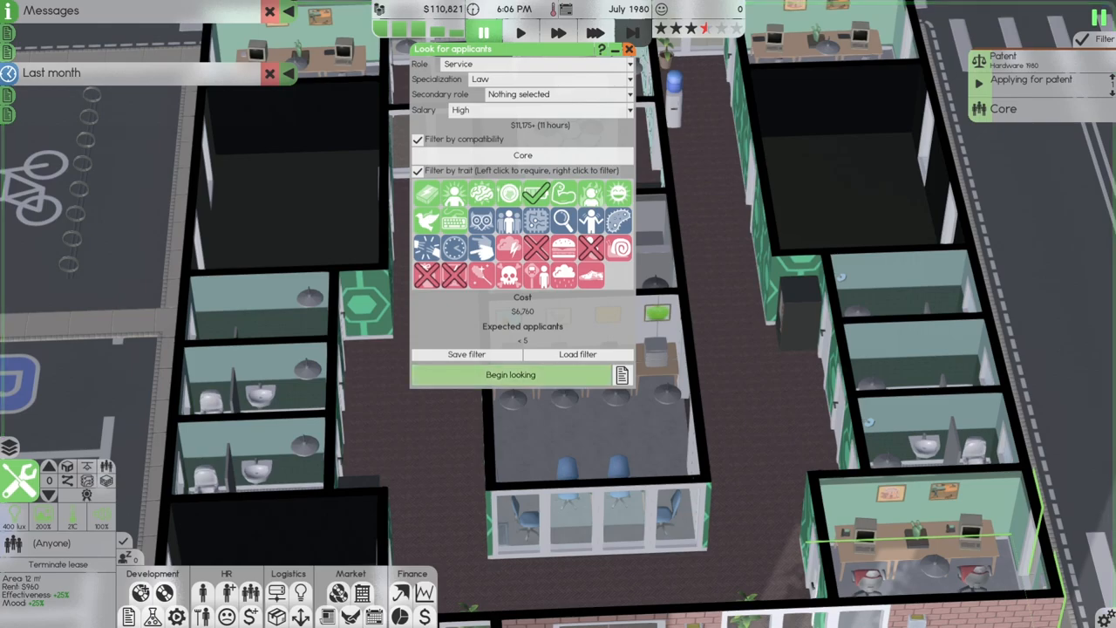
click(509, 373)
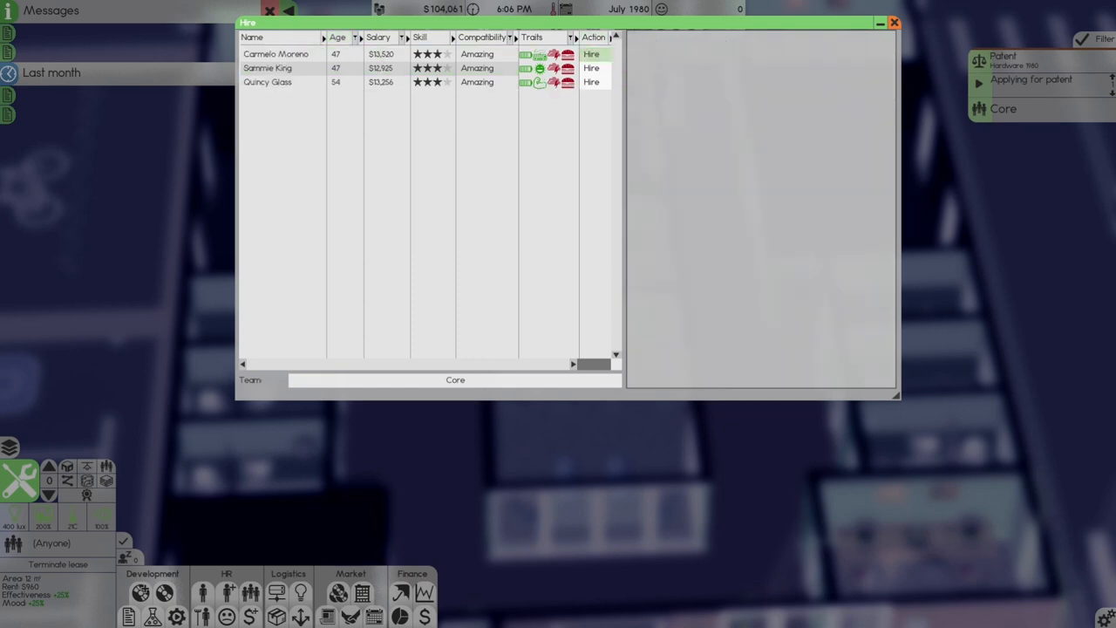
click(893, 21)
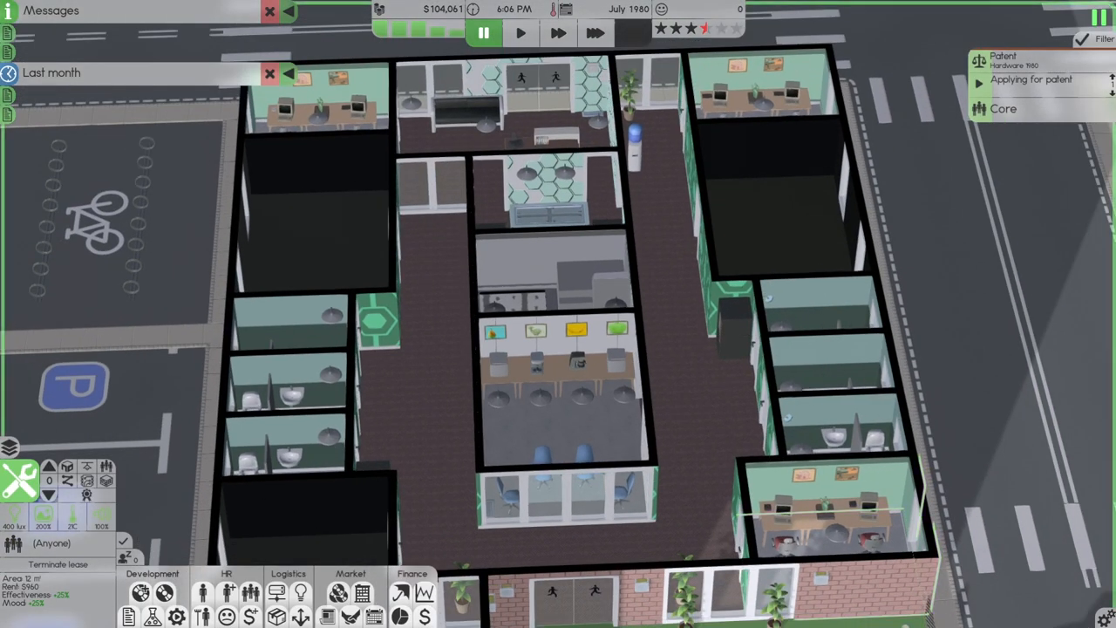
Step: Reserve a room for service staff and create teams Law-01 and Law-02
right_click(893, 532)
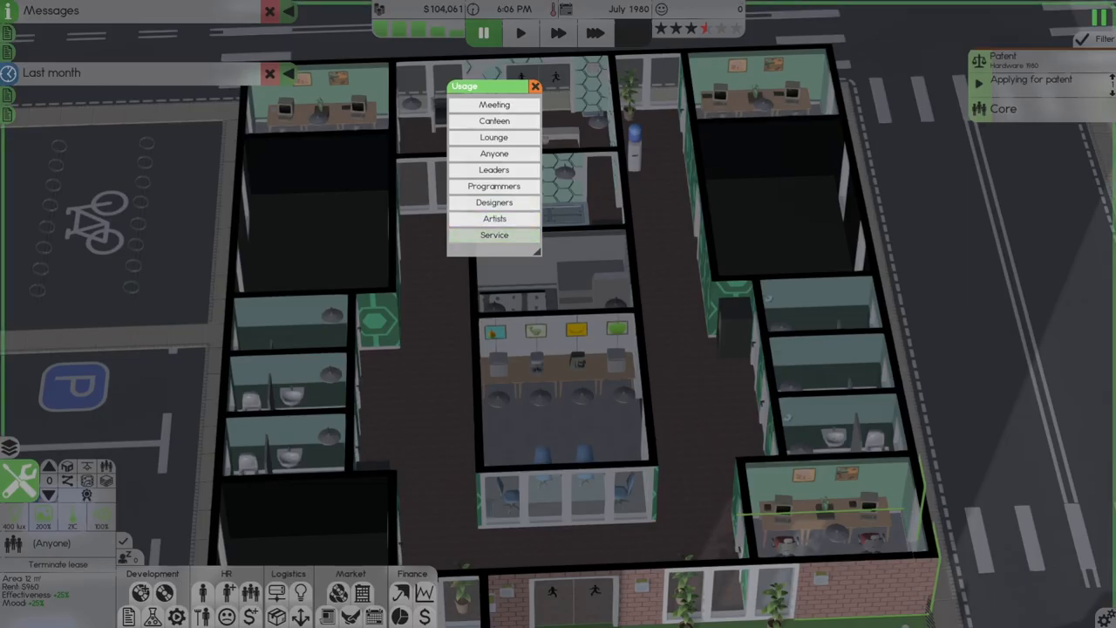
click(496, 233)
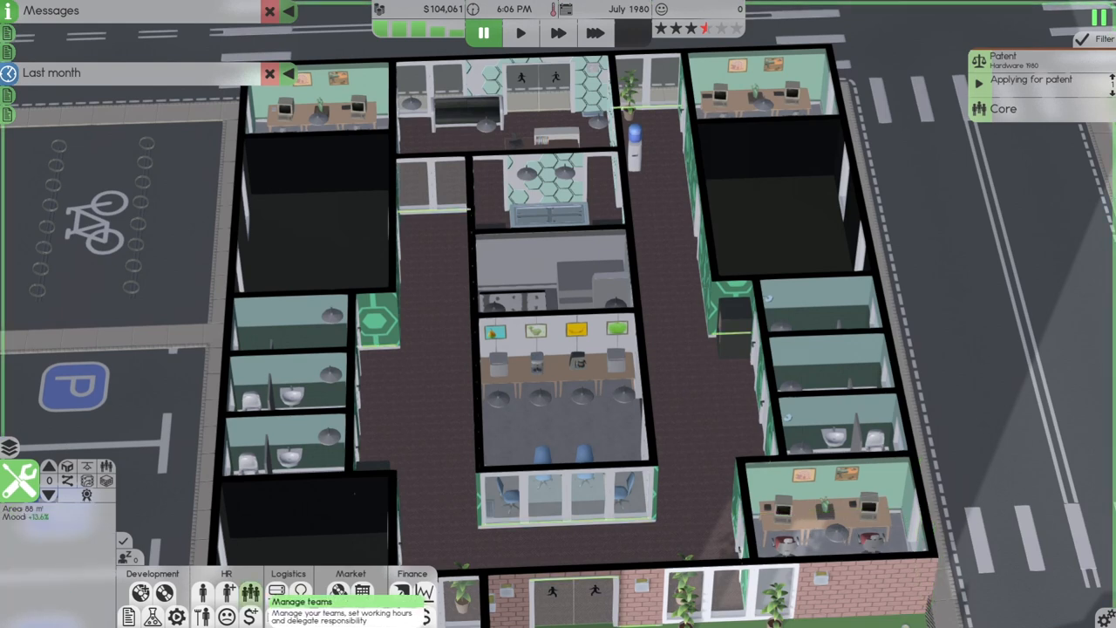
click(251, 593)
text(Law-)
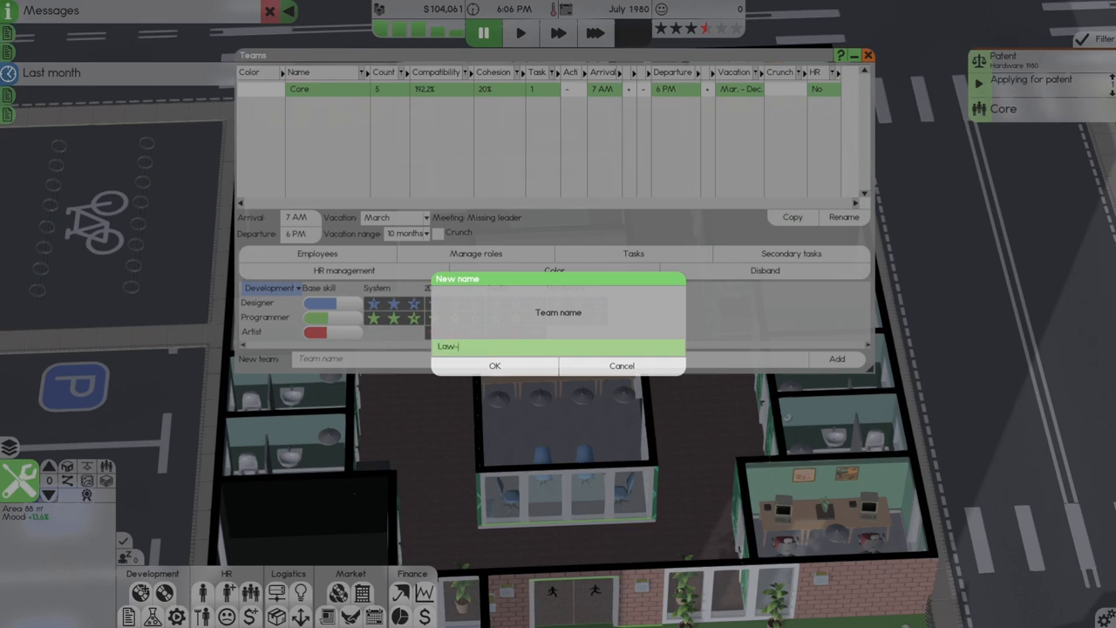
click(496, 366)
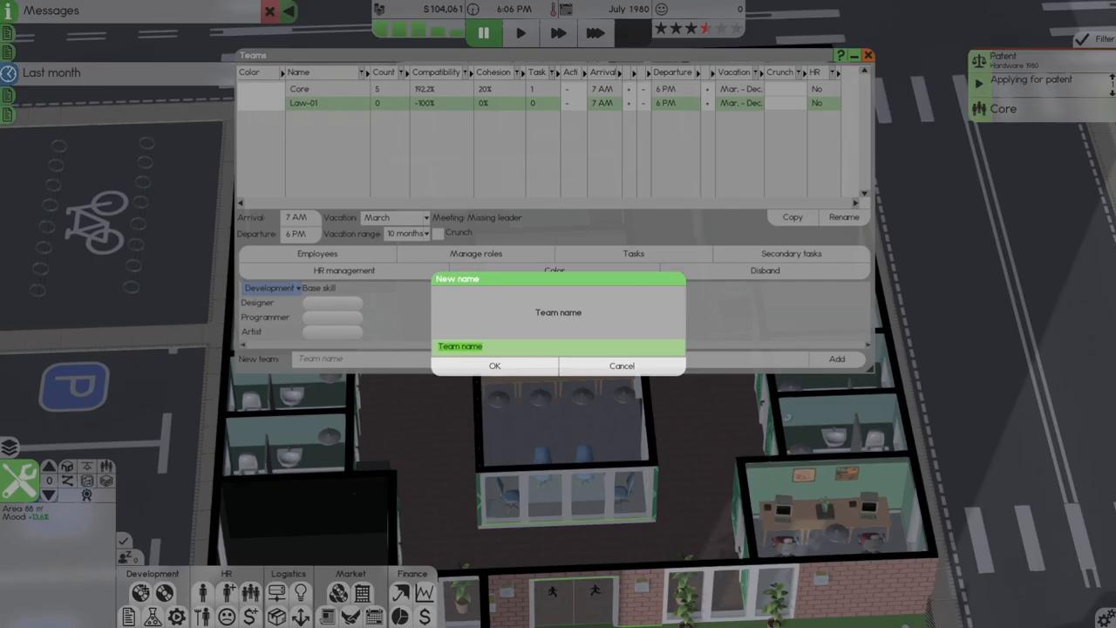
text(Law-02)
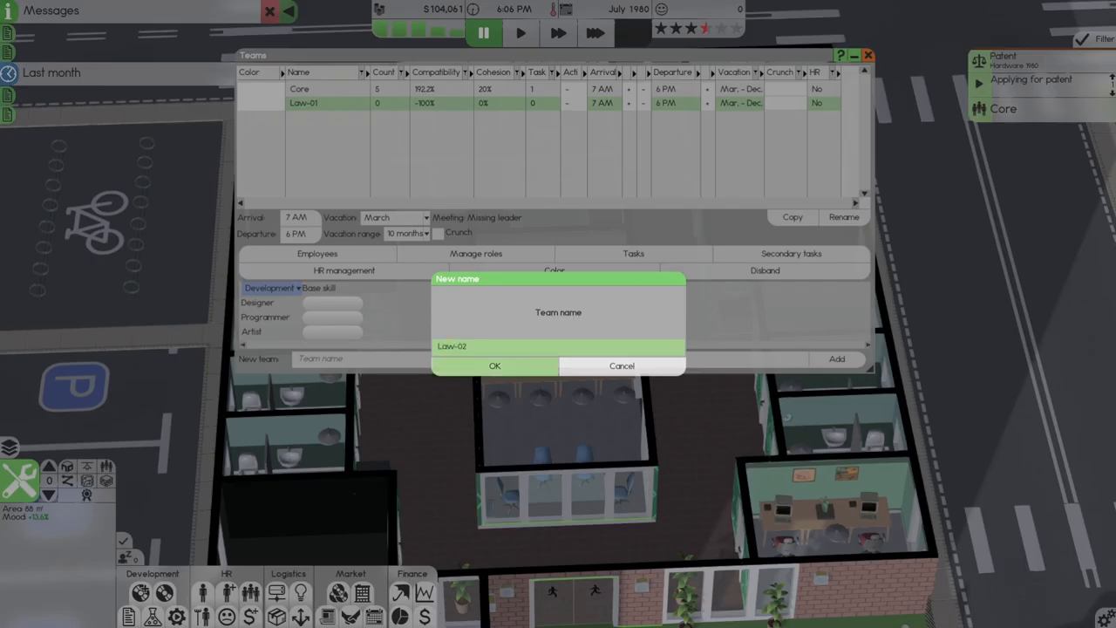
click(496, 367)
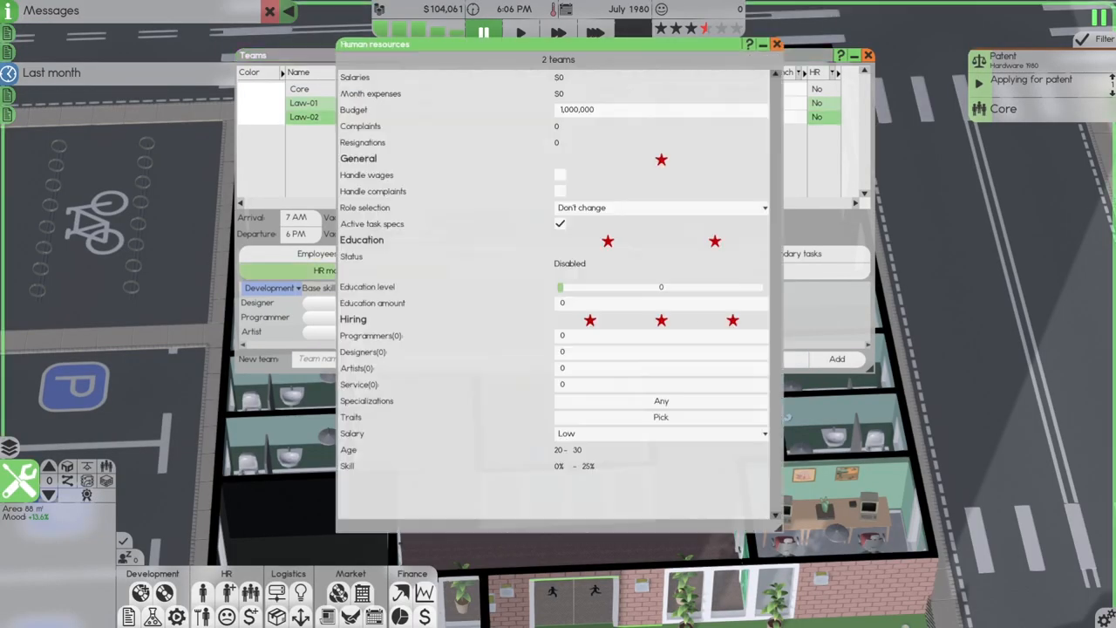
Step: Let HR manage the new teams' wages and hiring at high salary with trait picks
click(661, 208)
text(1)
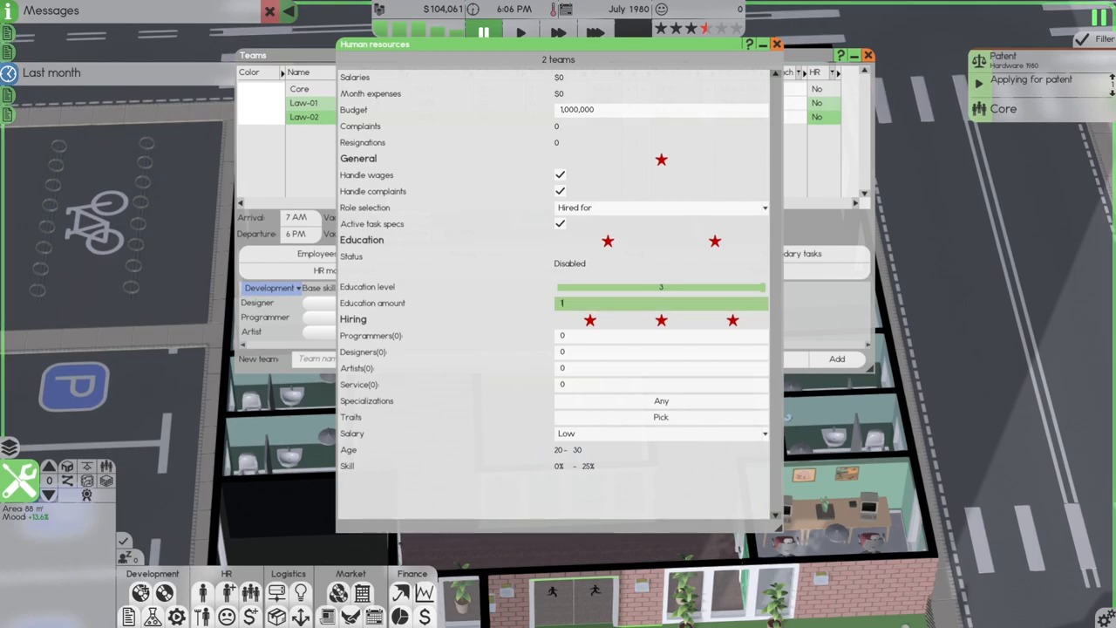
click(661, 416)
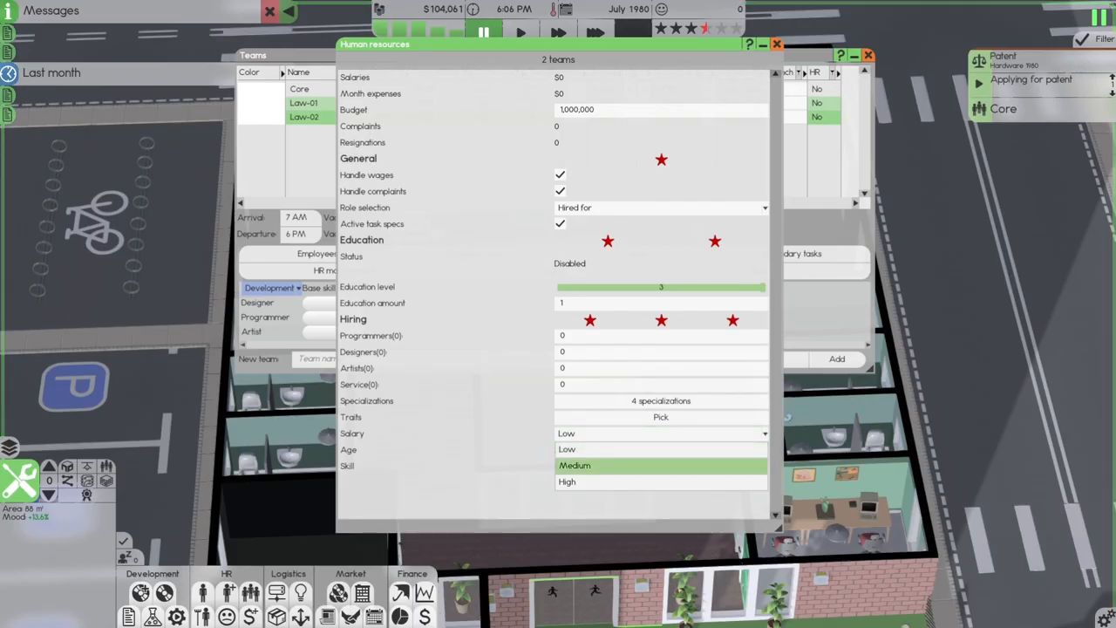
click(567, 481)
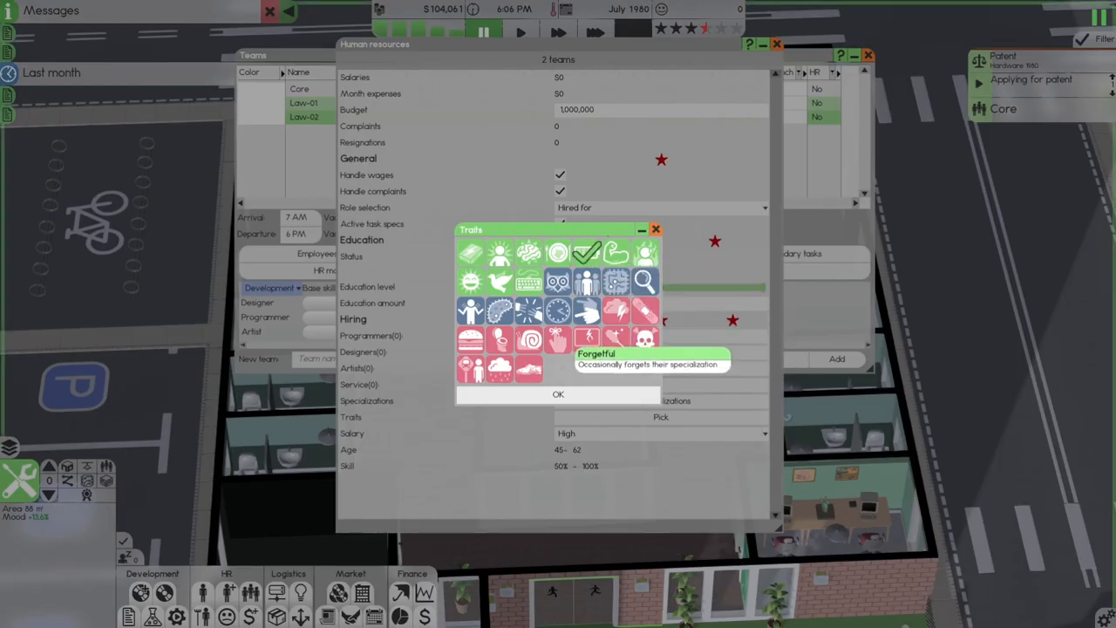
click(558, 394)
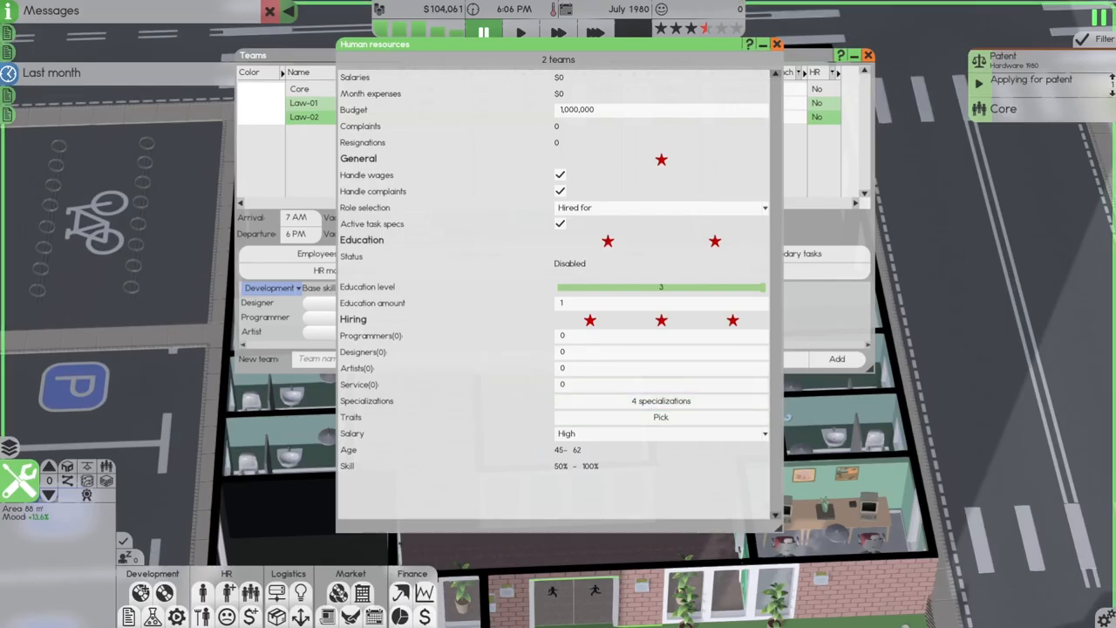
click(776, 44)
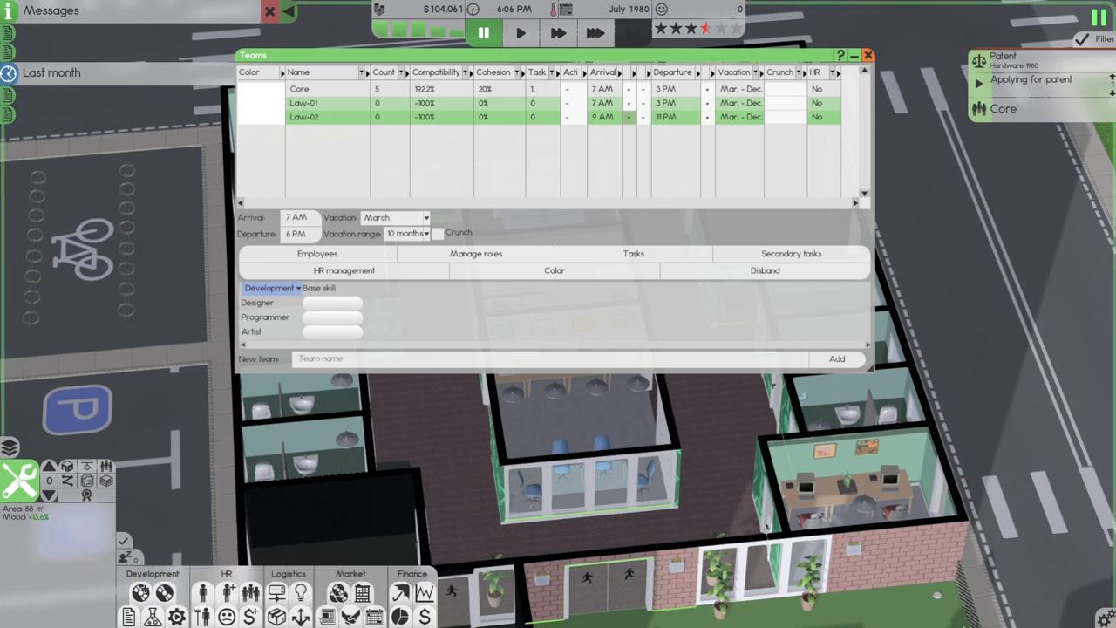
Step: Assign Law-02 alongside Core to the hardware patent application task and confirm
click(300, 88)
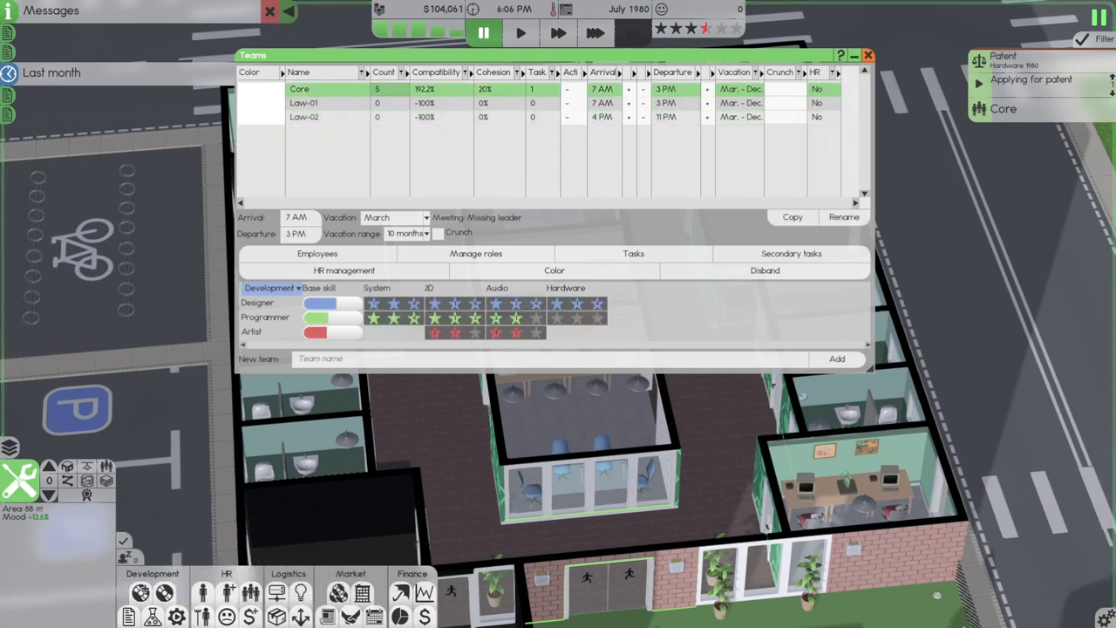
click(317, 253)
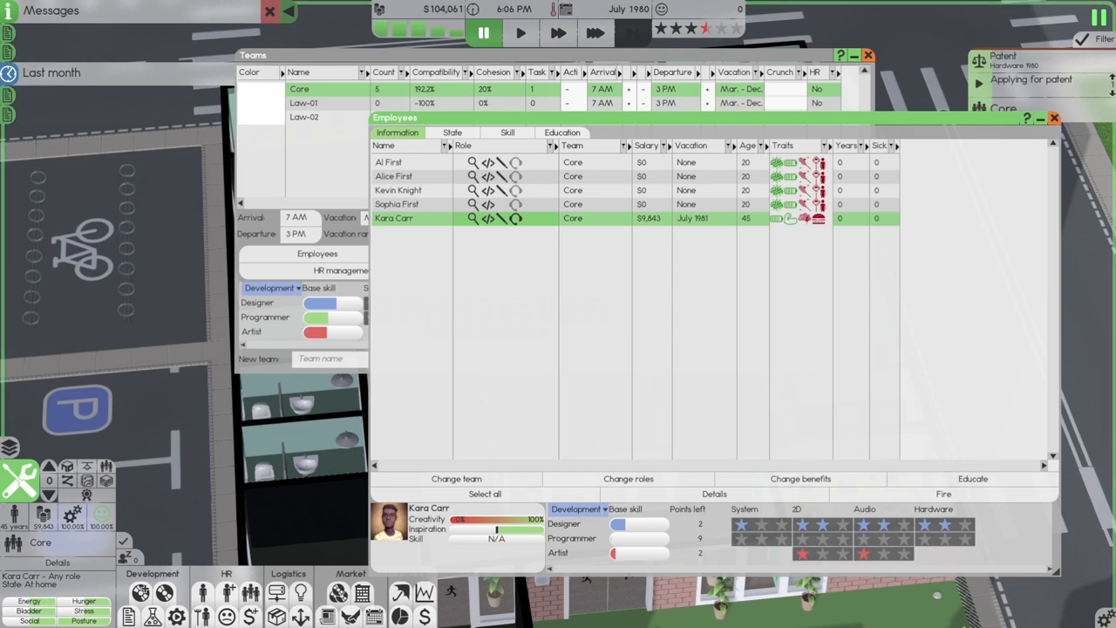
click(457, 478)
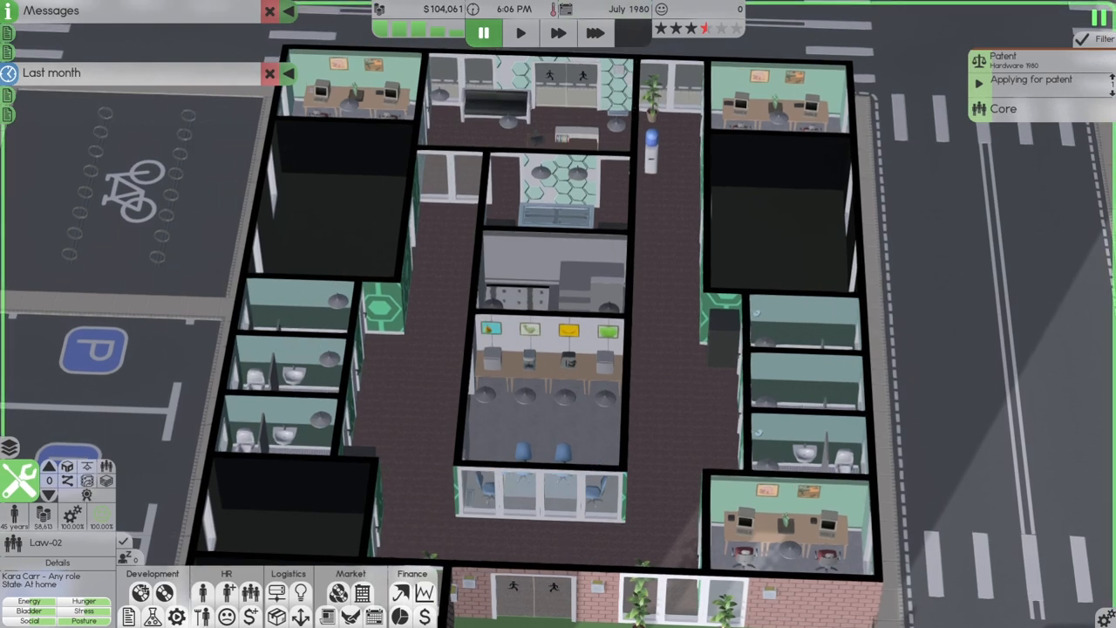
click(597, 33)
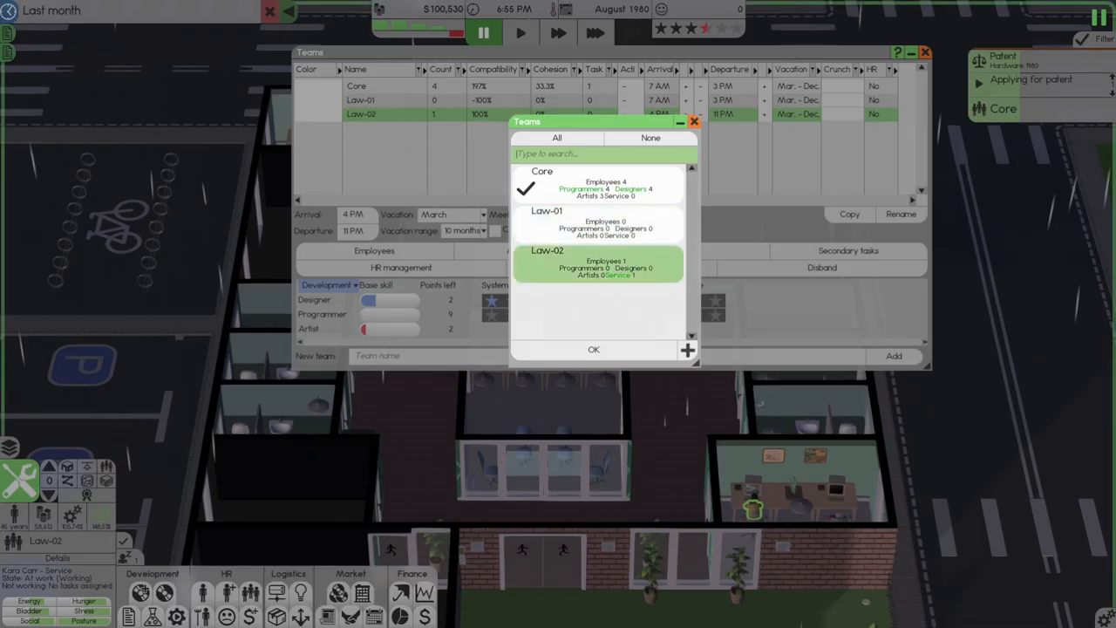
click(593, 349)
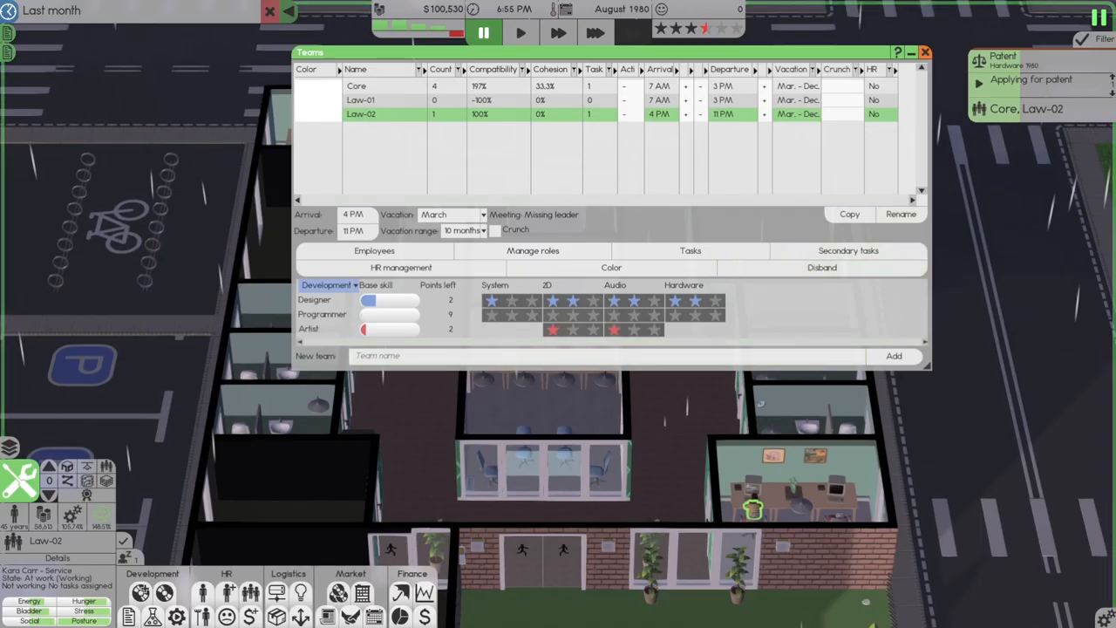
click(924, 52)
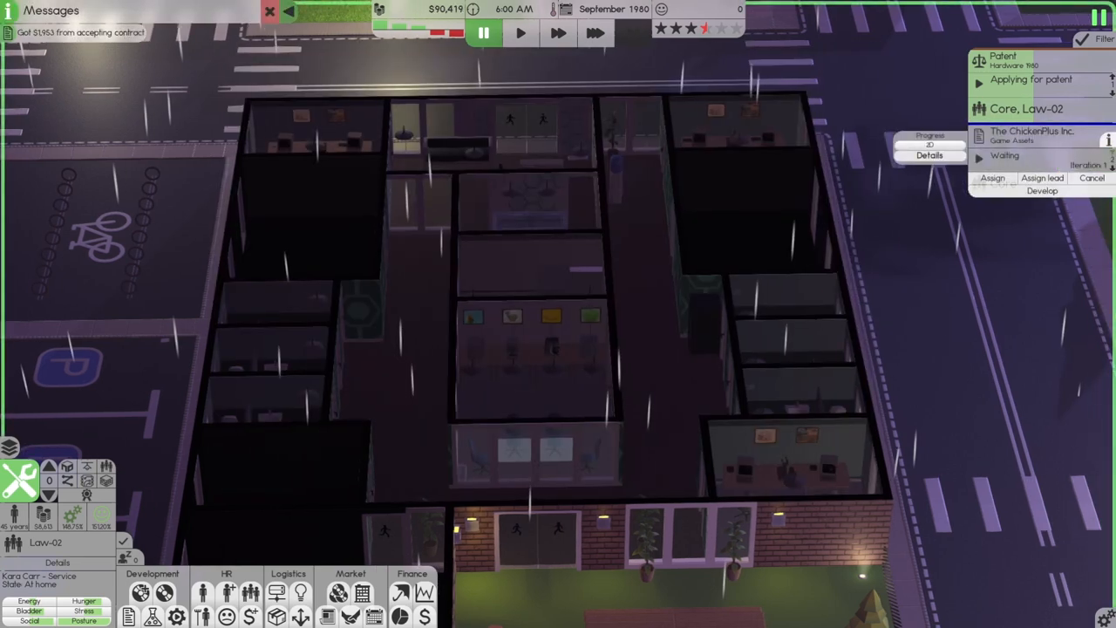
Step: Hire a permanent receptionist from the Staff window
click(596, 33)
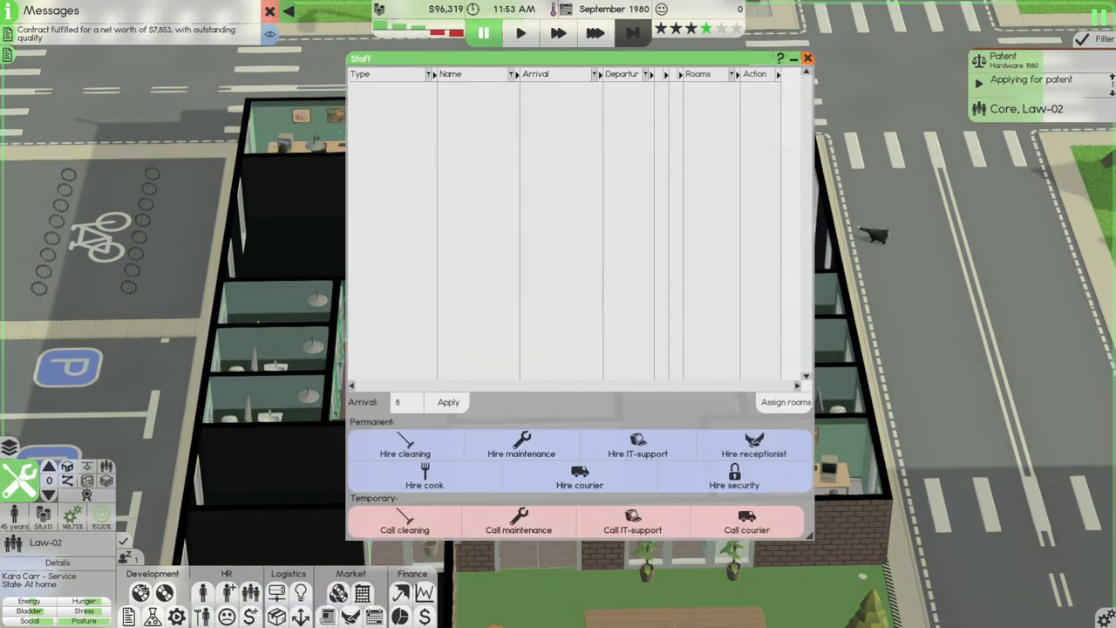
click(754, 446)
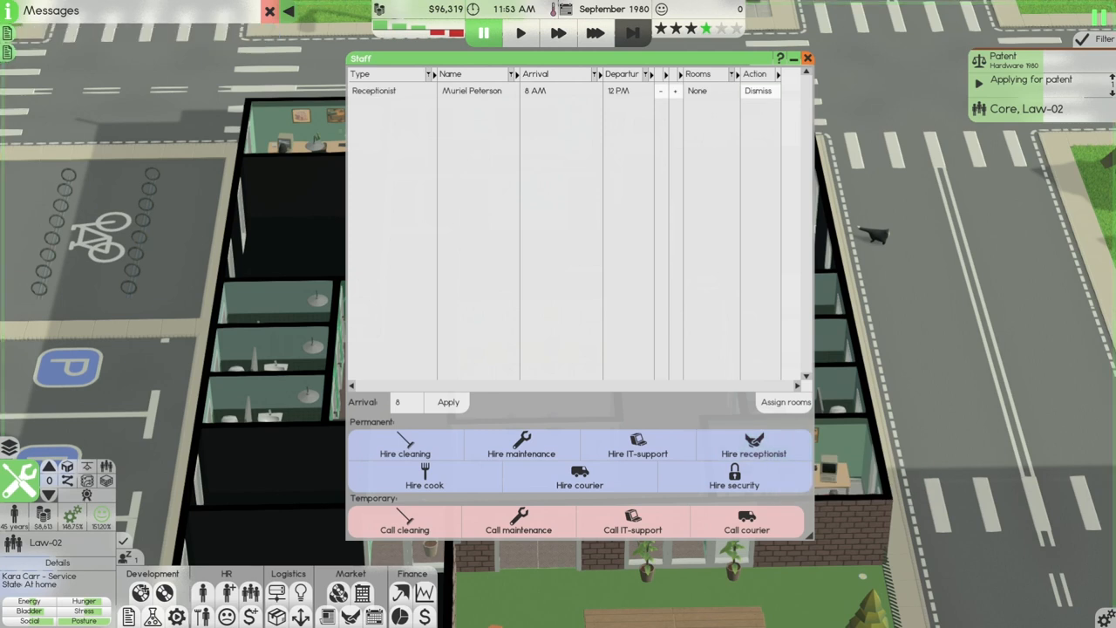
click(805, 58)
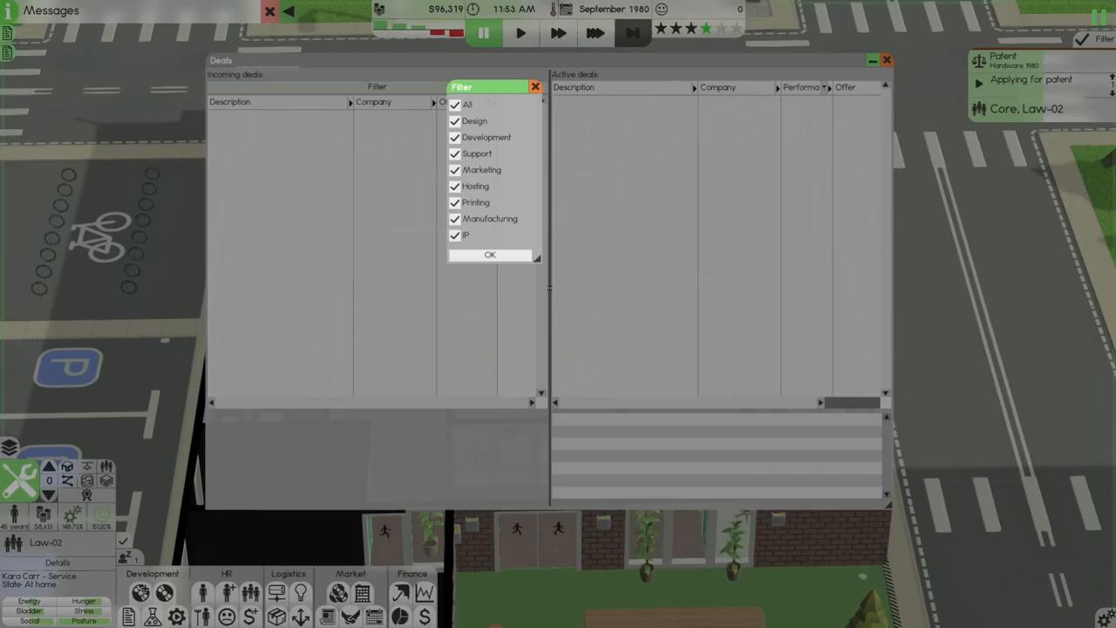
Step: Filter incoming deals so only Design work is offered
click(454, 104)
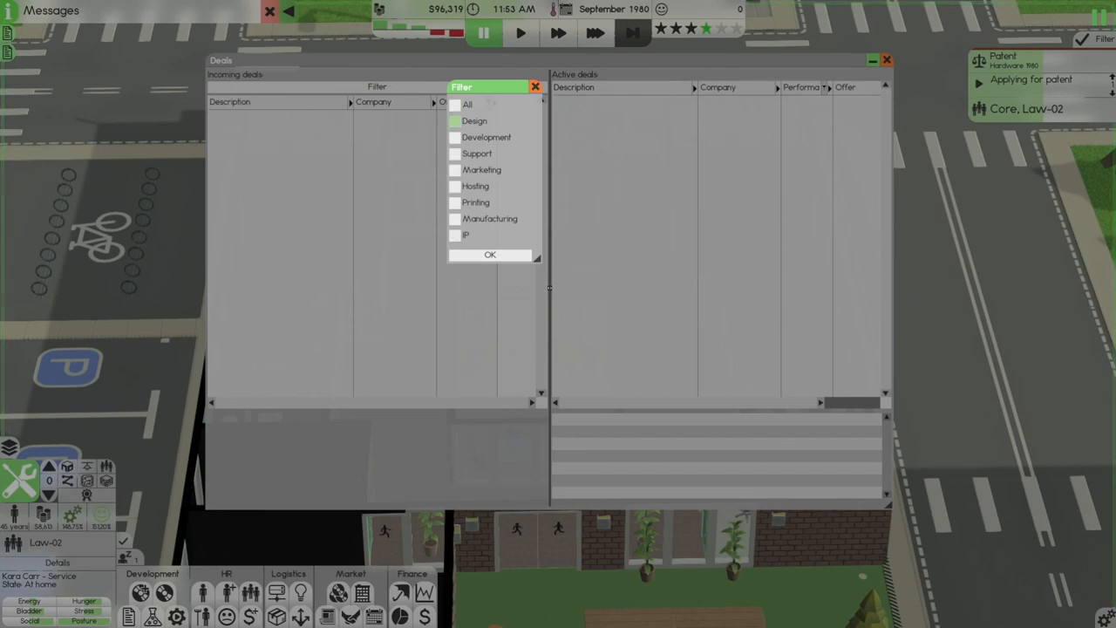
click(488, 255)
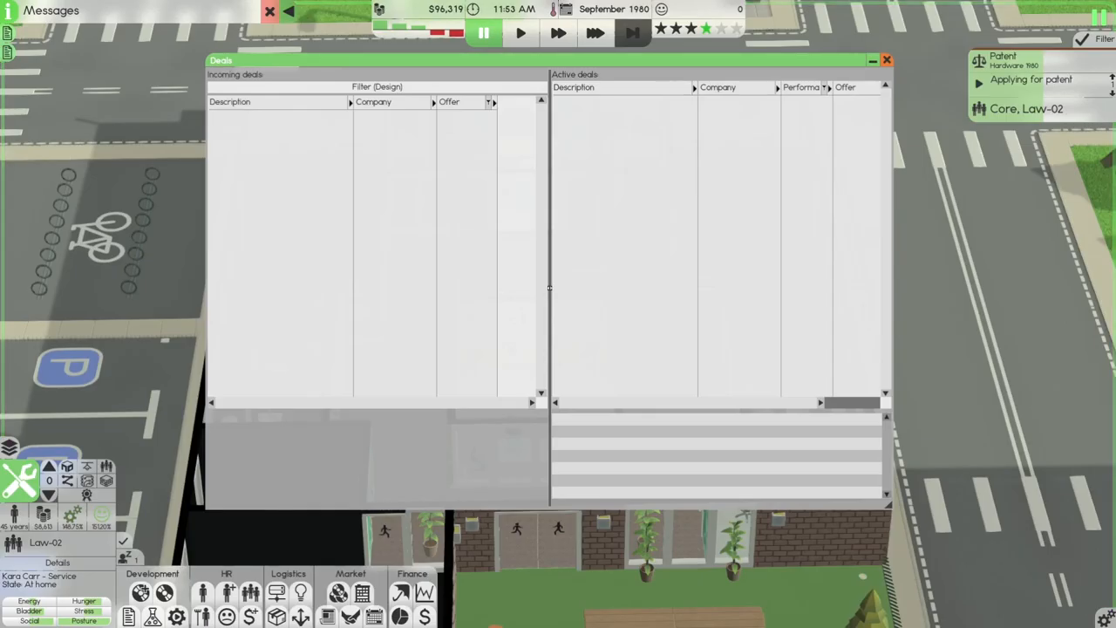
click(886, 59)
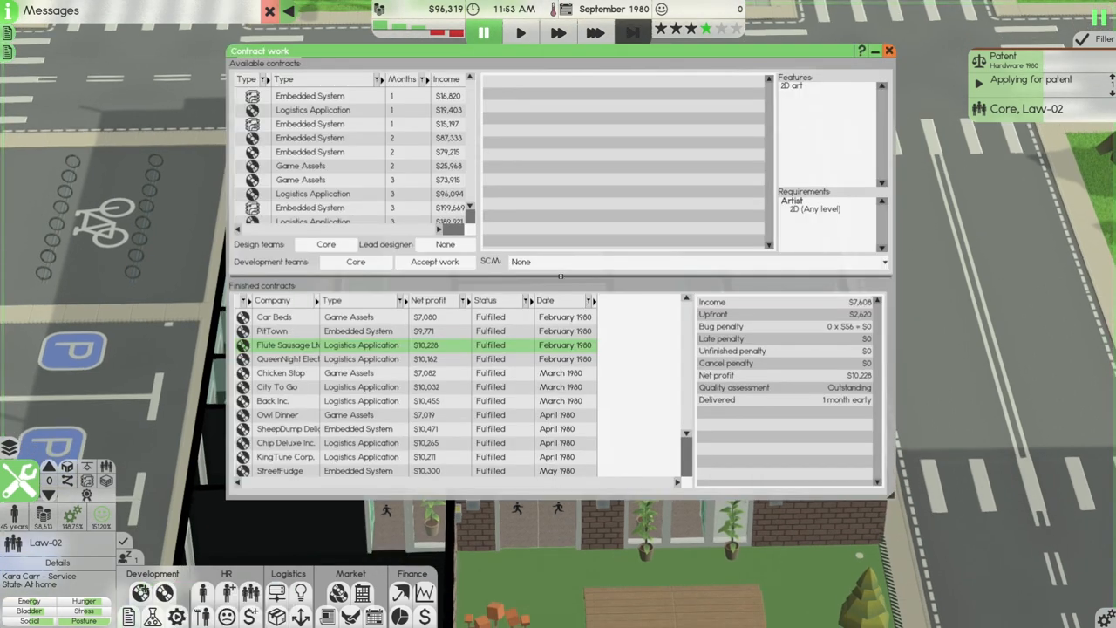
click(312, 109)
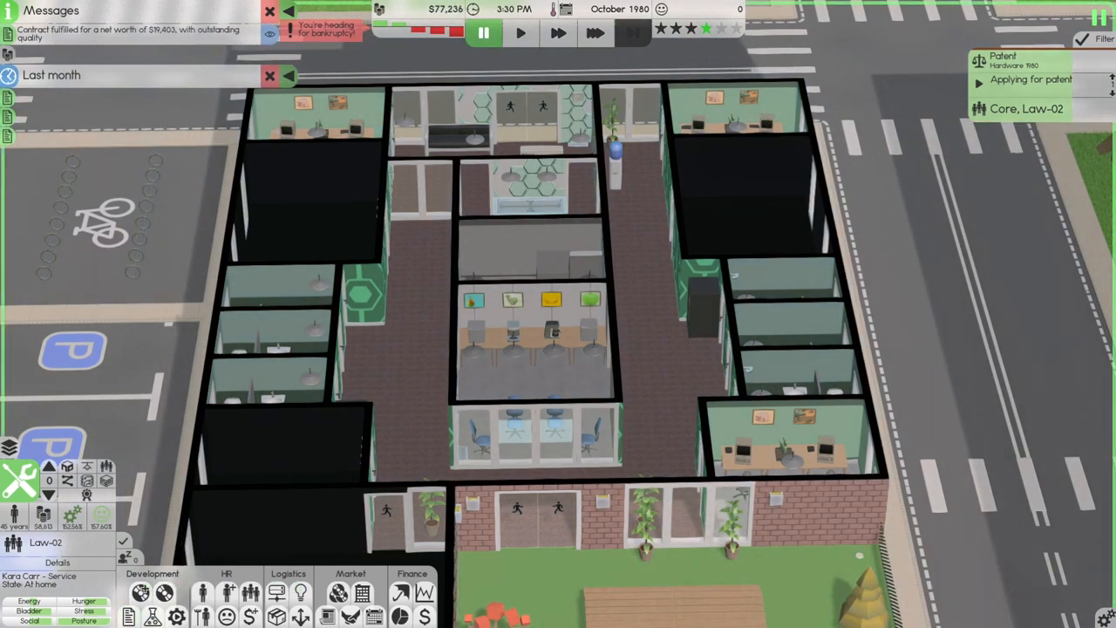
Step: Reject the PlayStation Connect 2 design deal offer
click(596, 33)
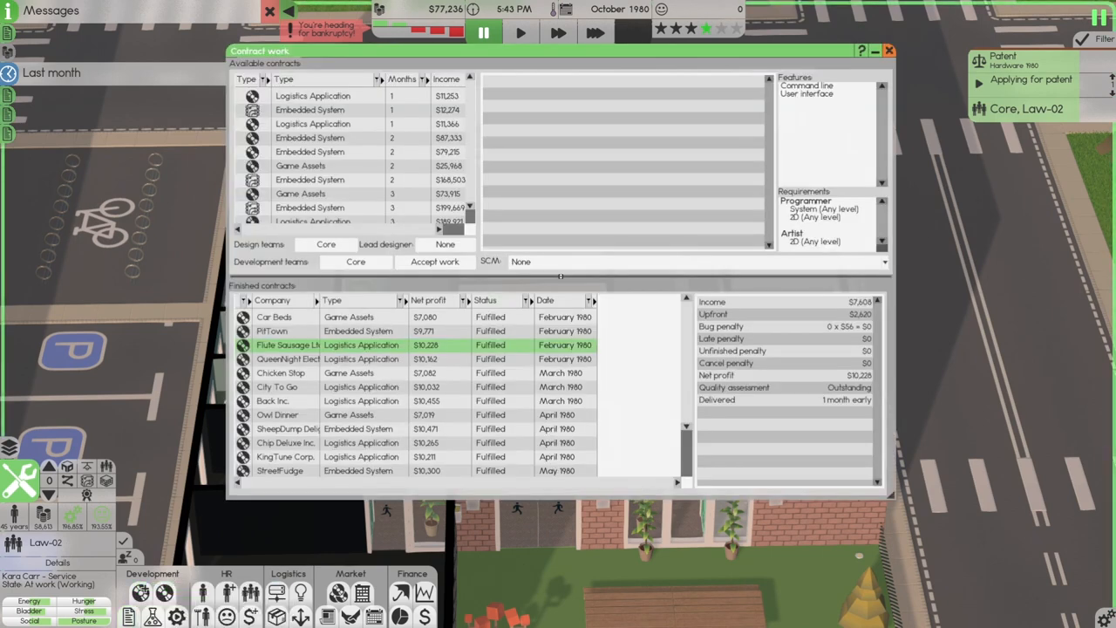
click(312, 95)
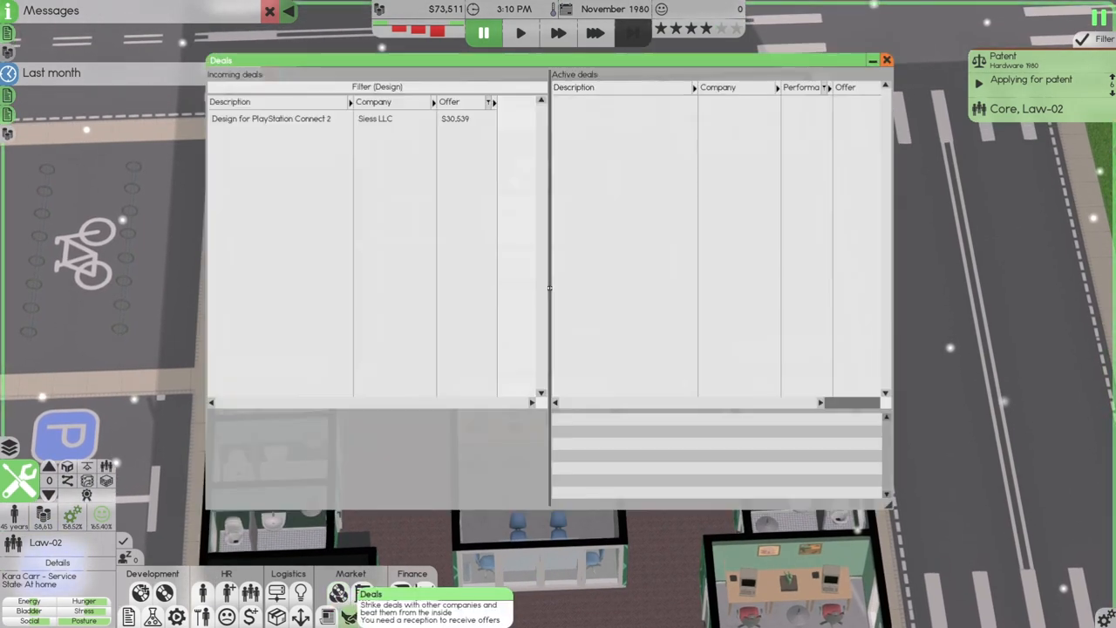
click(279, 119)
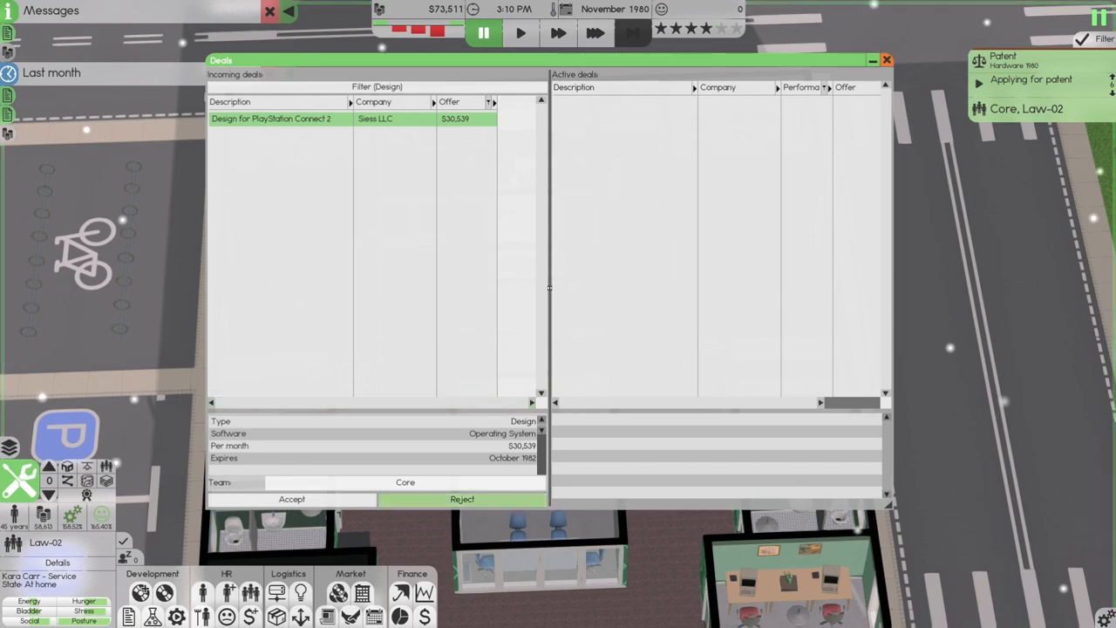
click(460, 498)
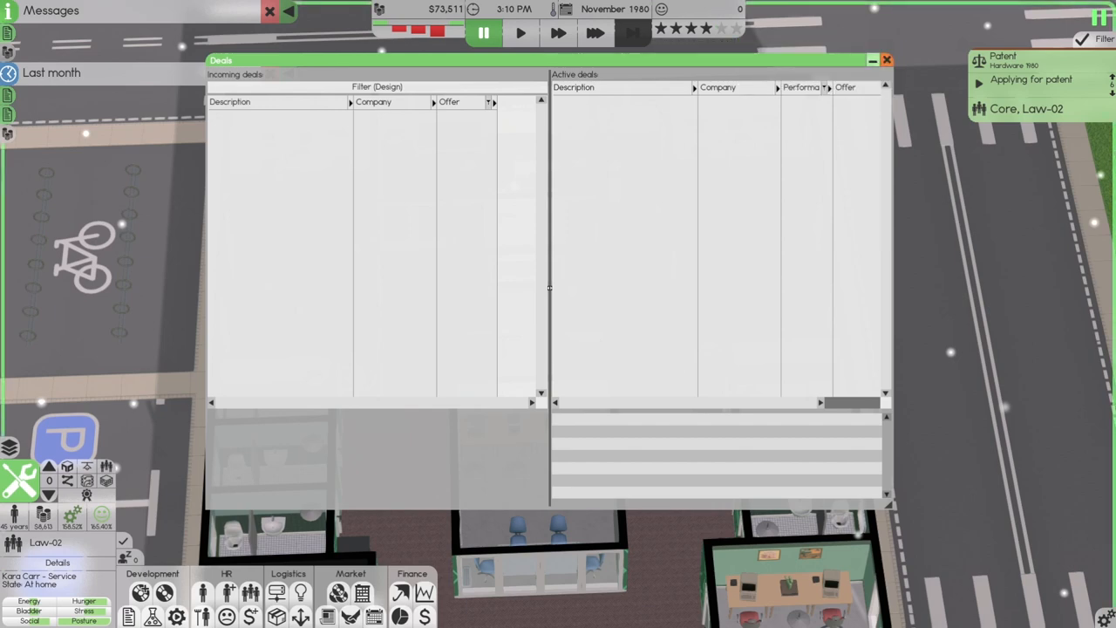
click(886, 59)
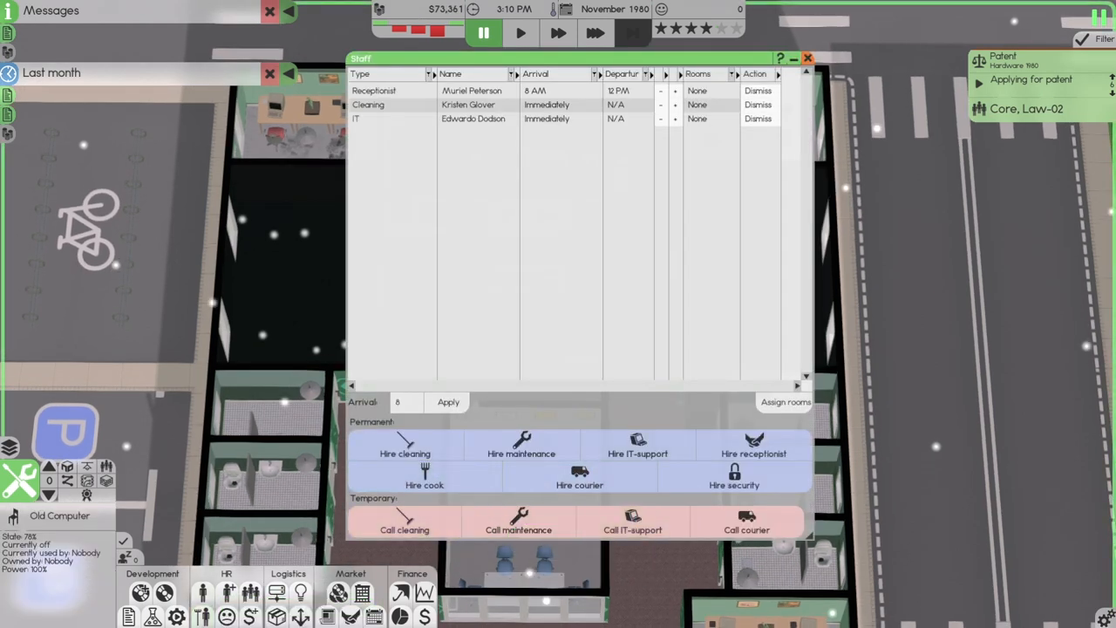
Step: Hire cleaning and IT-support staff from the Staff window
click(806, 57)
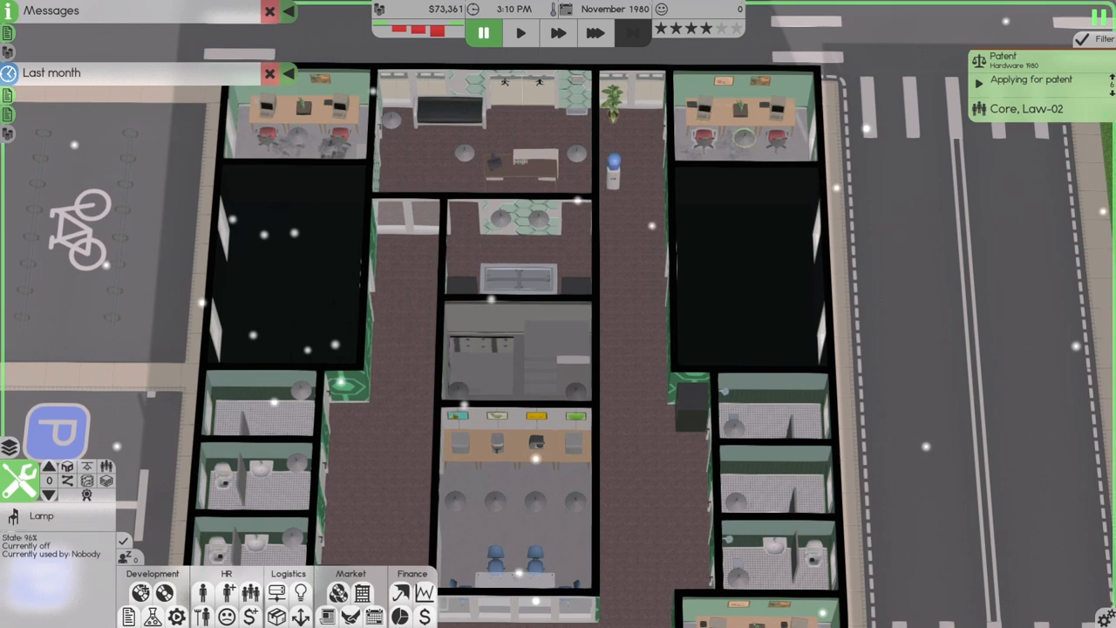
click(701, 137)
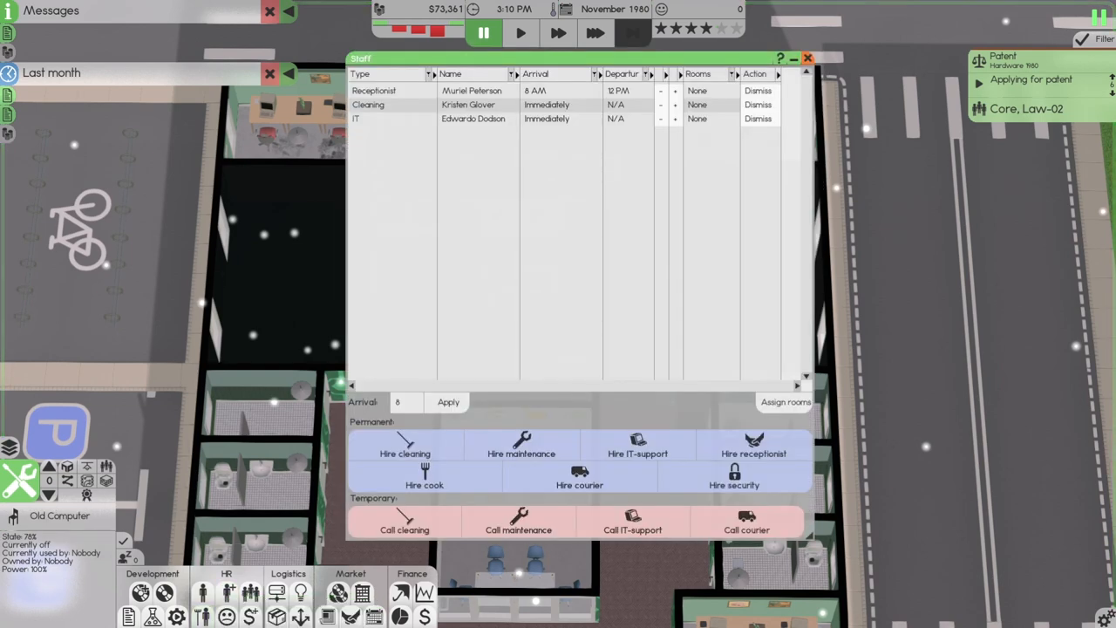
click(805, 58)
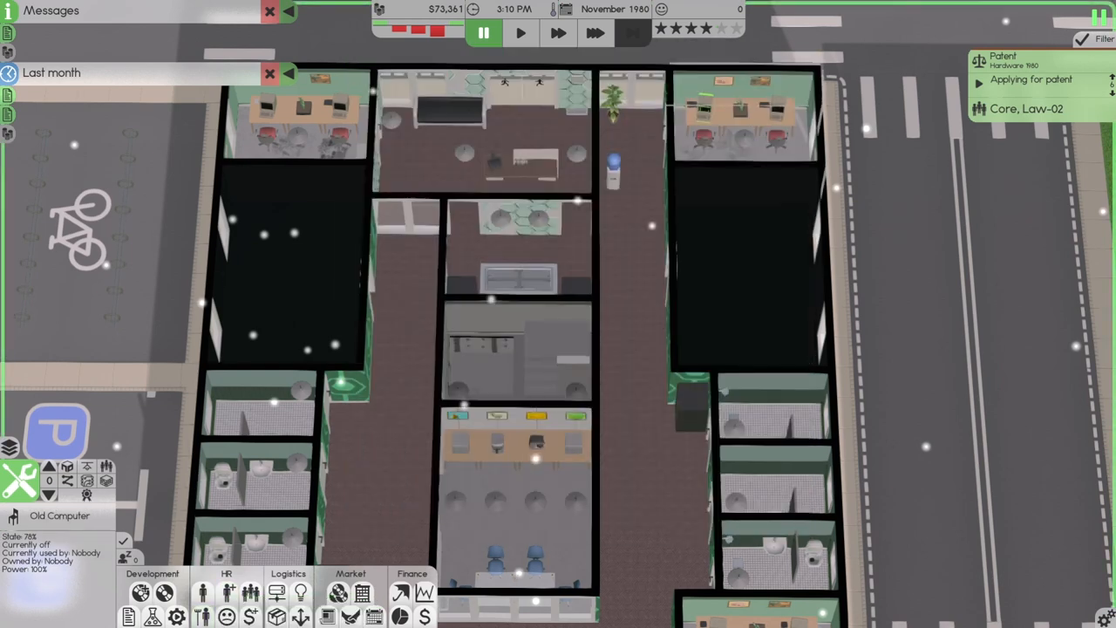
Step: Accept the King Ltd Logistics Application contract and let it run into December 1980
click(558, 33)
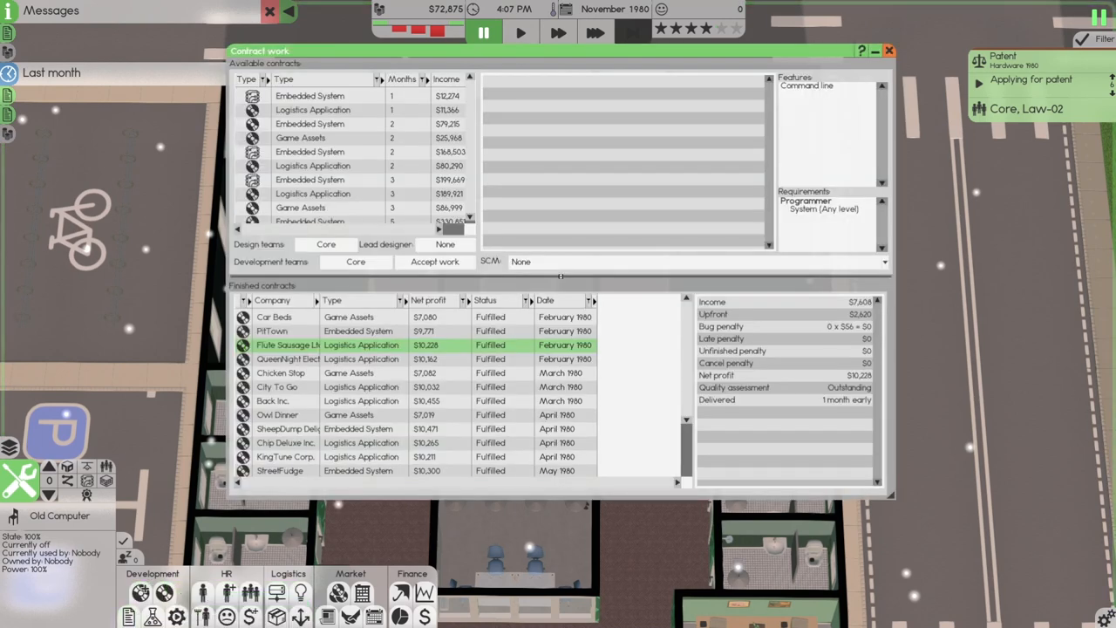
click(312, 108)
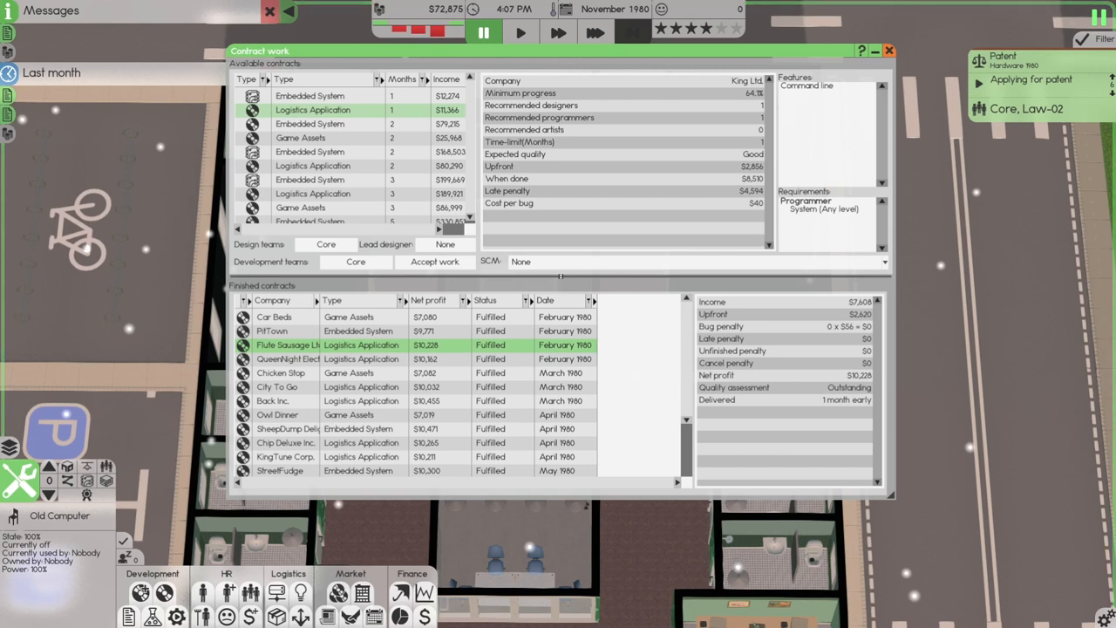
click(434, 261)
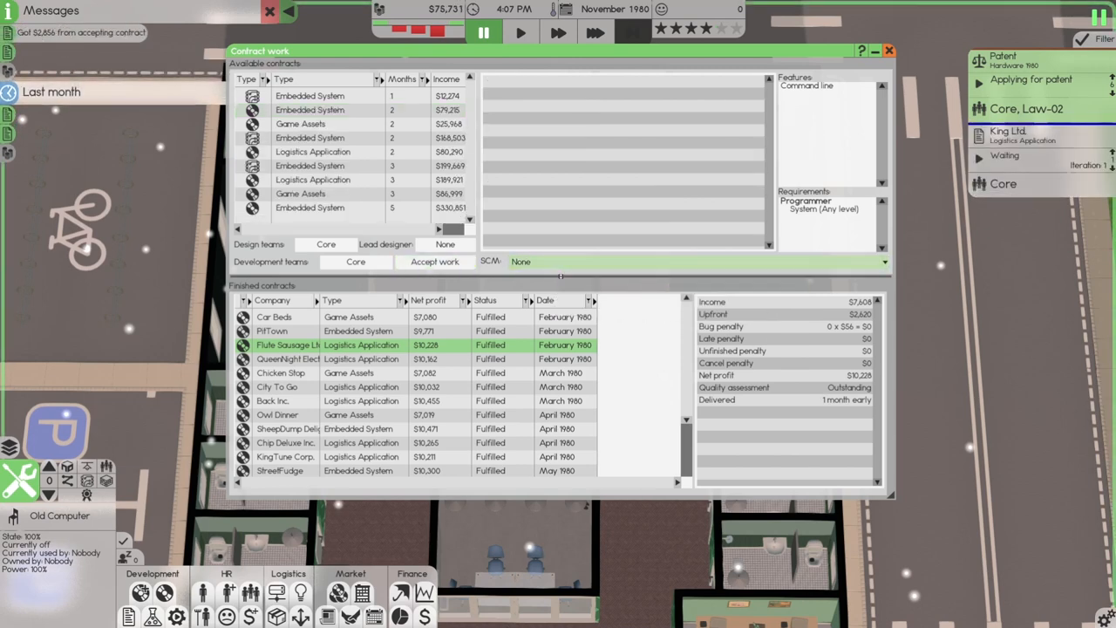
click(890, 49)
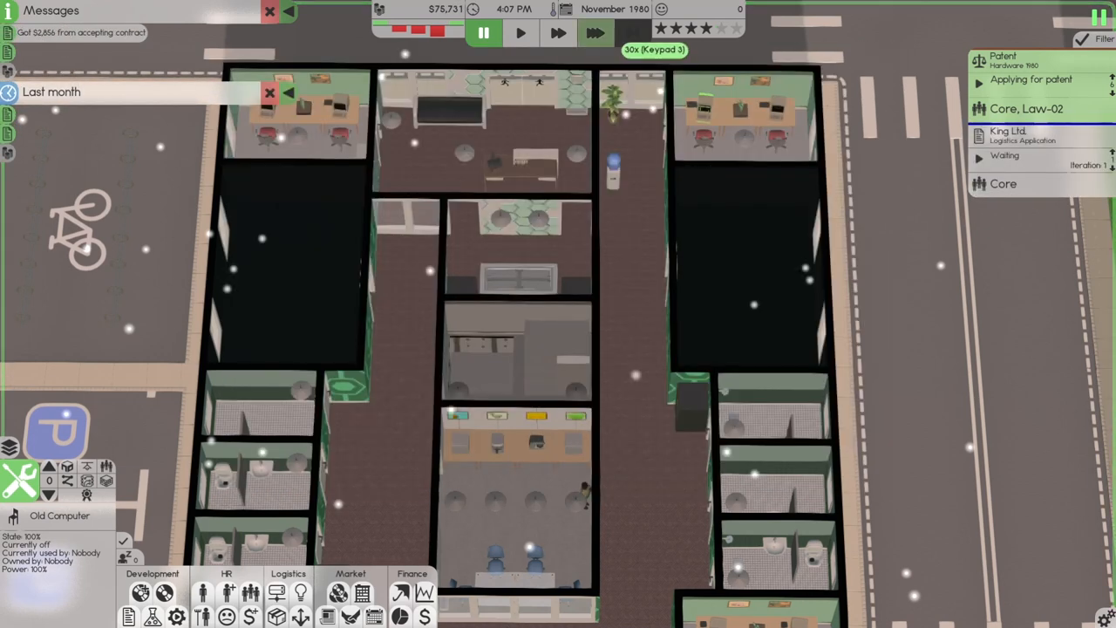
click(597, 33)
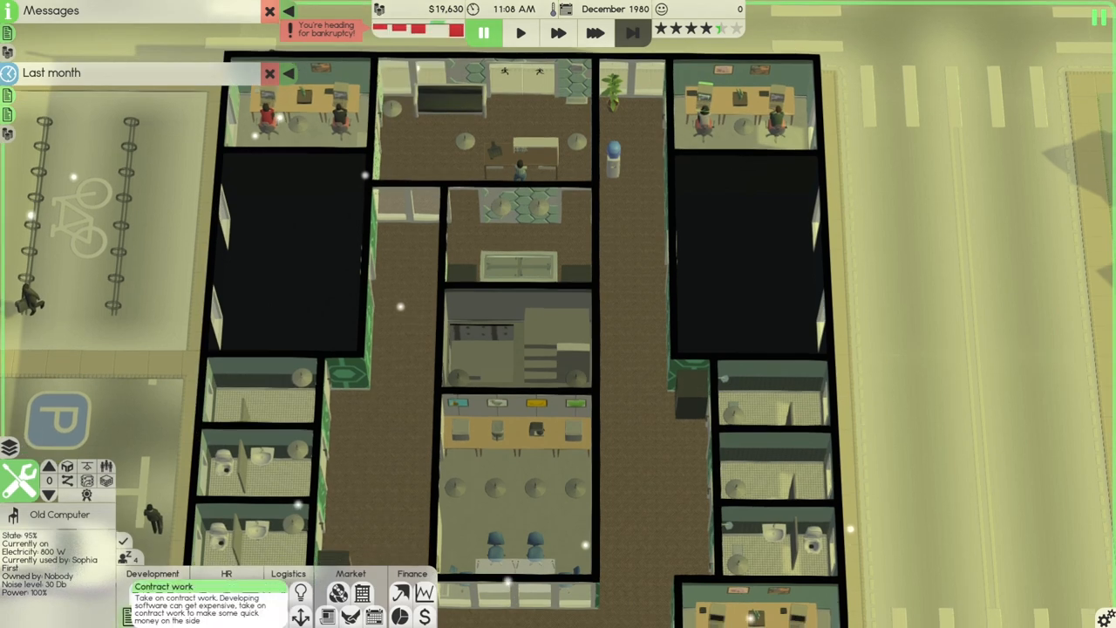
mouse_move(697, 28)
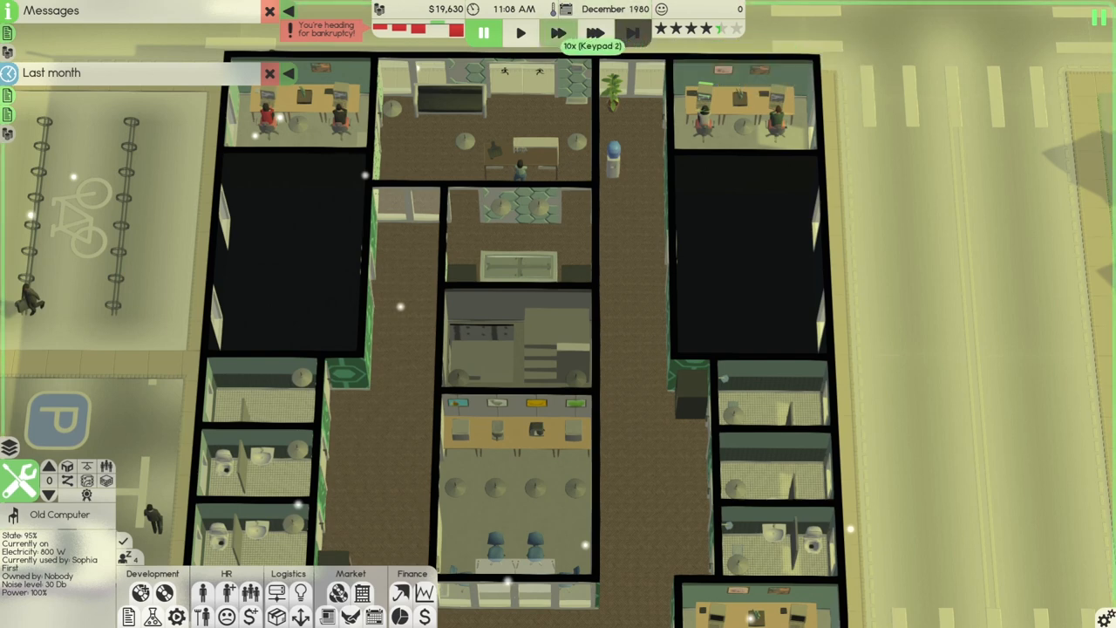
click(558, 33)
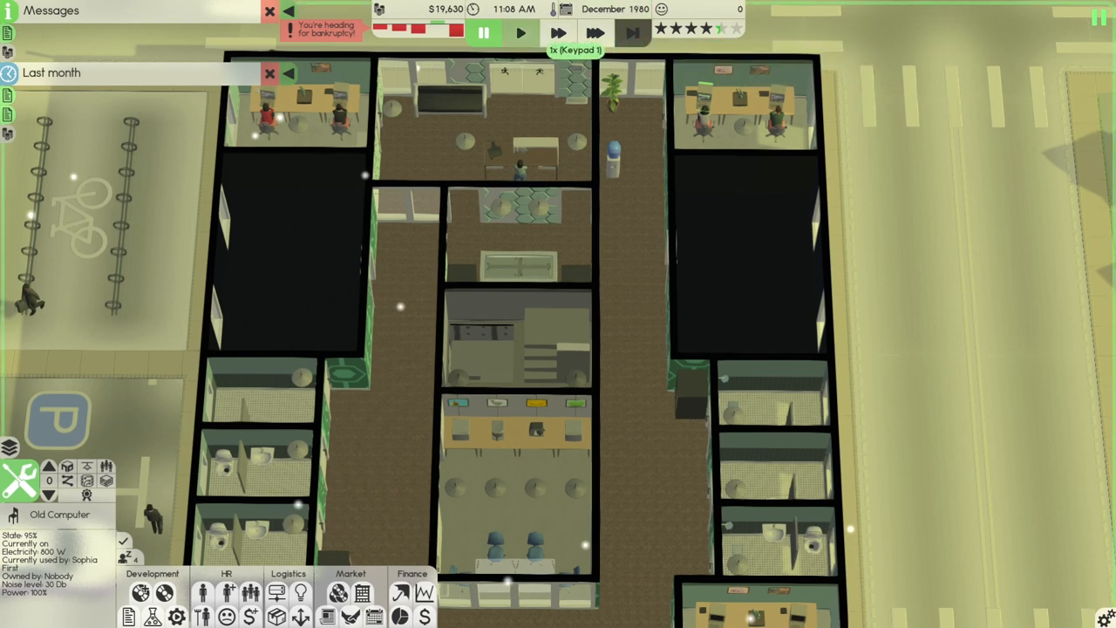